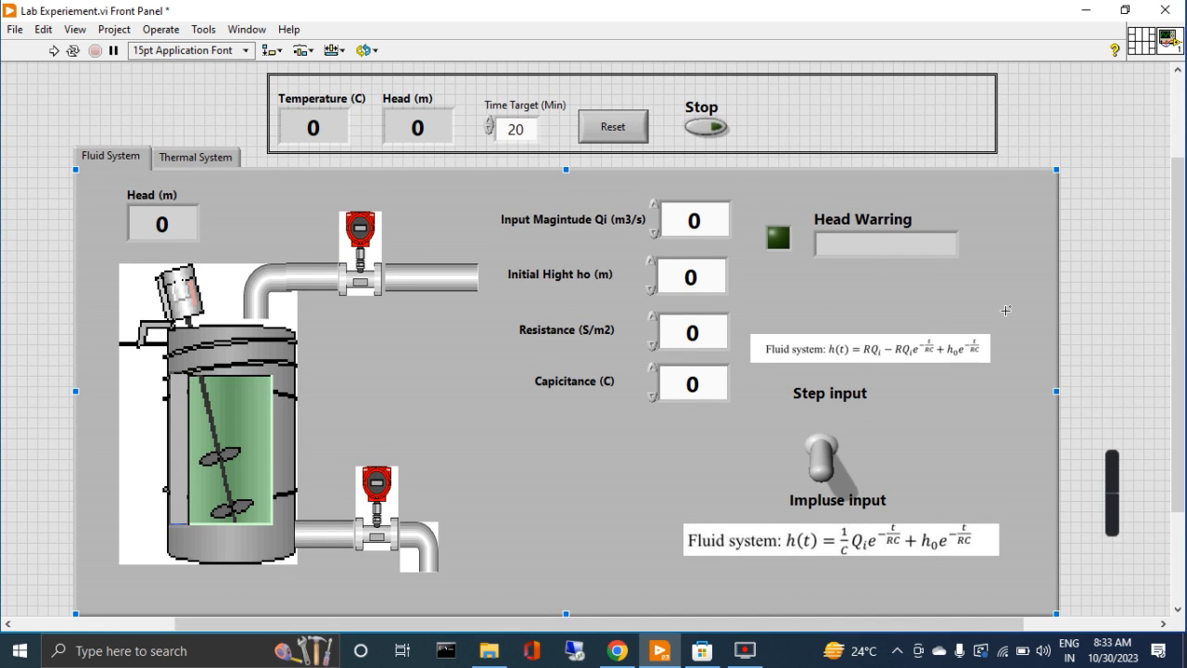
{"action": "mouse_move", "coordinate": [785, 367]}
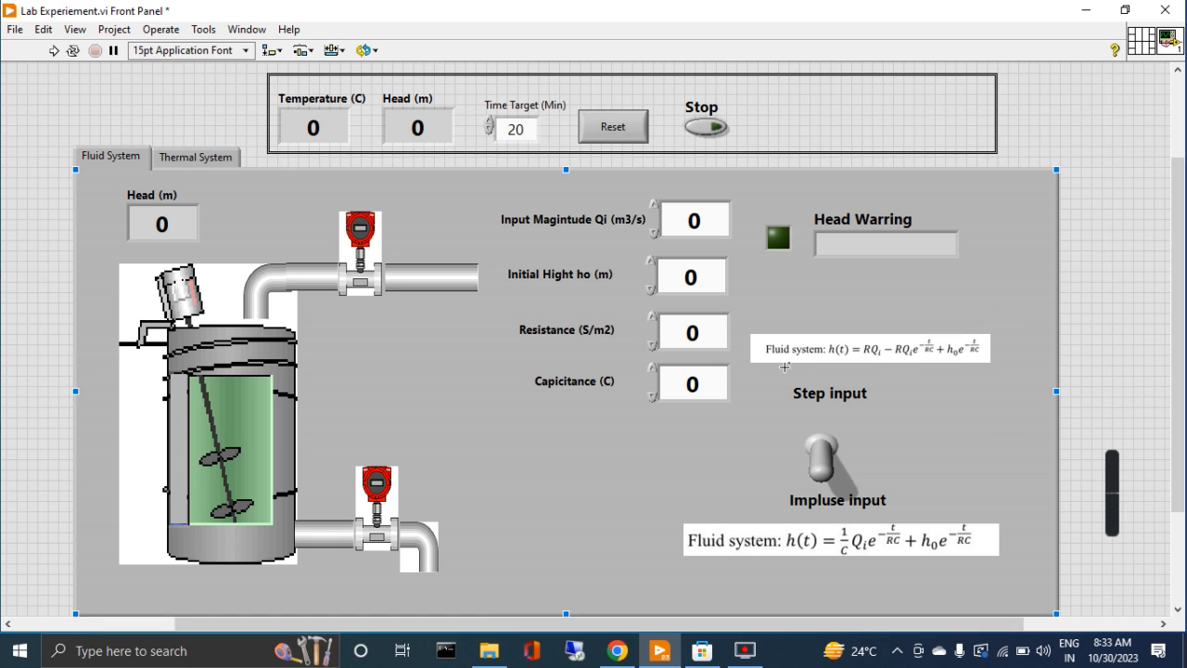
{"action": "mouse_move", "coordinate": [221, 420]}
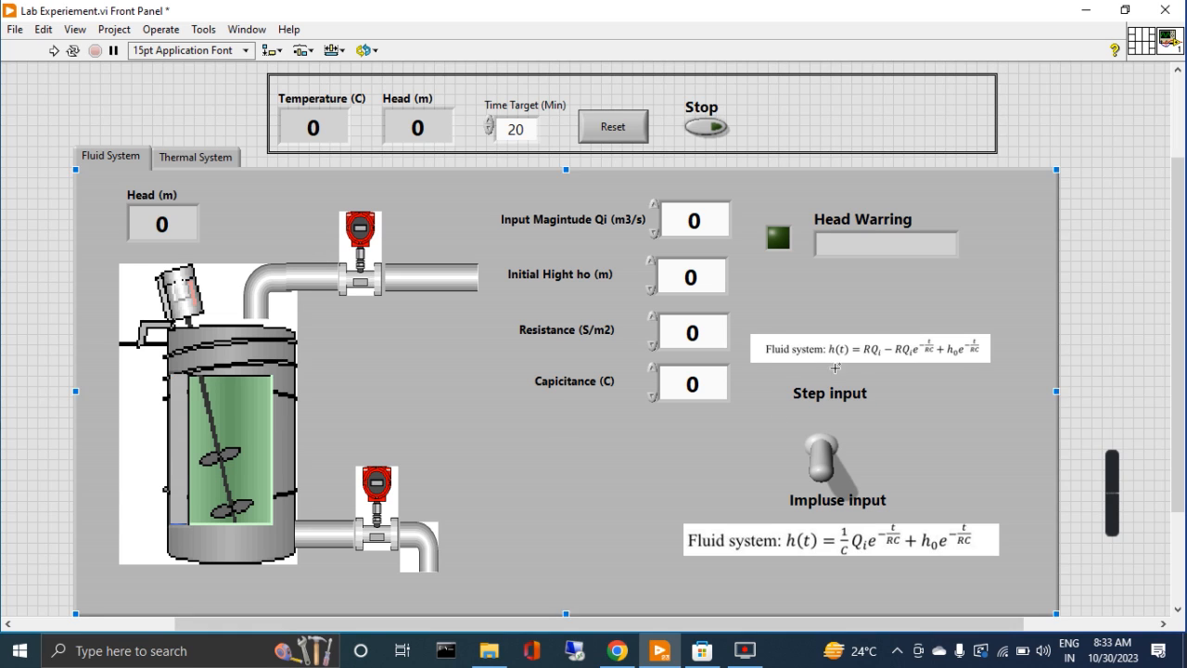
{"action": "mouse_move", "coordinate": [719, 468]}
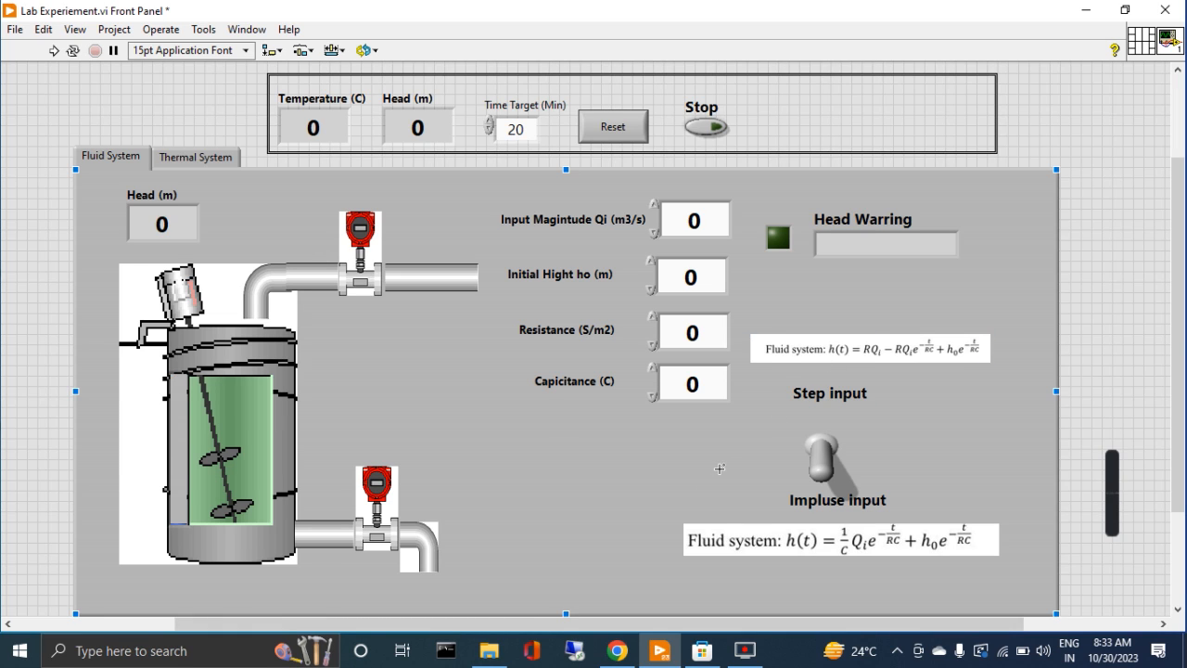
{"action": "mouse_move", "coordinate": [905, 408]}
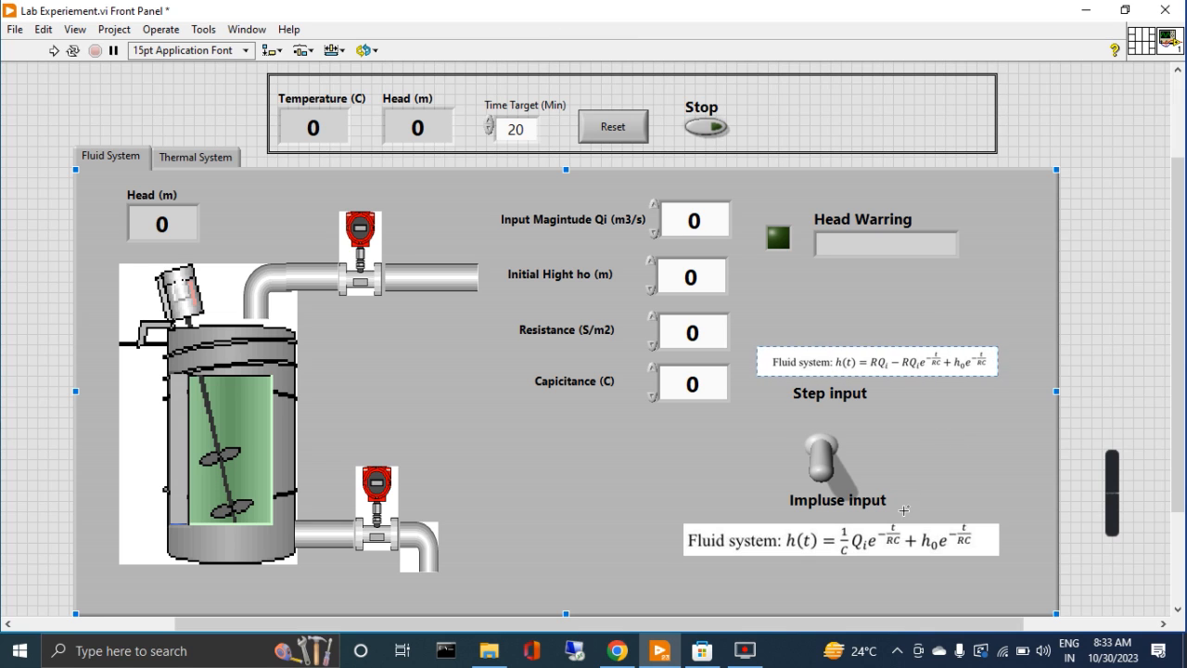
Nudge the step-input formula image to sit just above the Step input label
{"action": "left_click", "coordinate": [839, 539]}
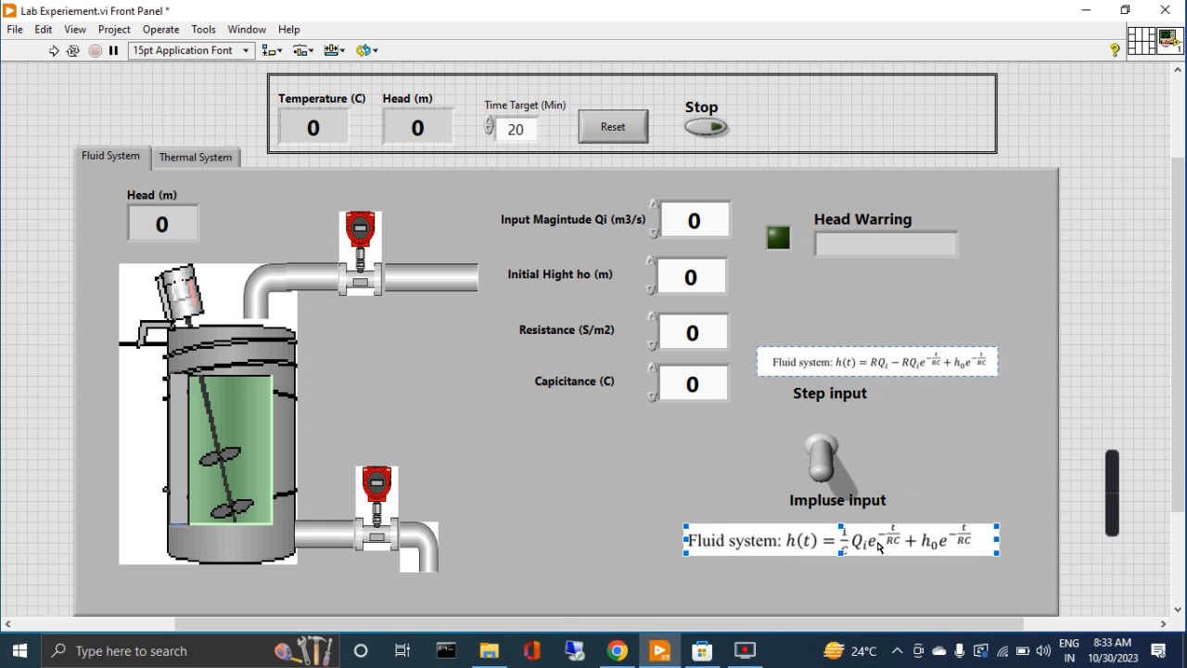
{"action": "left_click", "coordinate": [896, 362]}
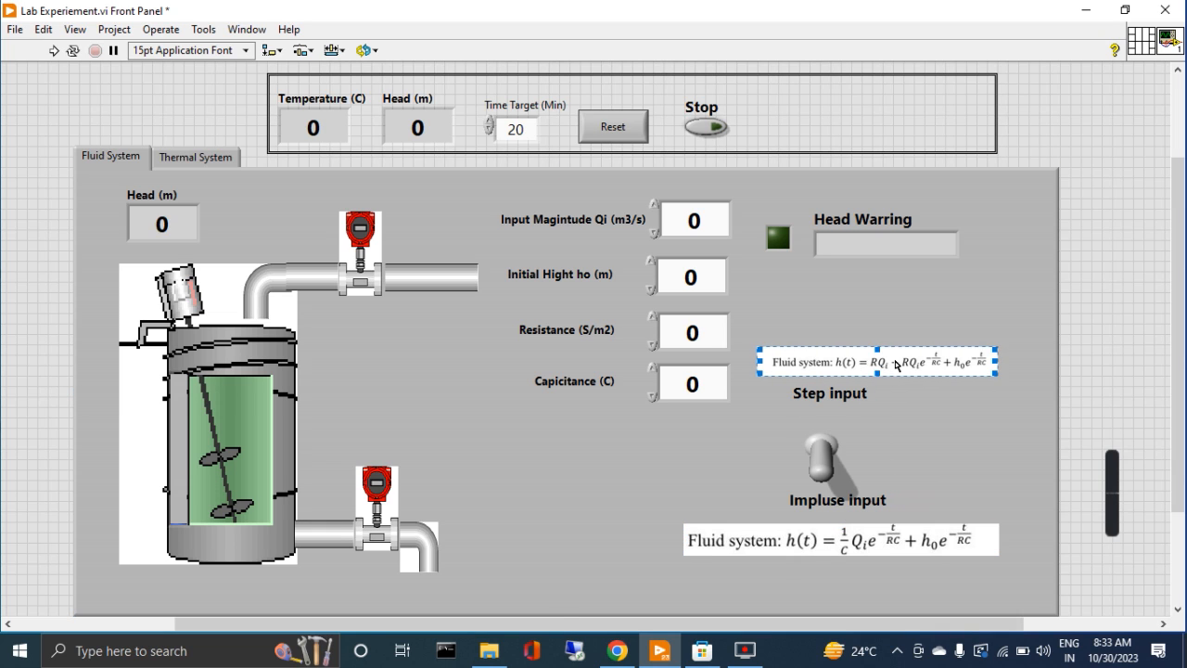
{"action": "left_click_drag", "start_coordinate": [877, 362], "coordinate": [877, 350]}
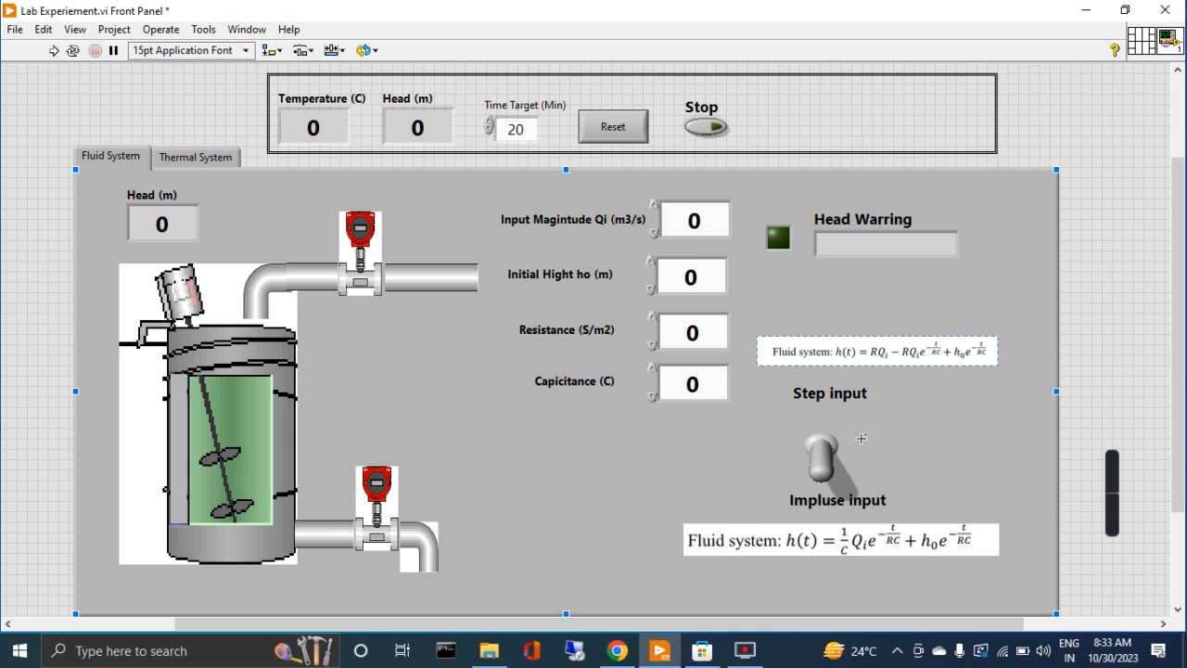
{"action": "left_click", "coordinate": [824, 454]}
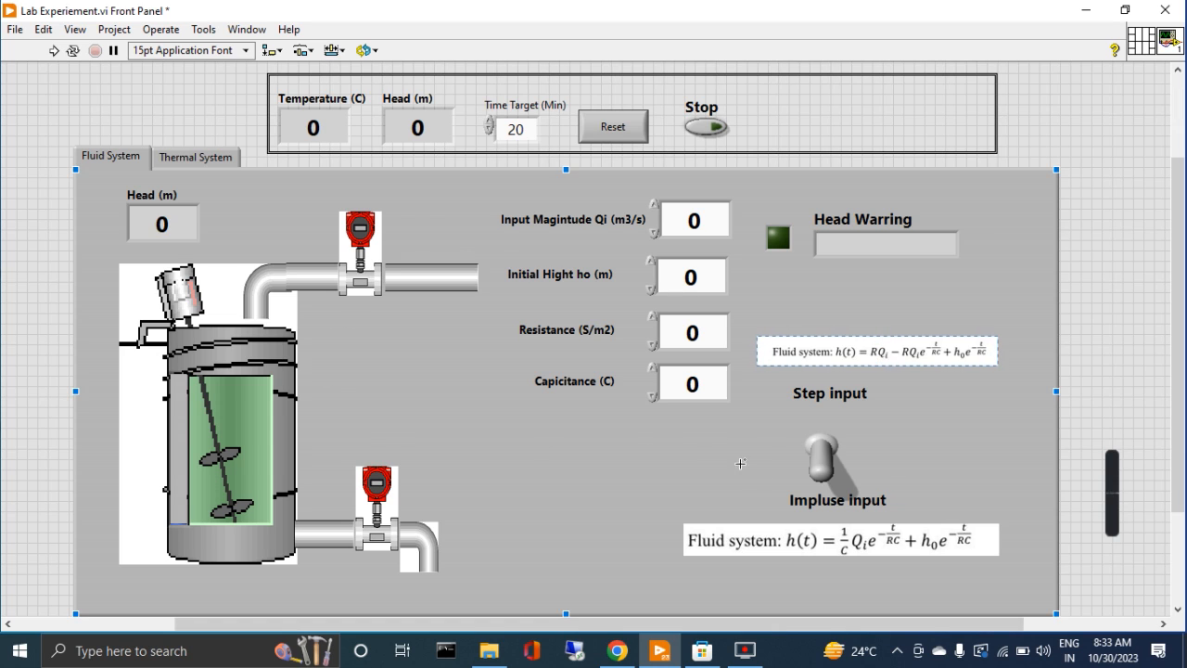
Flip the input switch to Step input and select the Impulse input label
{"action": "left_click", "coordinate": [824, 455]}
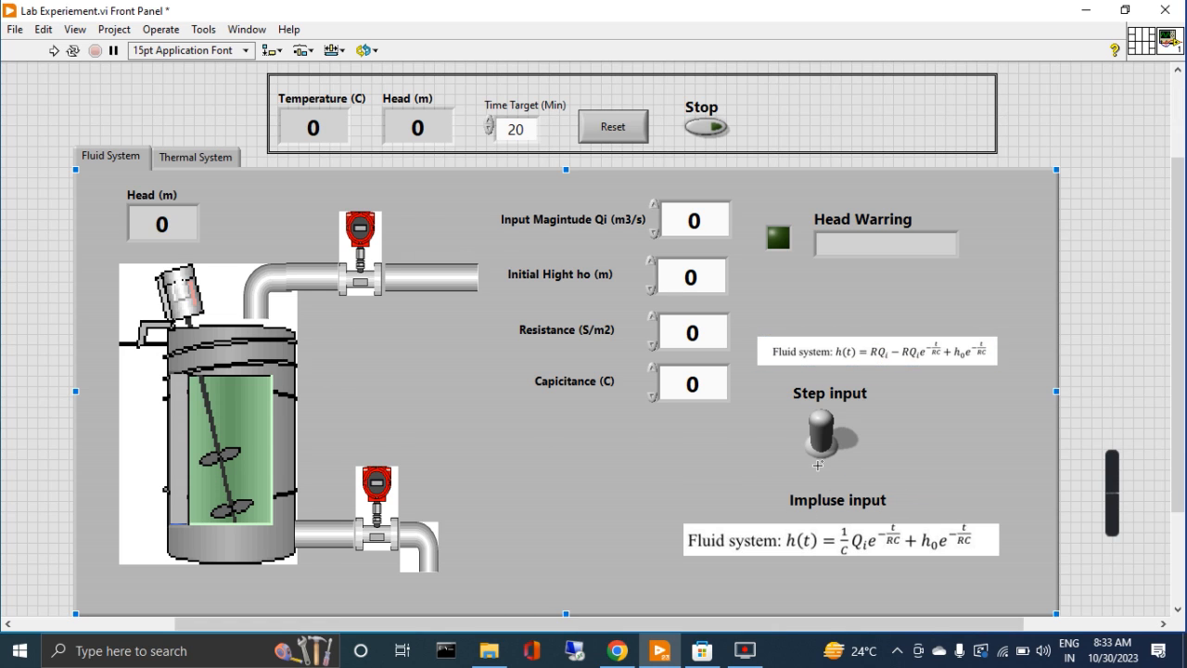
{"action": "left_click", "coordinate": [820, 436]}
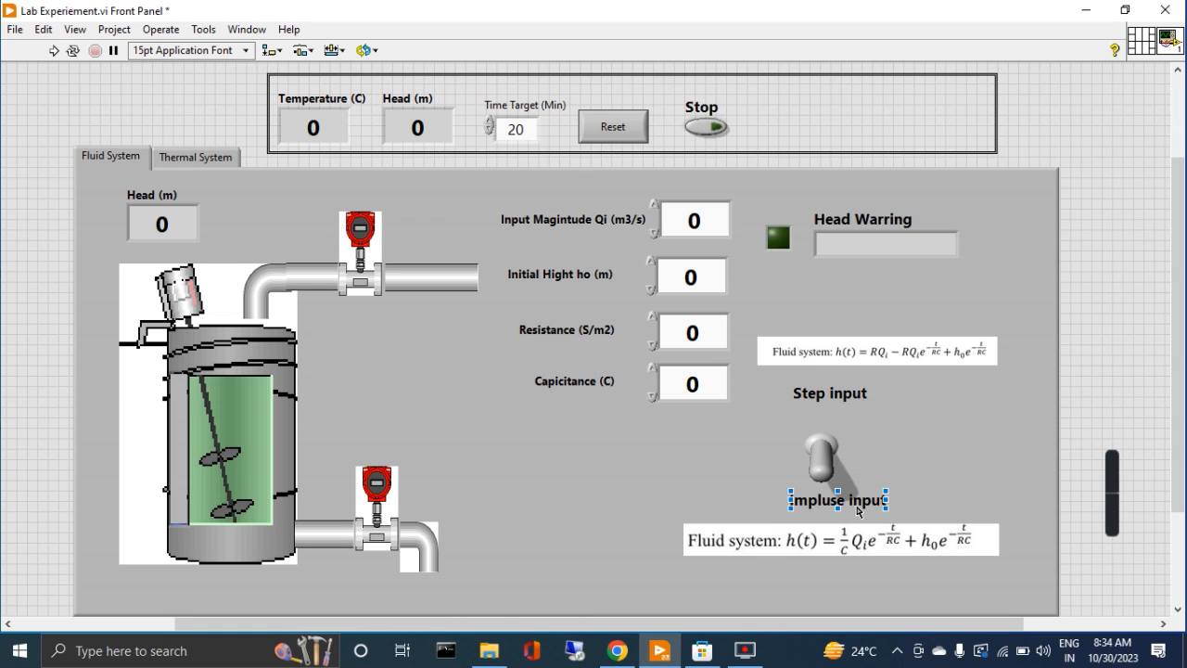
{"action": "left_click", "coordinate": [828, 392]}
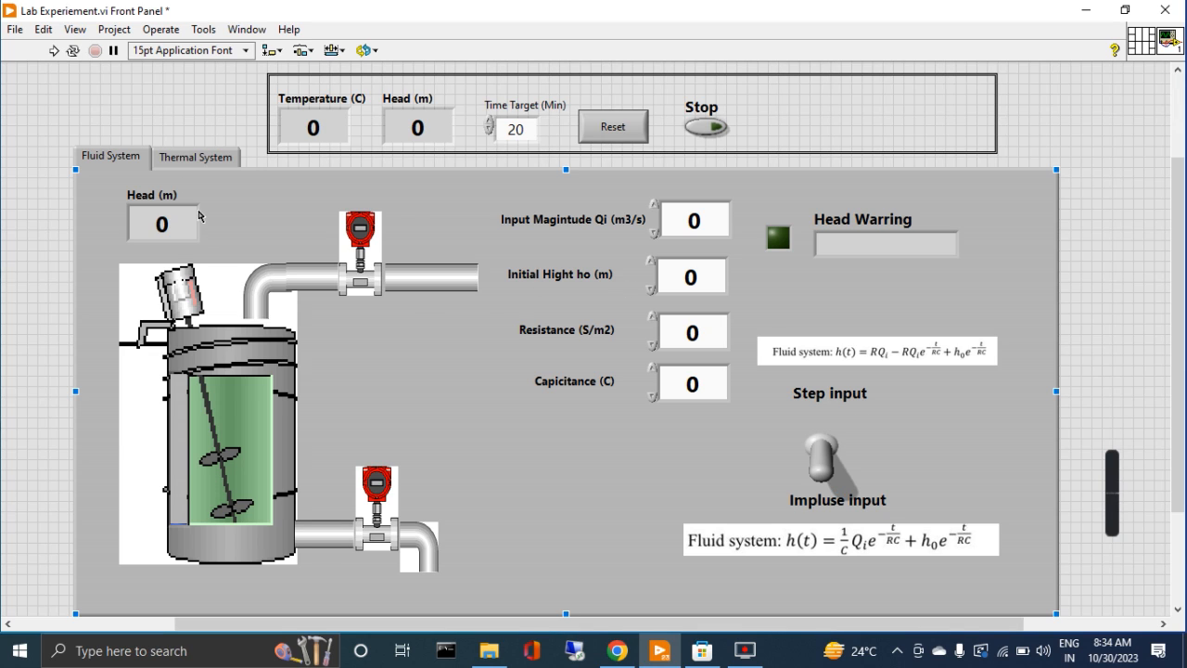
Stretch the blue level bar up the tank's left inner wall, then select the Head readout
{"action": "left_click", "coordinate": [162, 224]}
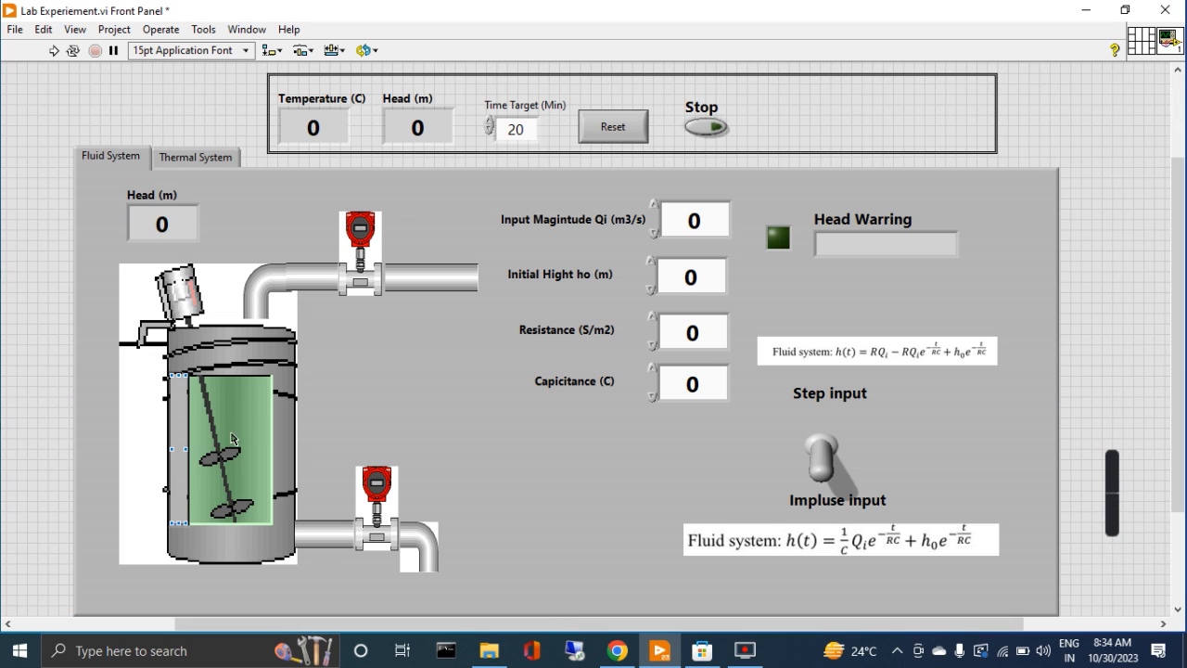
{"action": "mouse_move", "coordinate": [173, 230]}
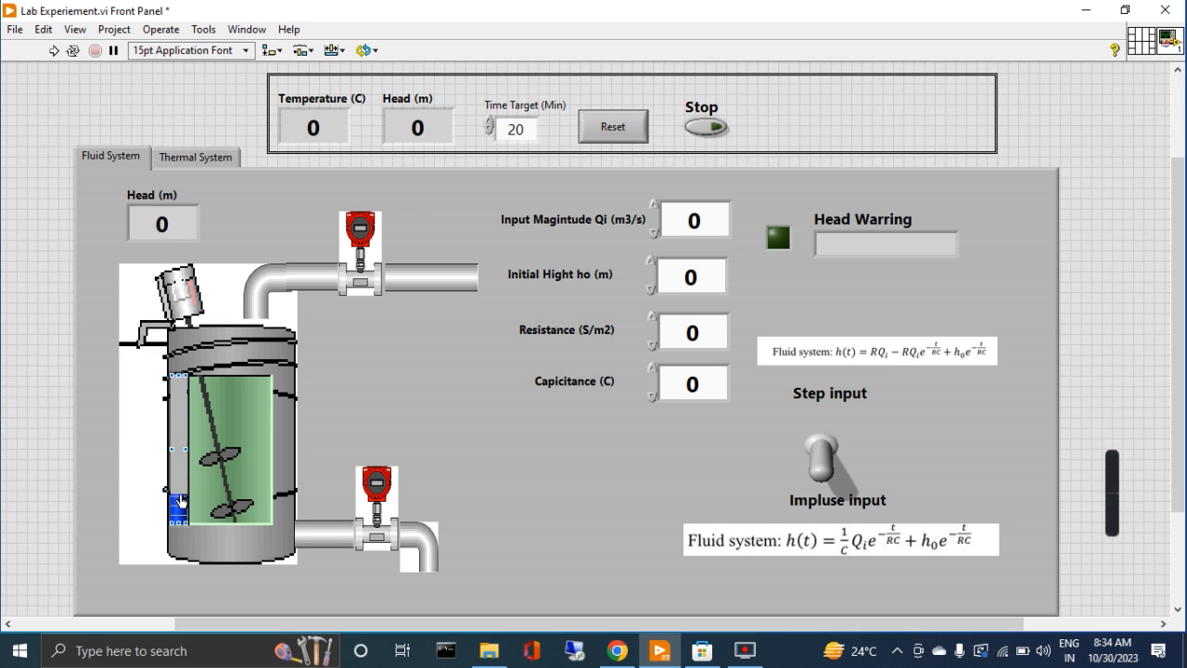
{"action": "left_click_drag", "start_coordinate": [178, 501], "coordinate": [178, 399]}
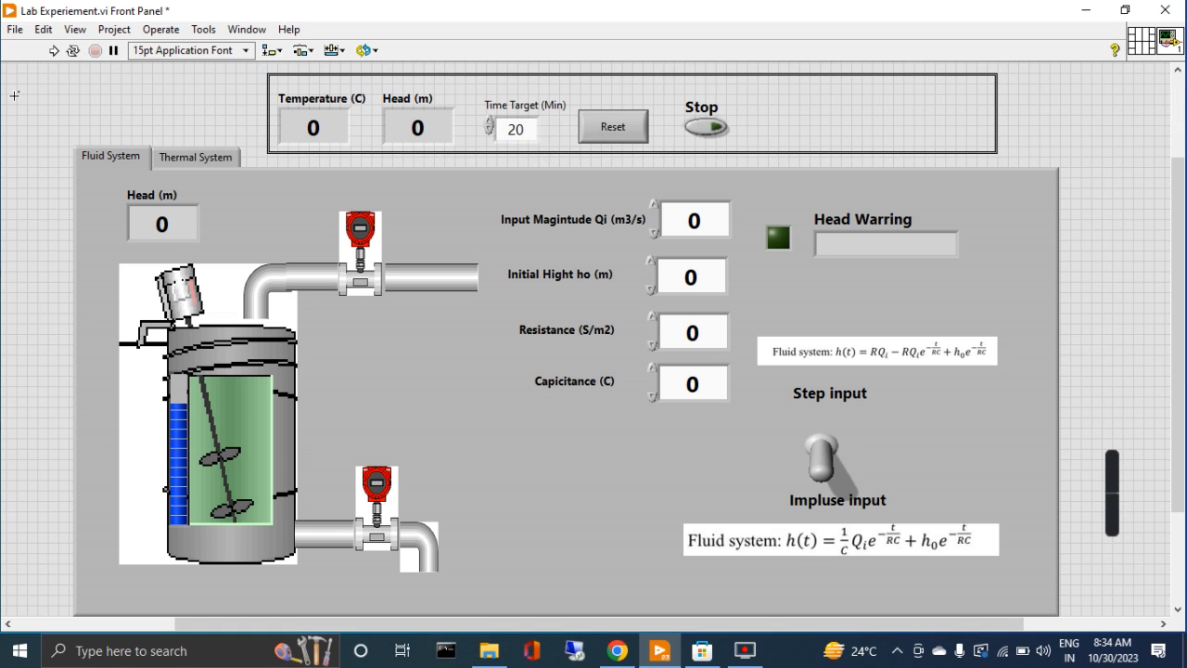
{"action": "left_click", "coordinate": [417, 127]}
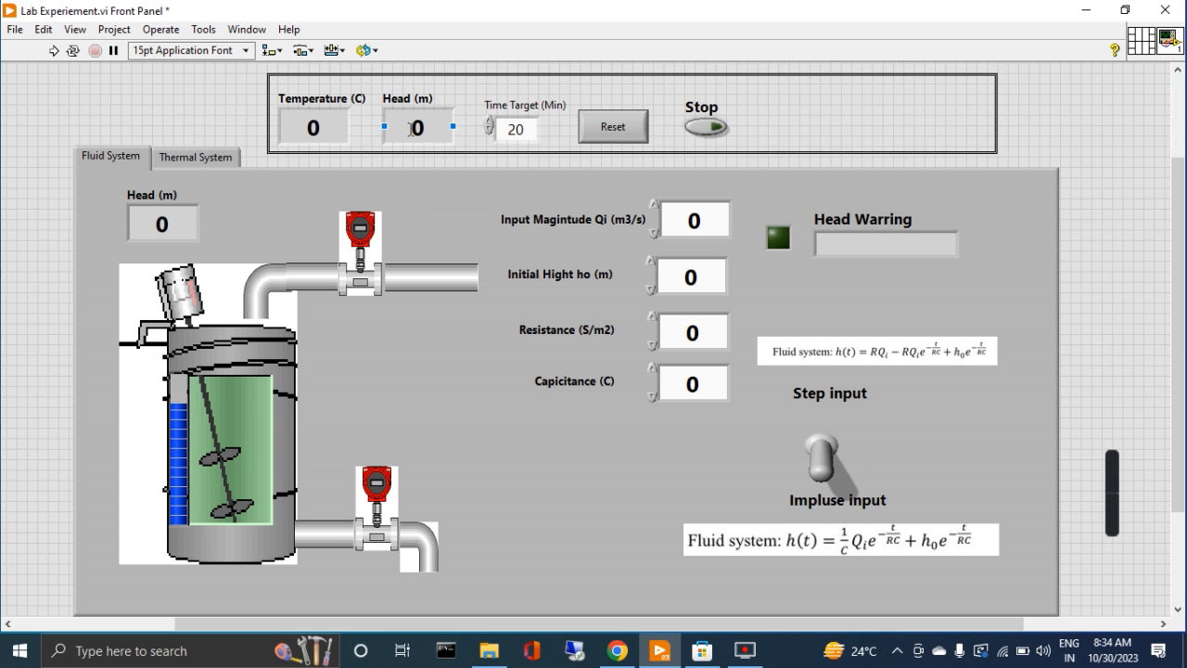
{"action": "left_click", "coordinate": [208, 400]}
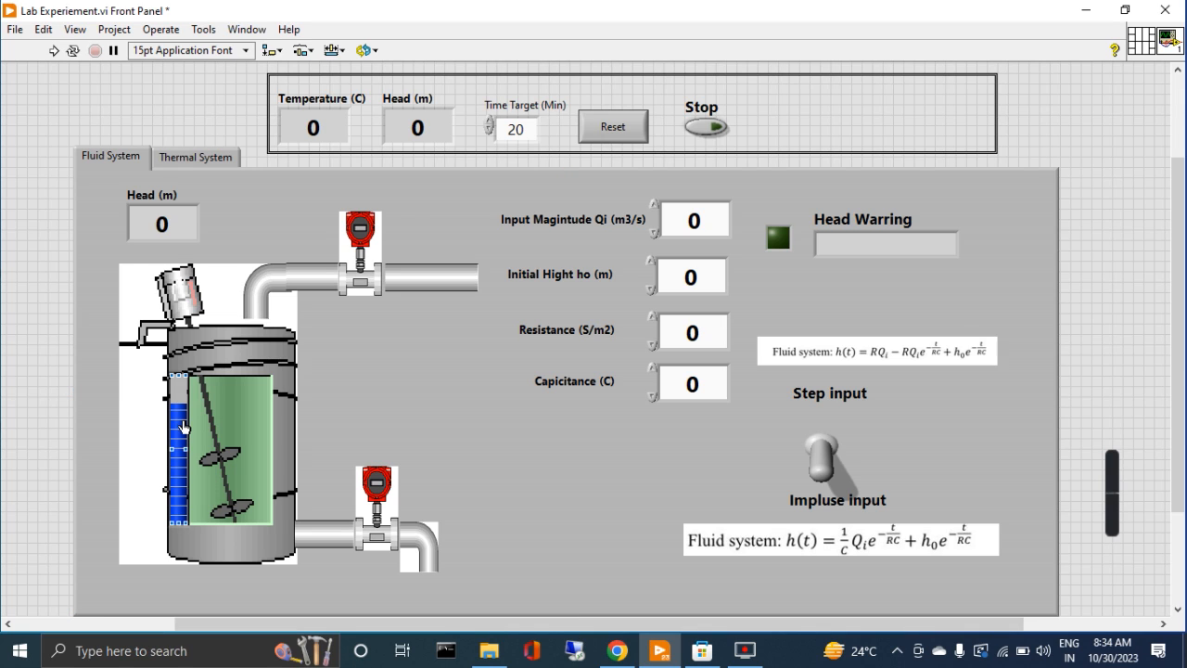
{"action": "mouse_move", "coordinate": [207, 414]}
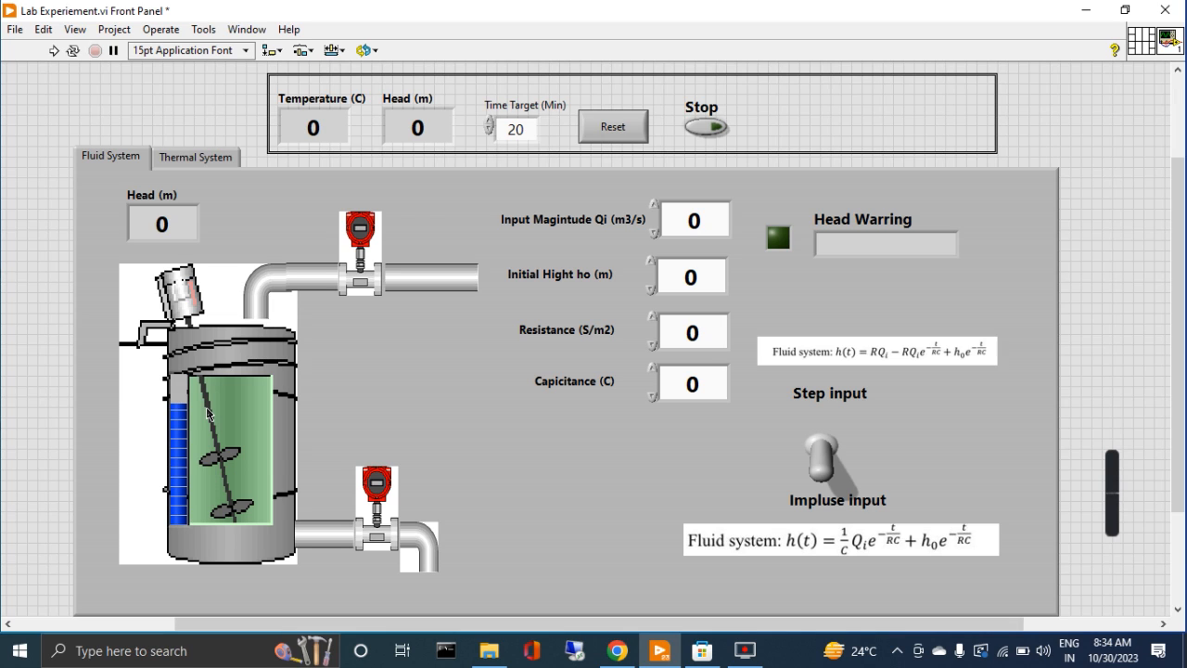
{"action": "left_click", "coordinate": [313, 127]}
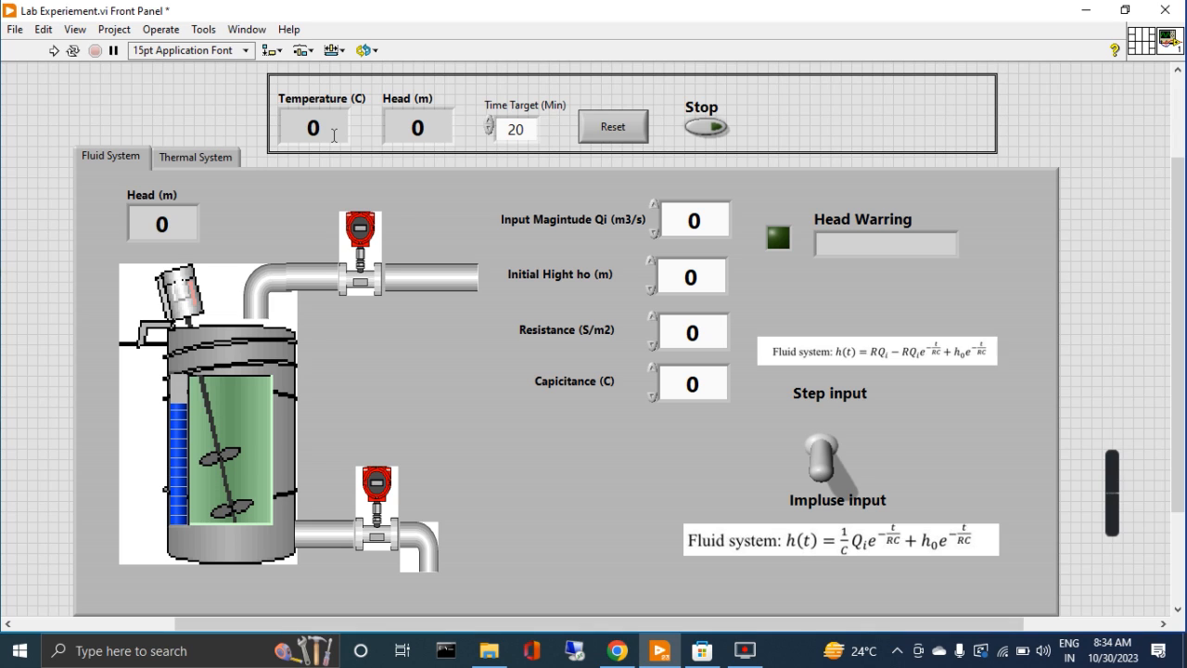
{"action": "left_click", "coordinate": [313, 127]}
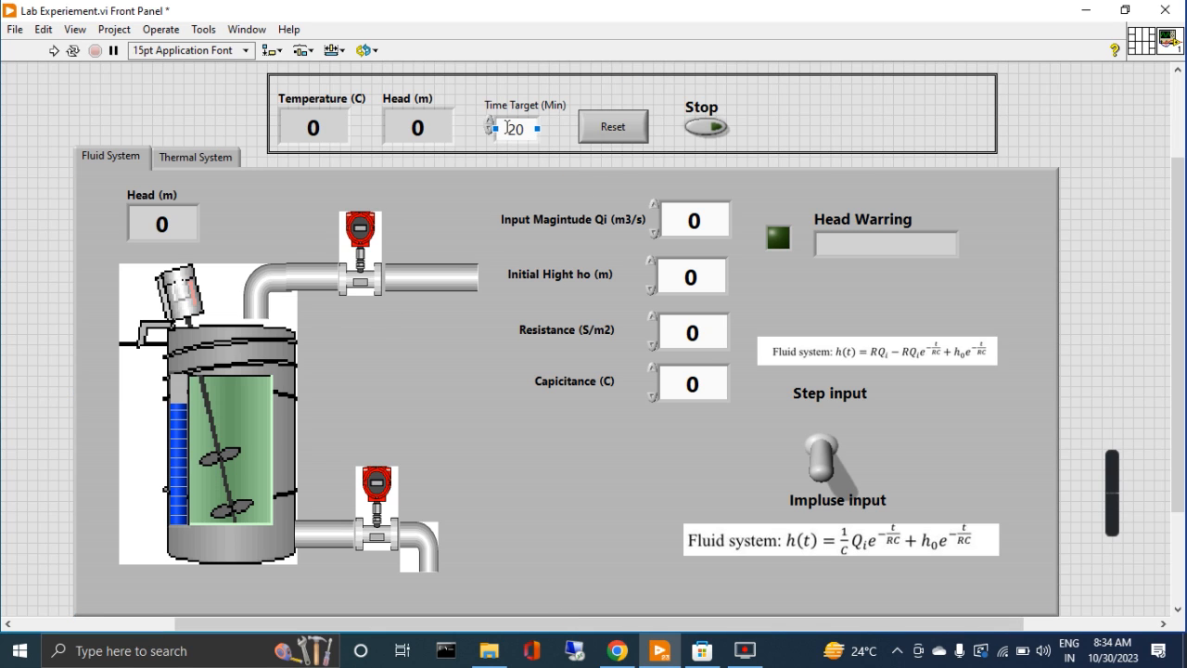
{"action": "triple_click", "coordinate": [513, 129]}
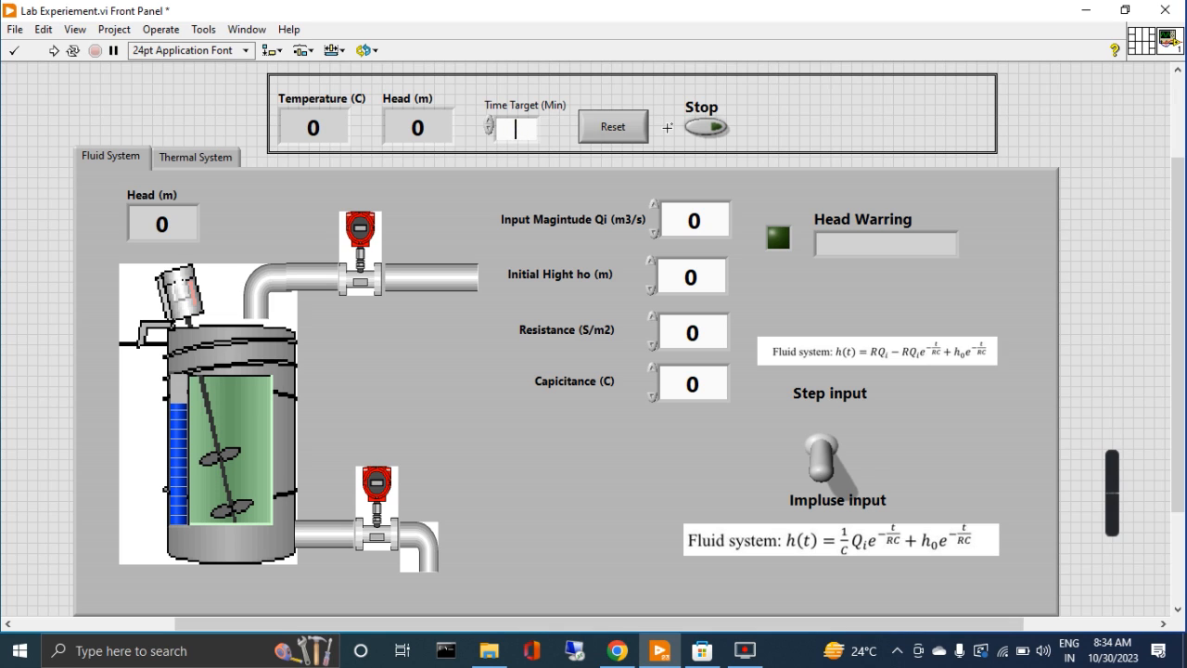
{"action": "type", "text": "1"}
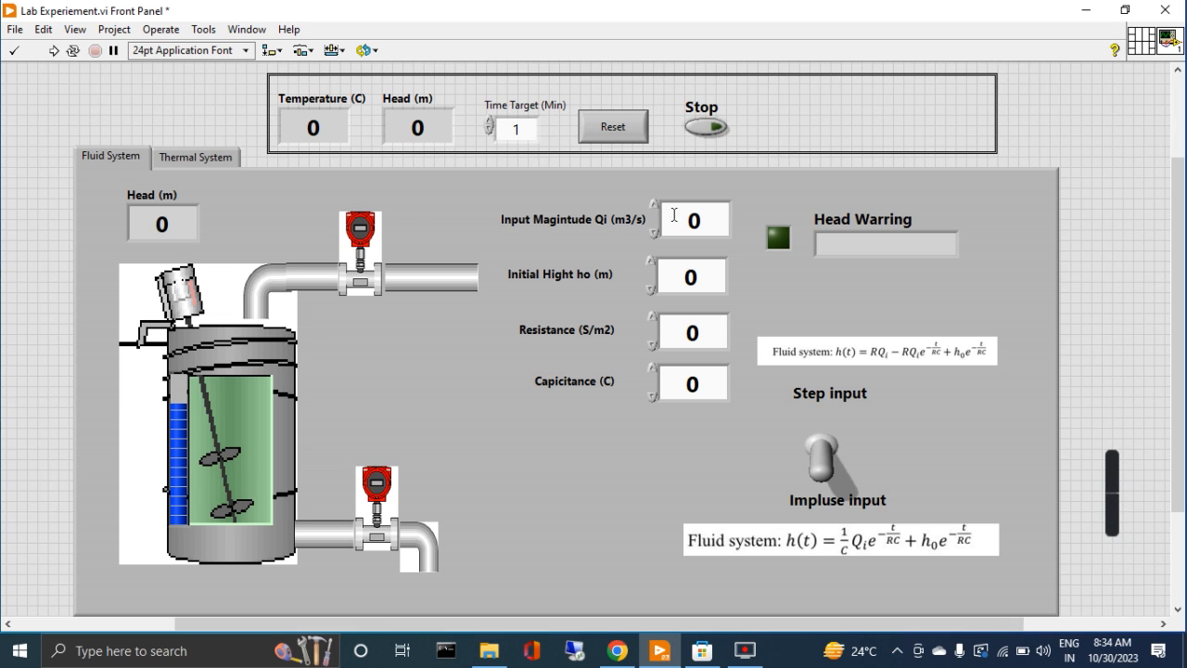
{"action": "mouse_move", "coordinate": [681, 397]}
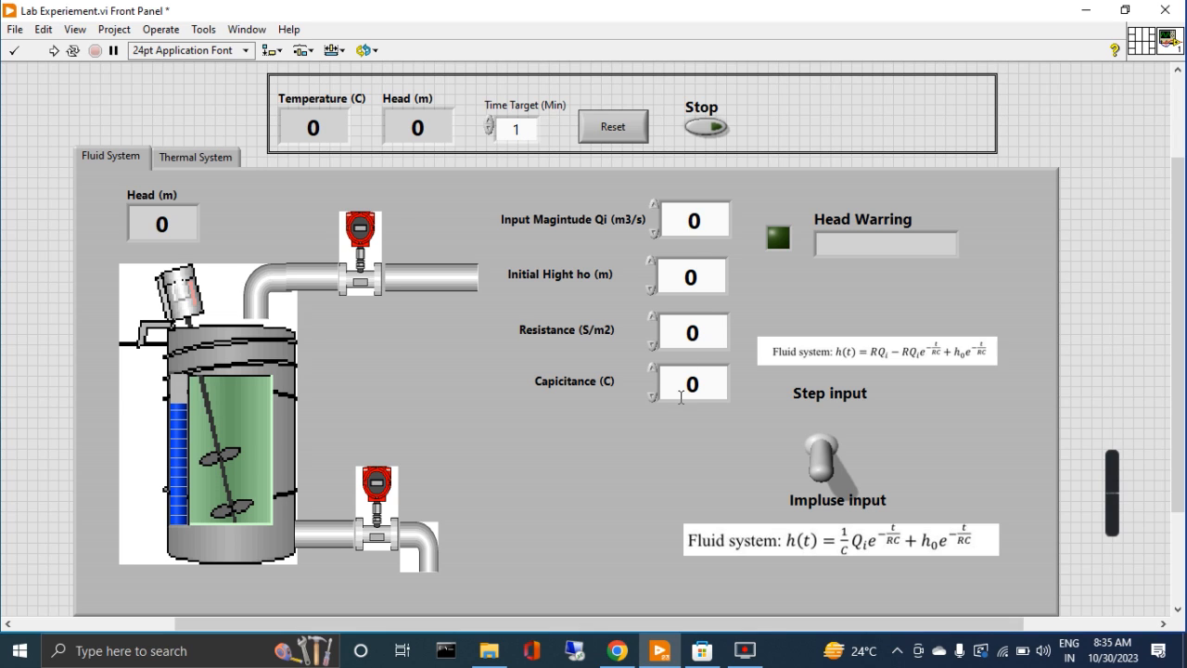
{"action": "mouse_move", "coordinate": [608, 257]}
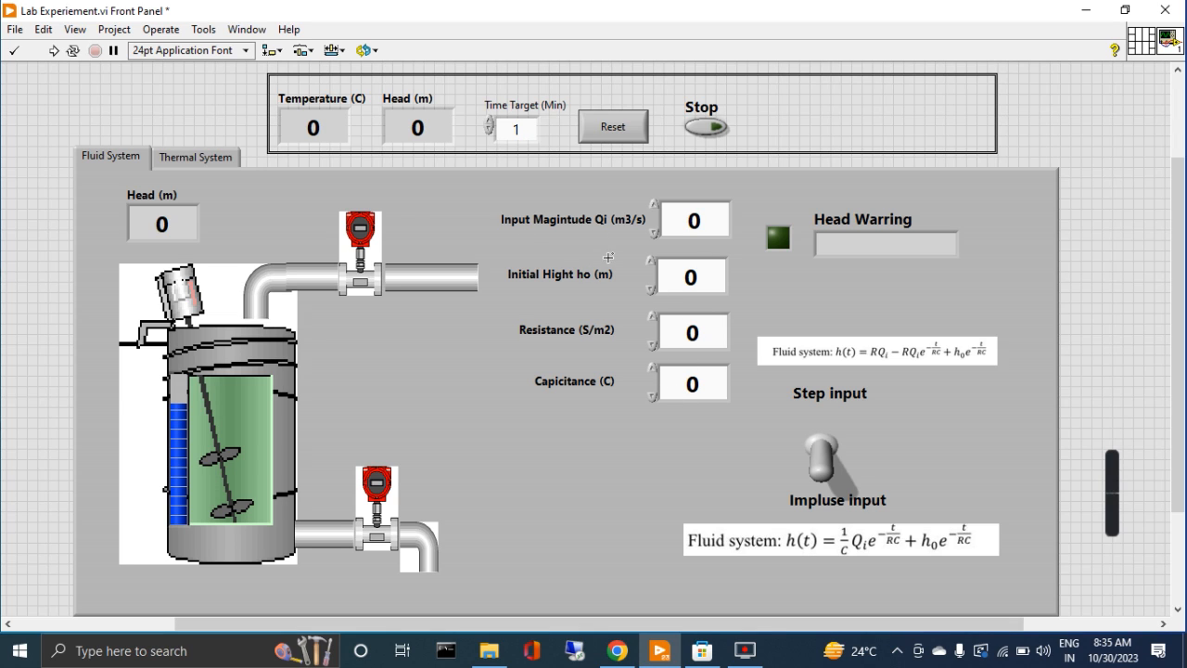
{"action": "mouse_move", "coordinate": [592, 379]}
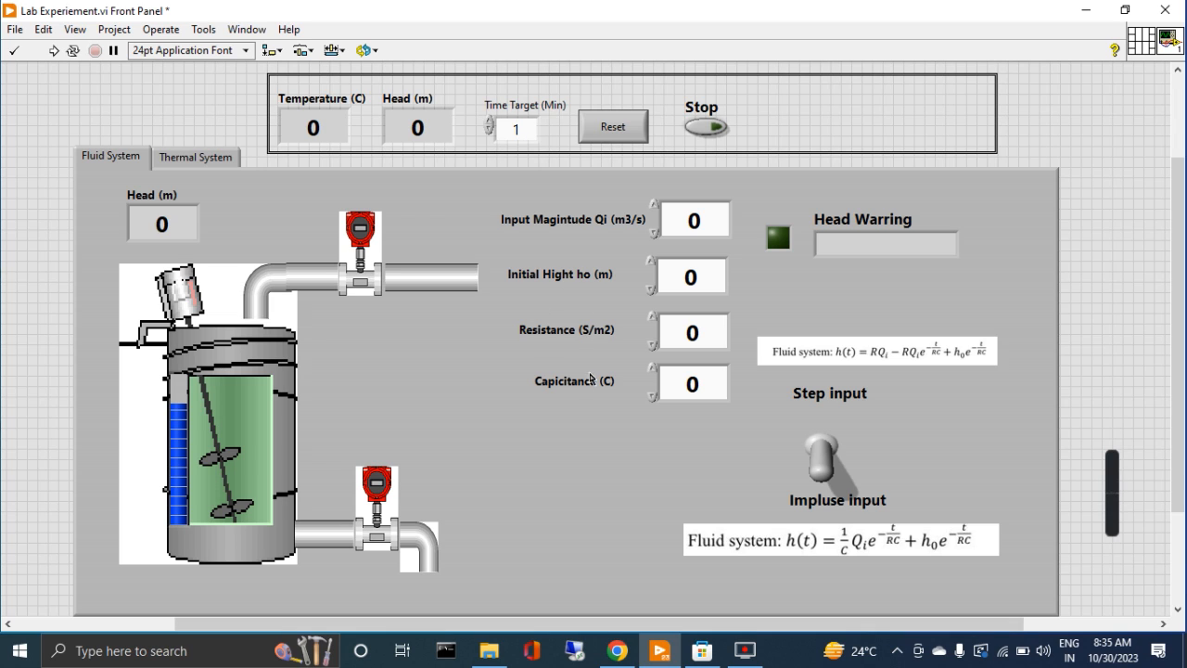
{"action": "mouse_move", "coordinate": [844, 389]}
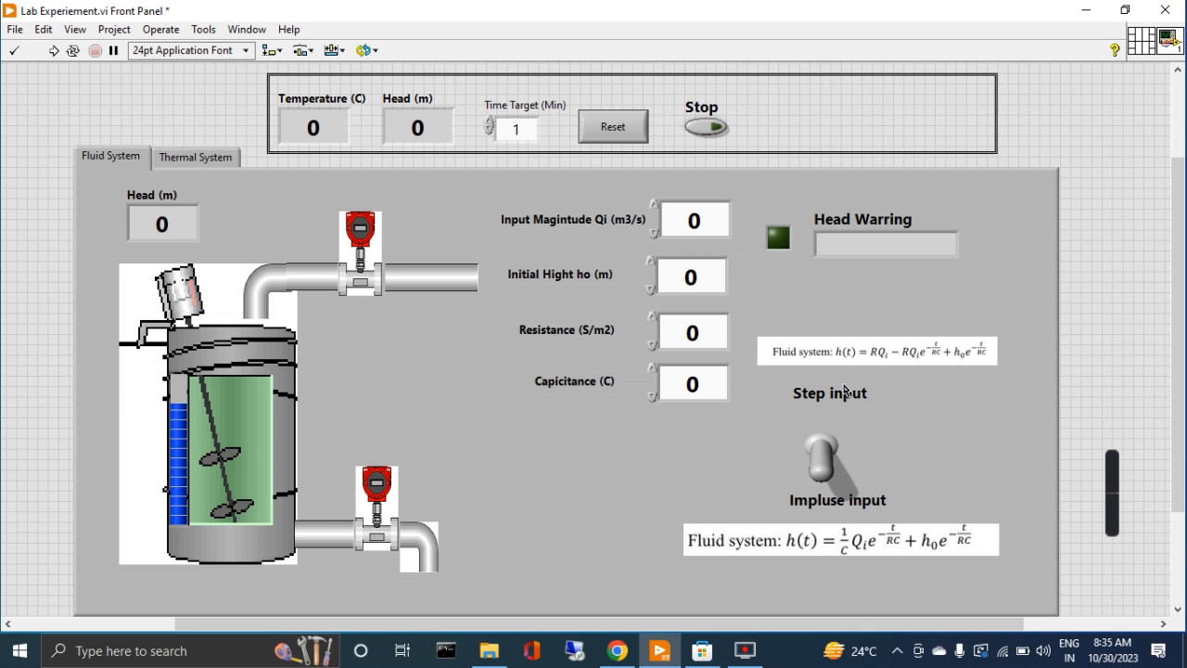
{"action": "mouse_move", "coordinate": [1020, 355]}
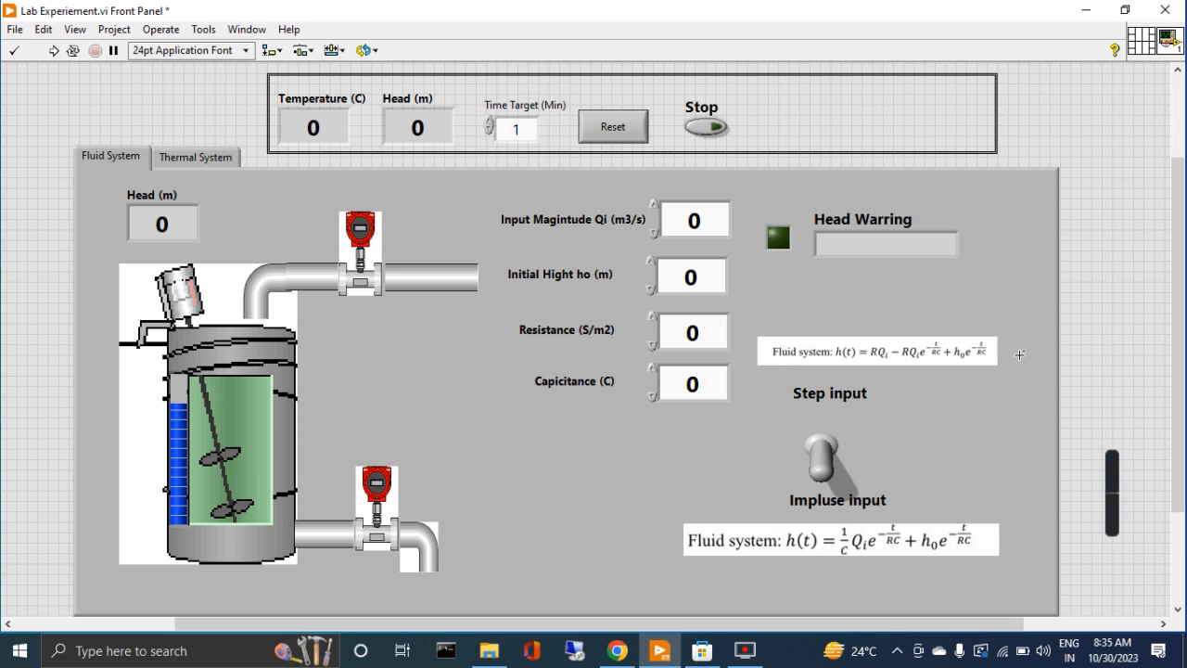
{"action": "mouse_move", "coordinate": [842, 293]}
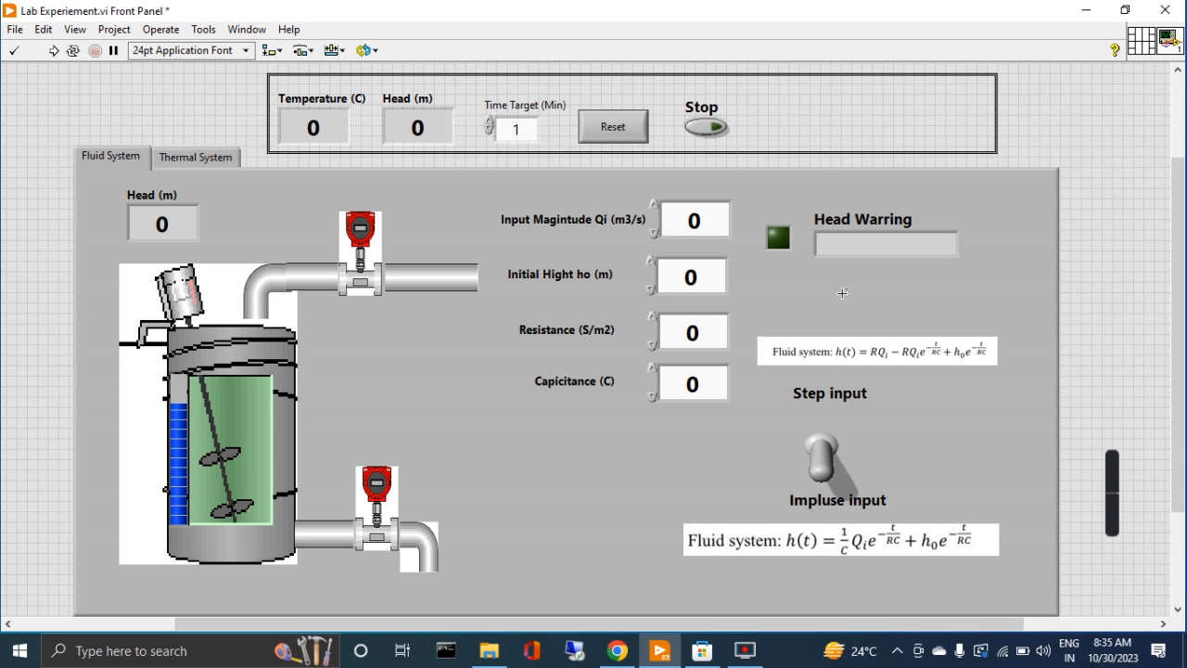
{"action": "mouse_move", "coordinate": [221, 262]}
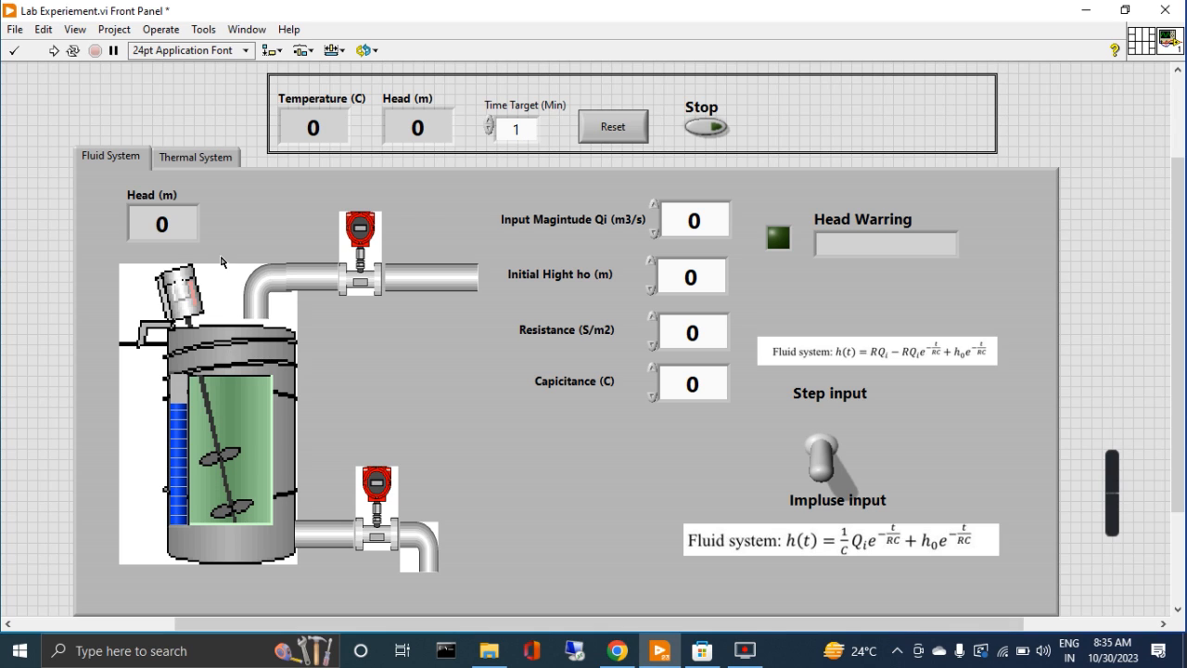
{"action": "mouse_move", "coordinate": [206, 528]}
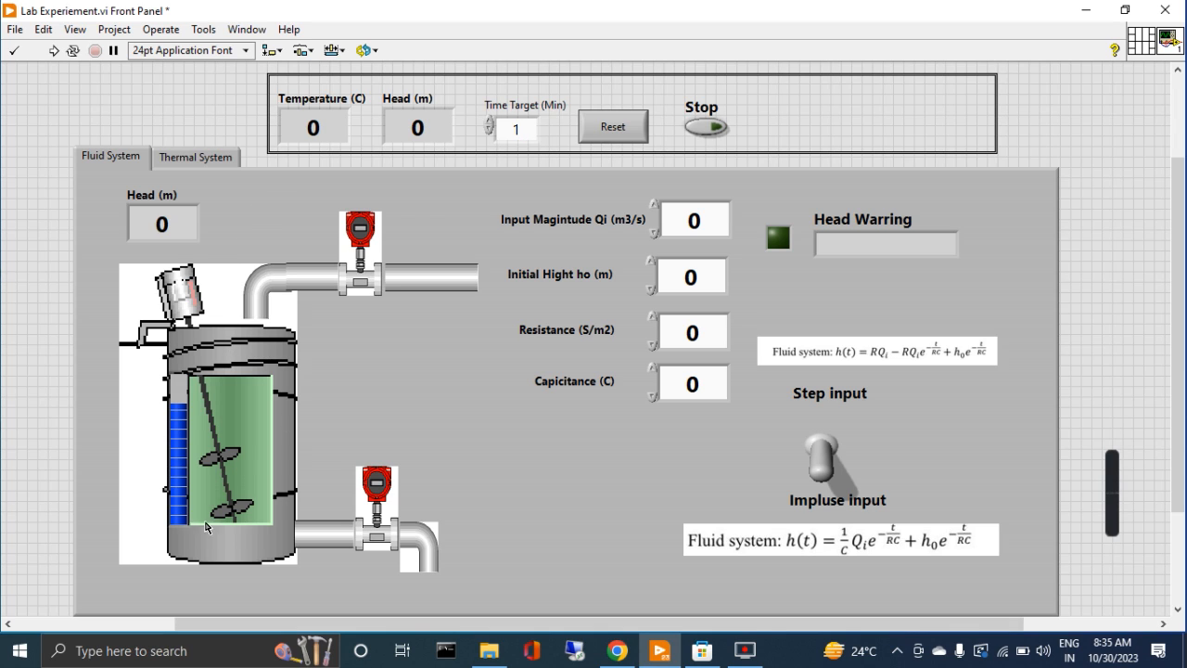
{"action": "mouse_move", "coordinate": [181, 407]}
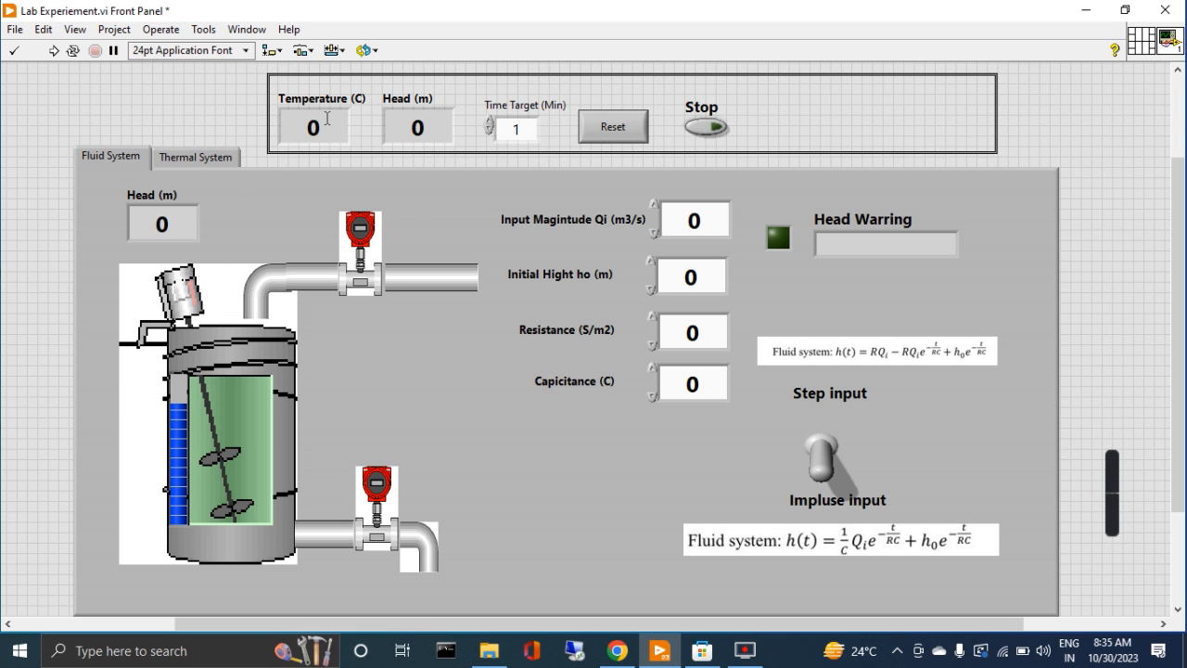
{"action": "mouse_move", "coordinate": [223, 360]}
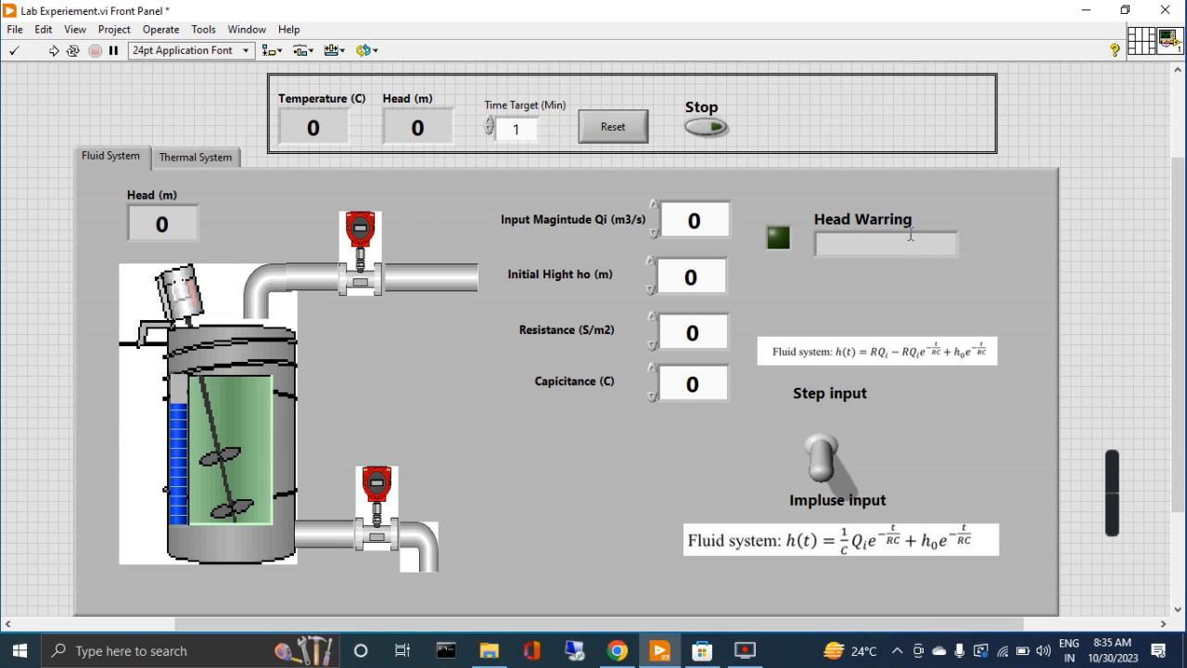
{"action": "mouse_move", "coordinate": [816, 242]}
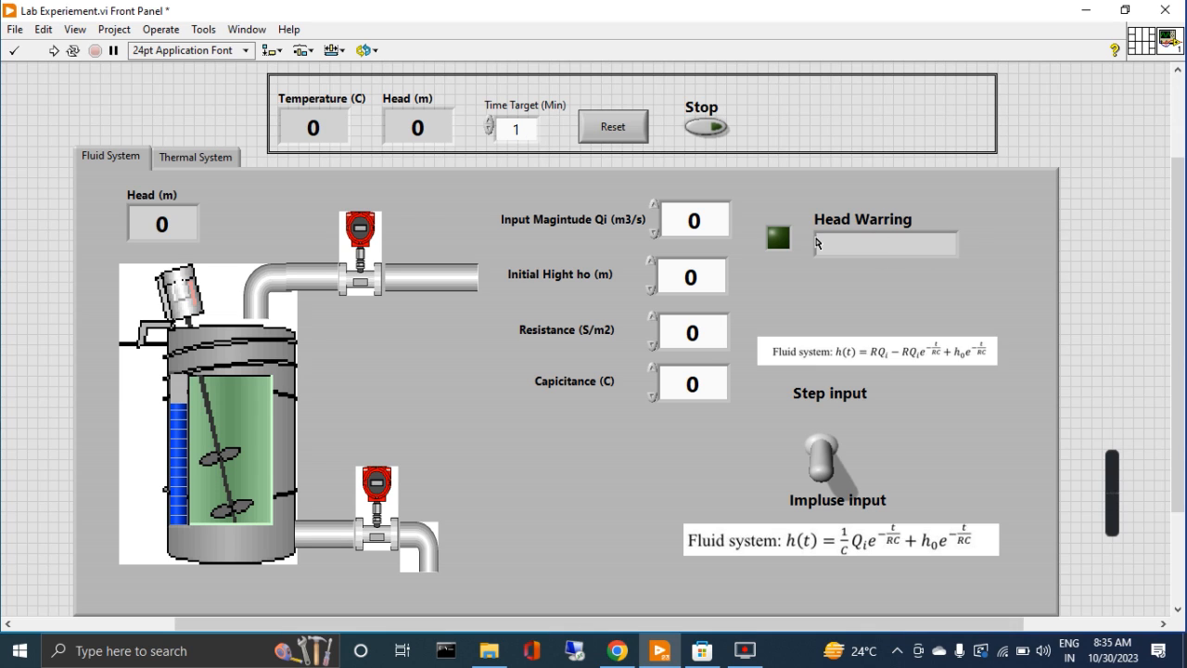
Enter input magnitude Qi 5, resistance 6 and capacitance 4 in the fluid system controls
{"action": "left_click", "coordinate": [777, 238]}
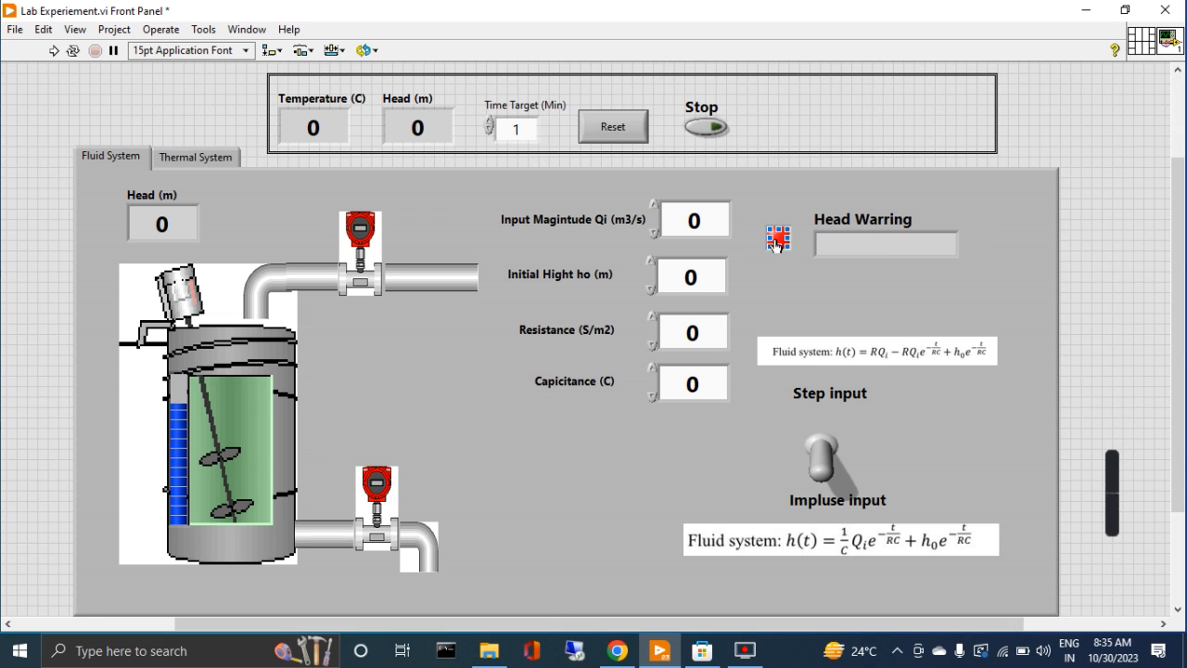
{"action": "left_click", "coordinate": [694, 220]}
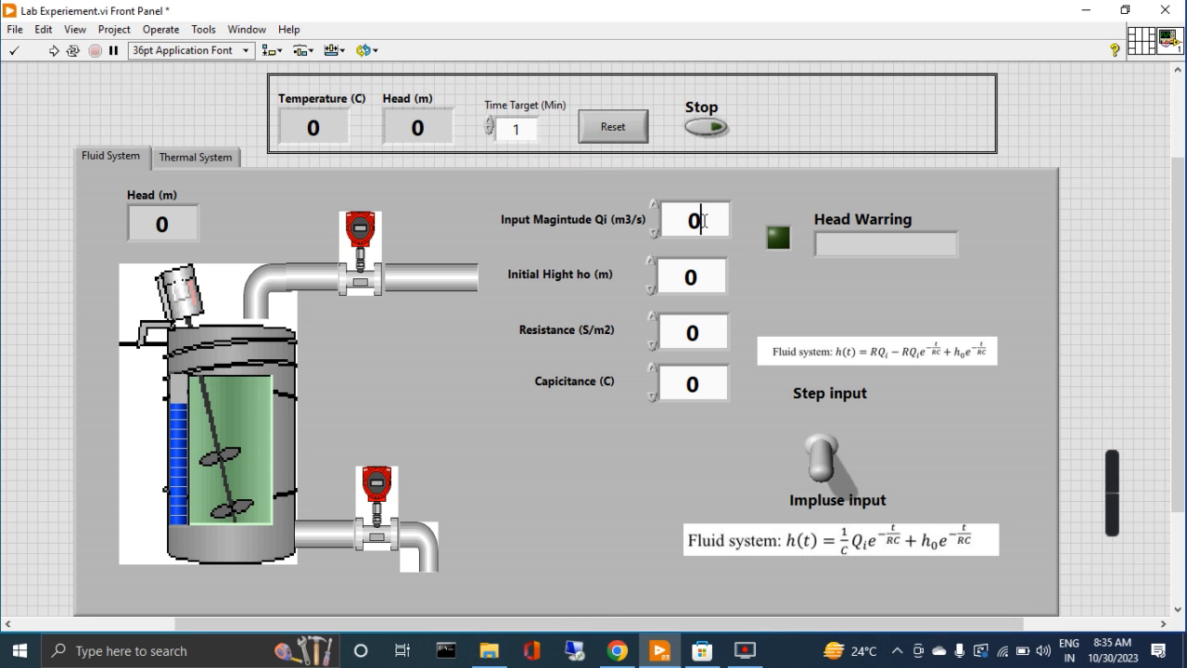
{"action": "type", "text": "5"}
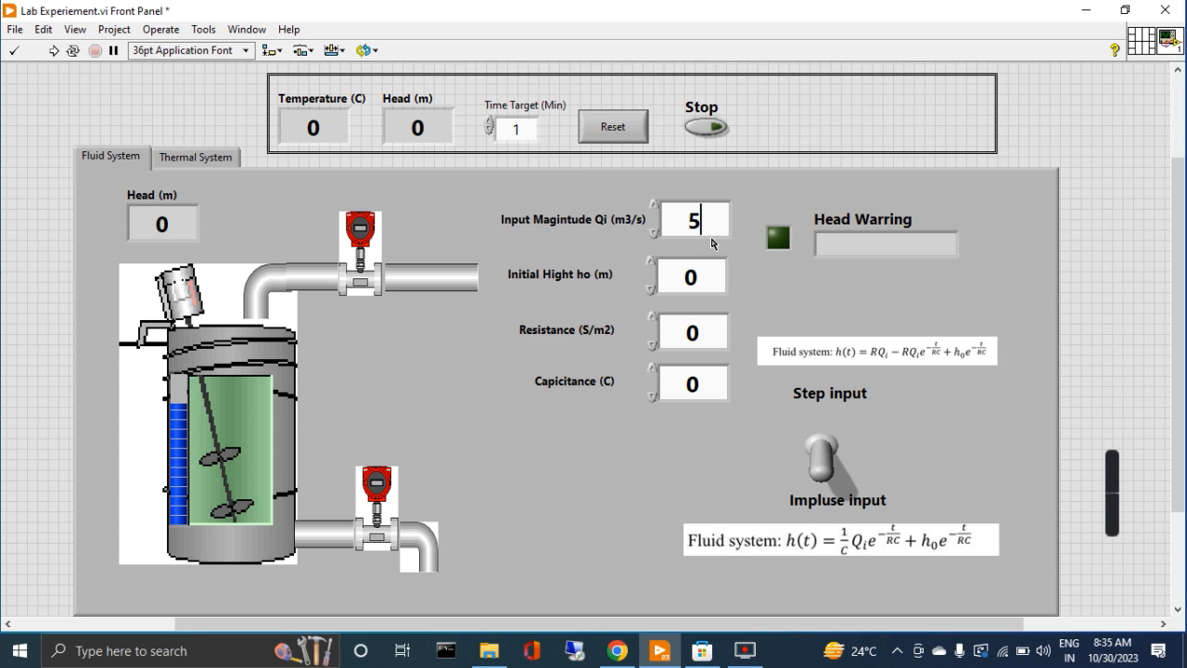
{"action": "mouse_move", "coordinate": [549, 342]}
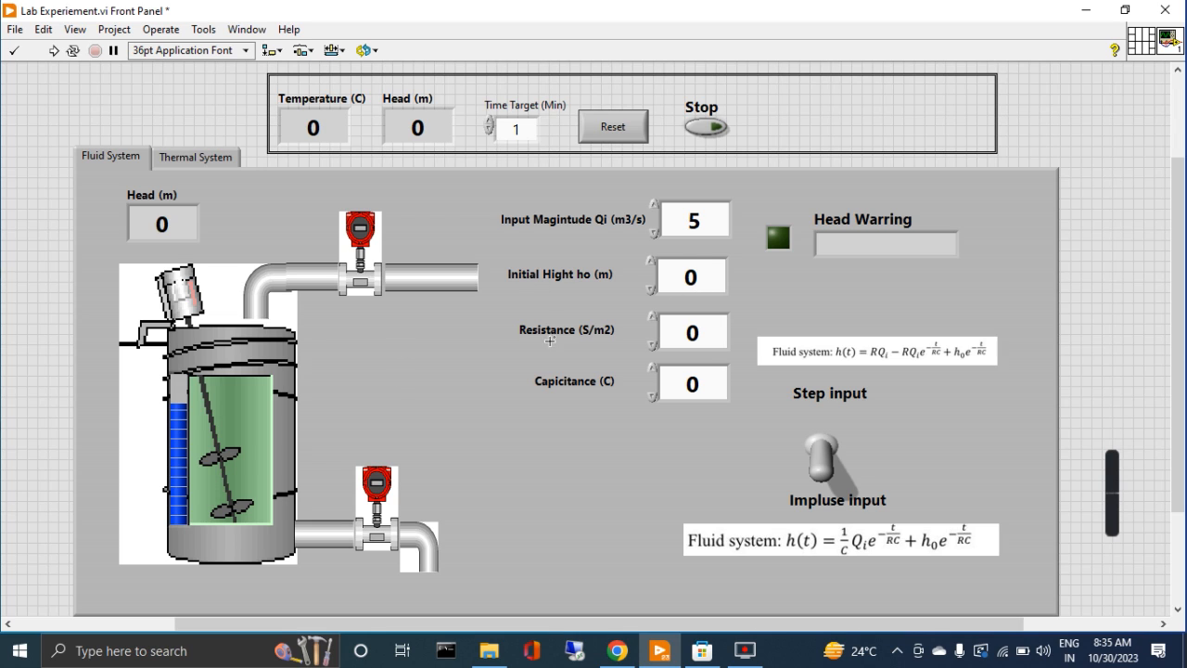
{"action": "mouse_move", "coordinate": [502, 307]}
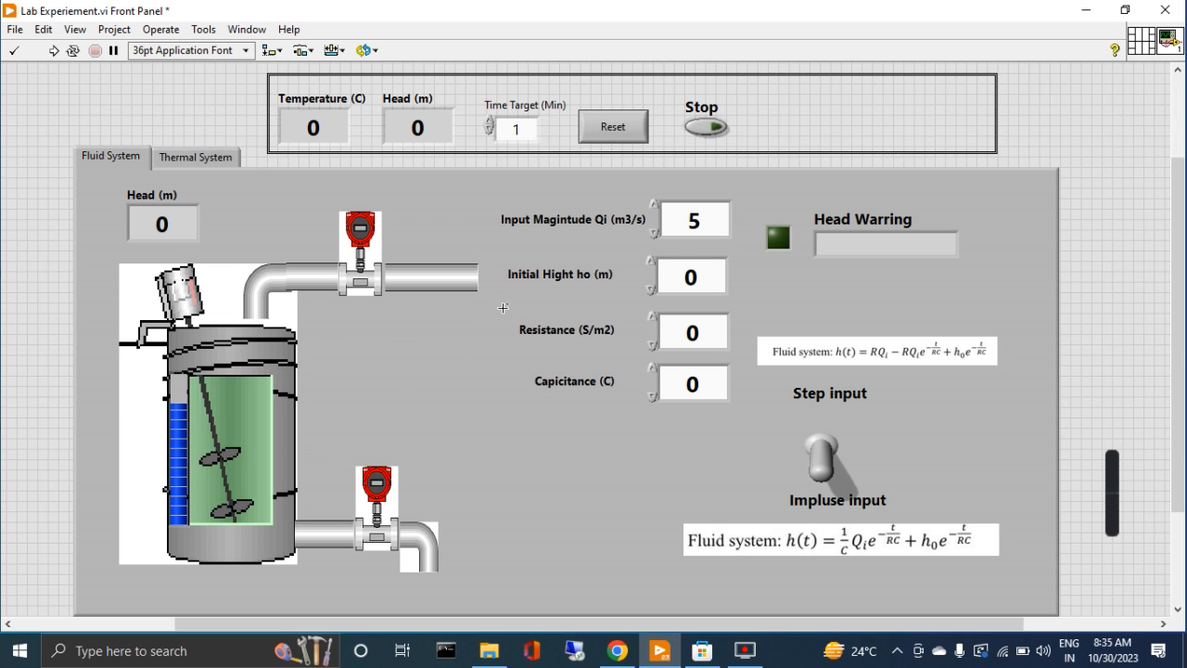
{"action": "mouse_move", "coordinate": [558, 364]}
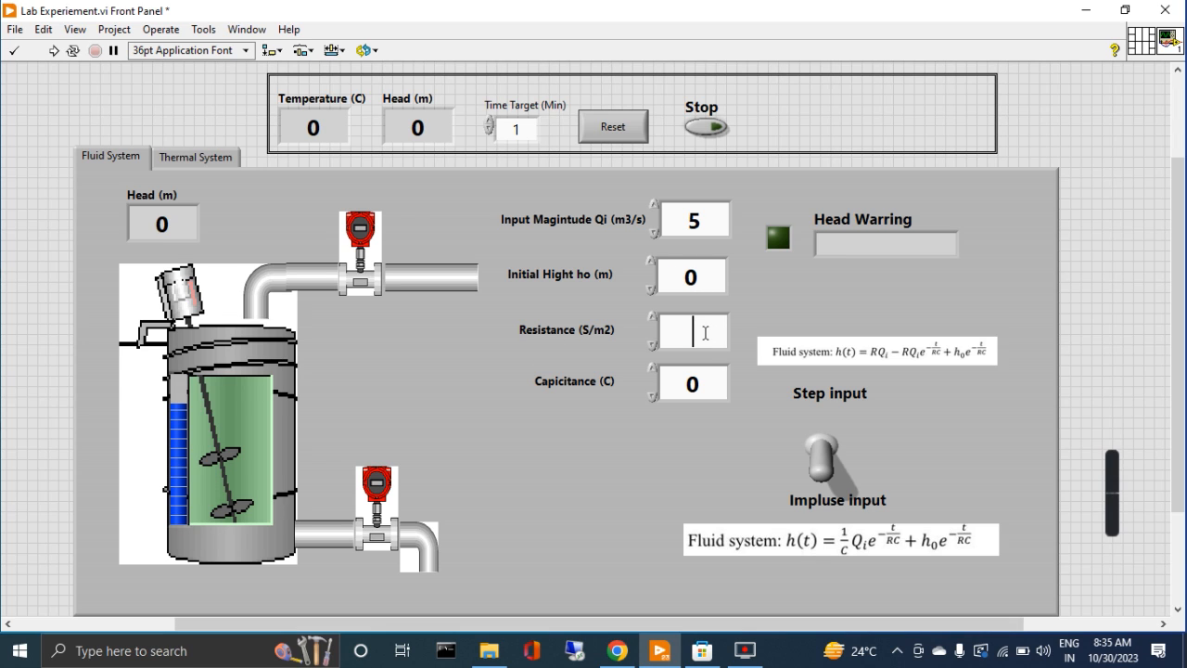
{"action": "type", "text": "6"}
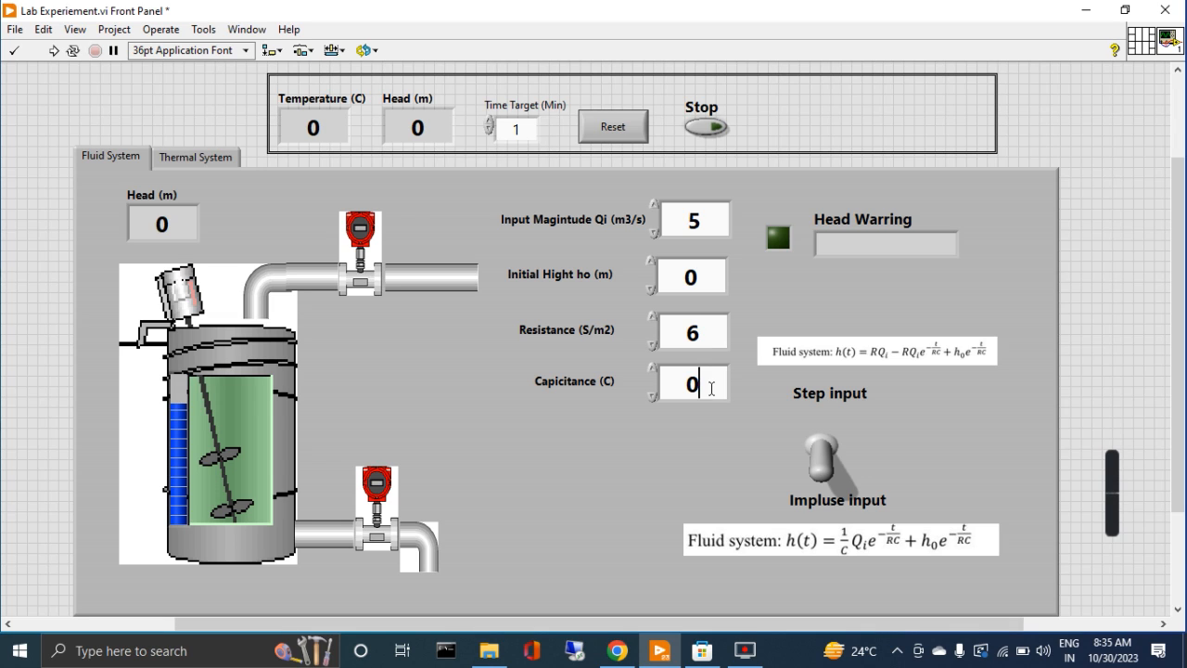
{"action": "type", "text": "4"}
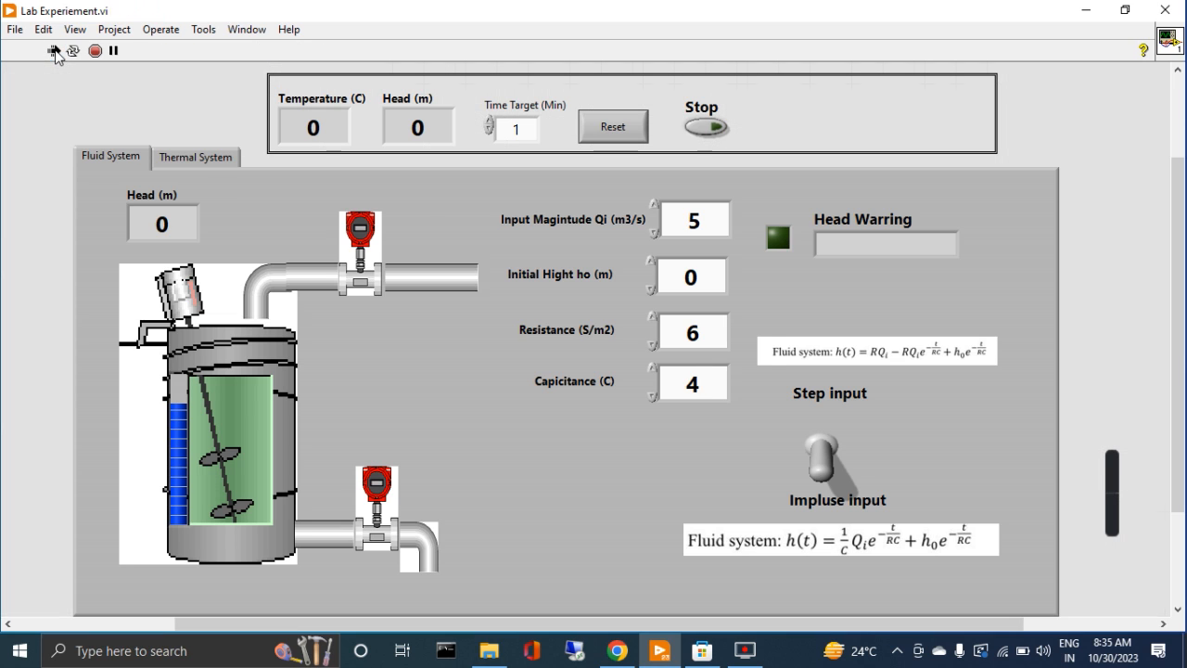
Run the VI with temperature 35 and head 9, then switch to Step input
{"action": "left_click", "coordinate": [54, 51]}
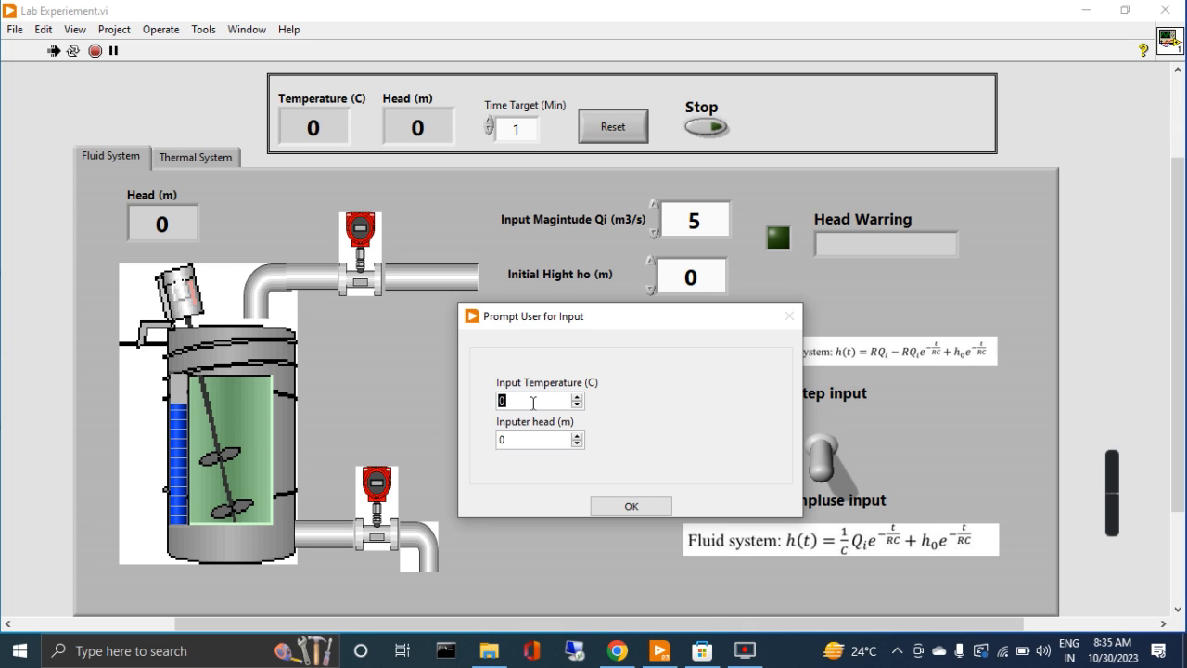
{"action": "type", "text": "35"}
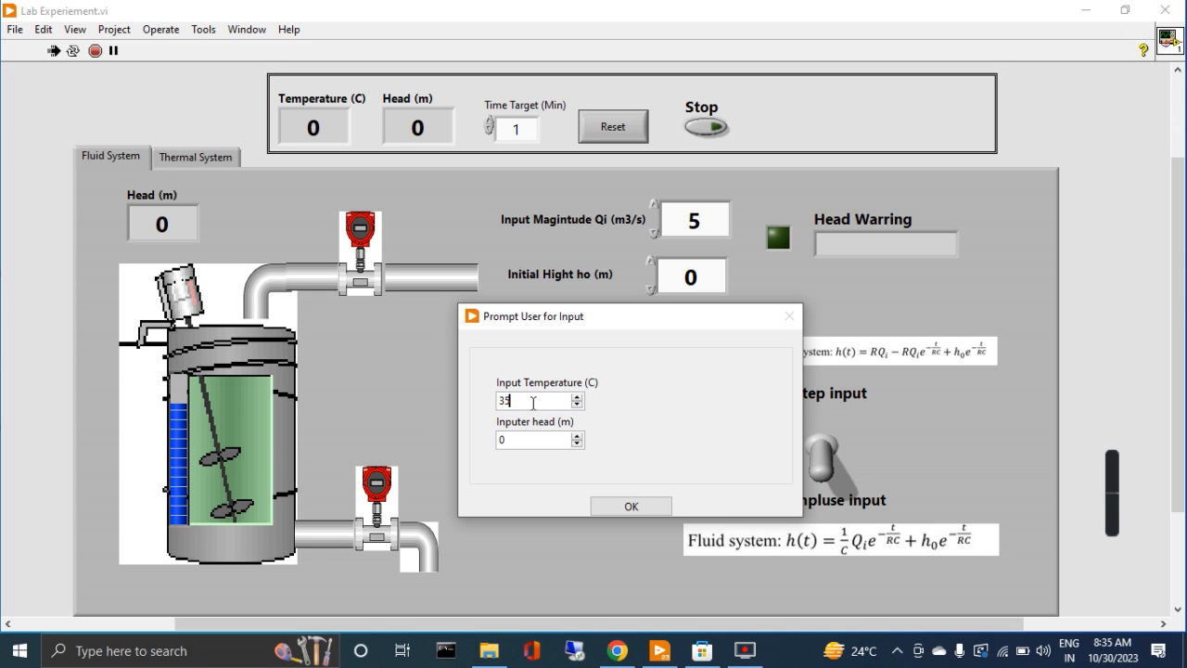
{"action": "left_click", "coordinate": [533, 439]}
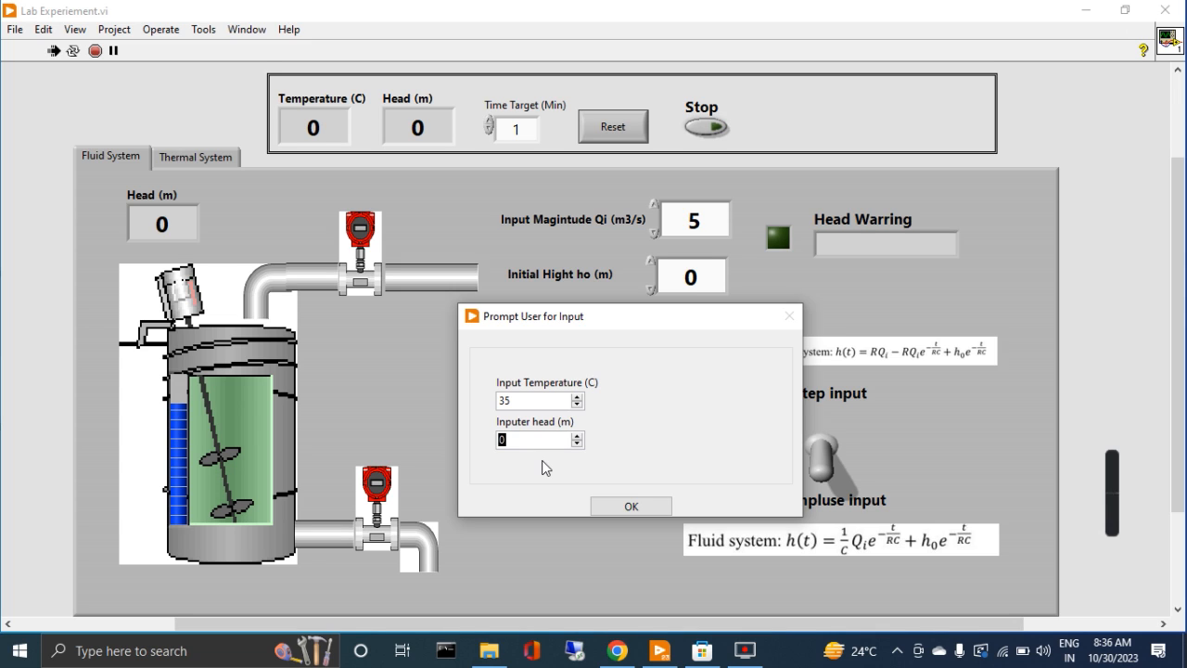
{"action": "type", "text": "9"}
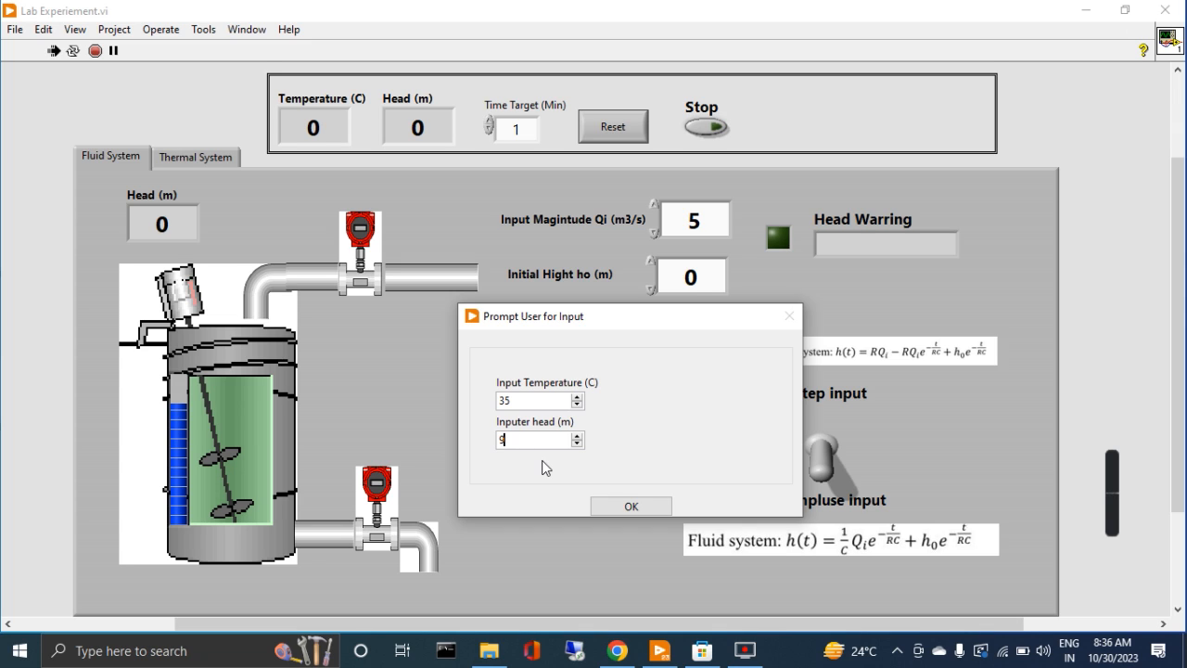
{"action": "mouse_move", "coordinate": [624, 346]}
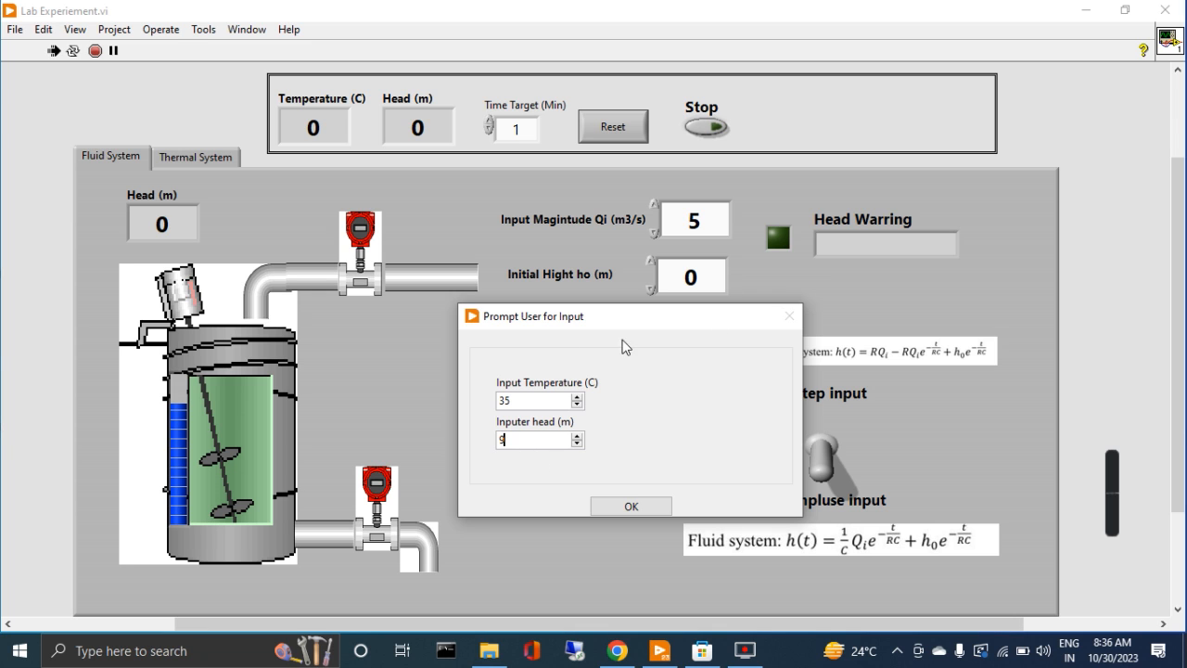
{"action": "left_click", "coordinate": [630, 506]}
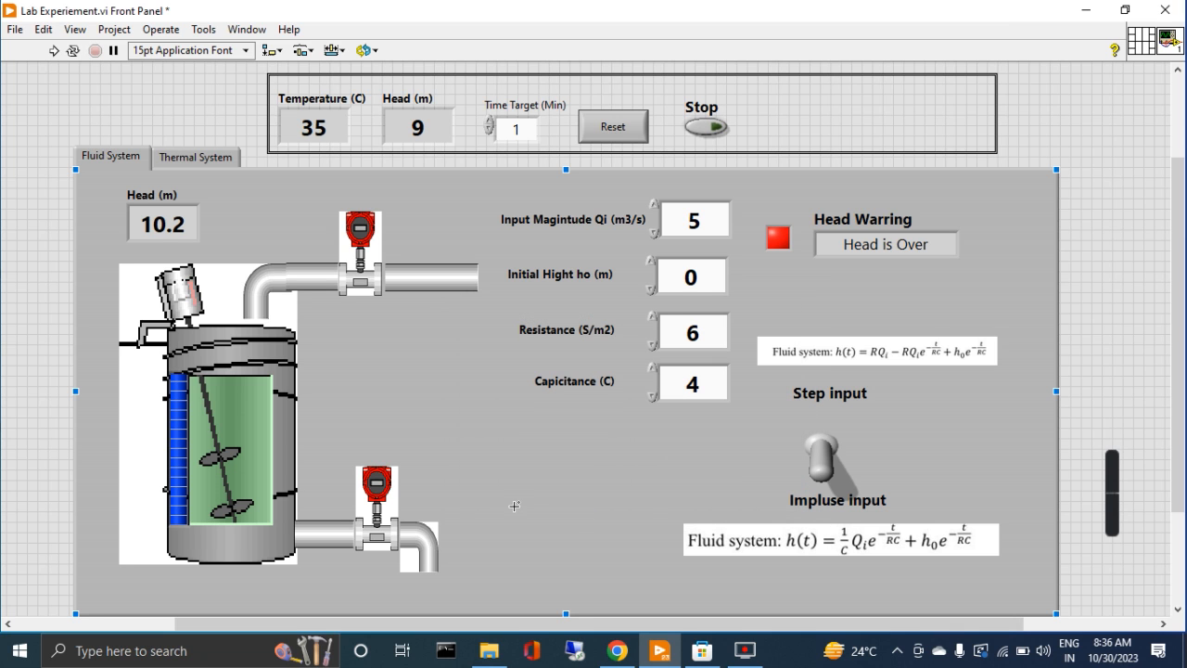
{"action": "mouse_move", "coordinate": [186, 176]}
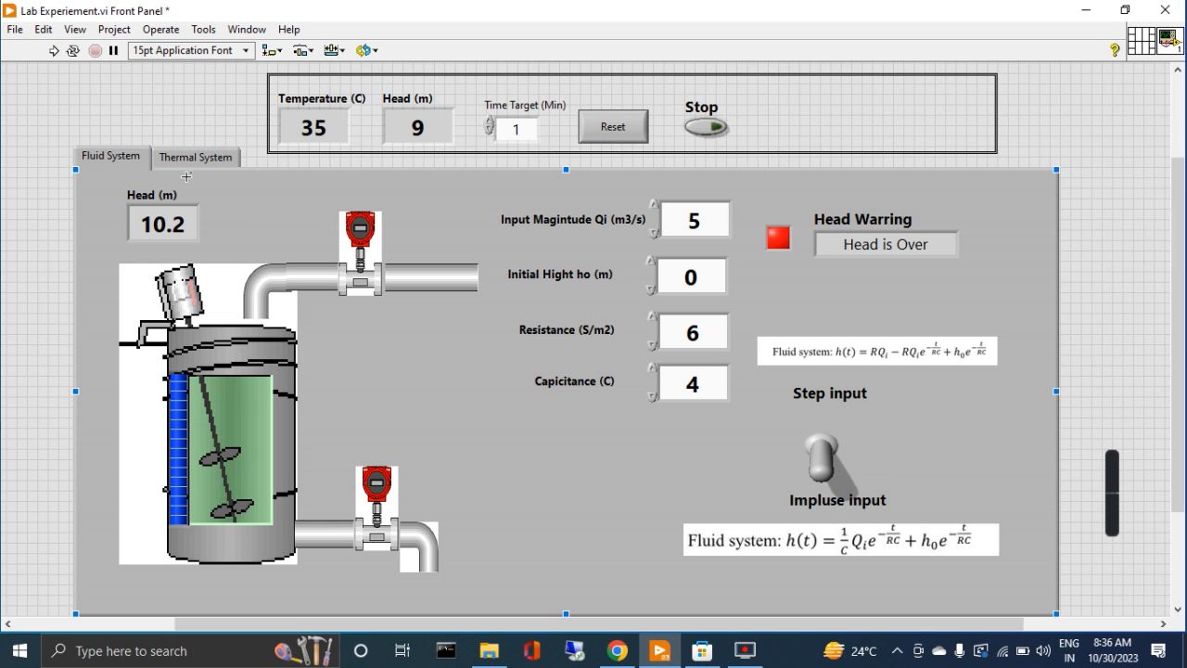
{"action": "mouse_move", "coordinate": [53, 50]}
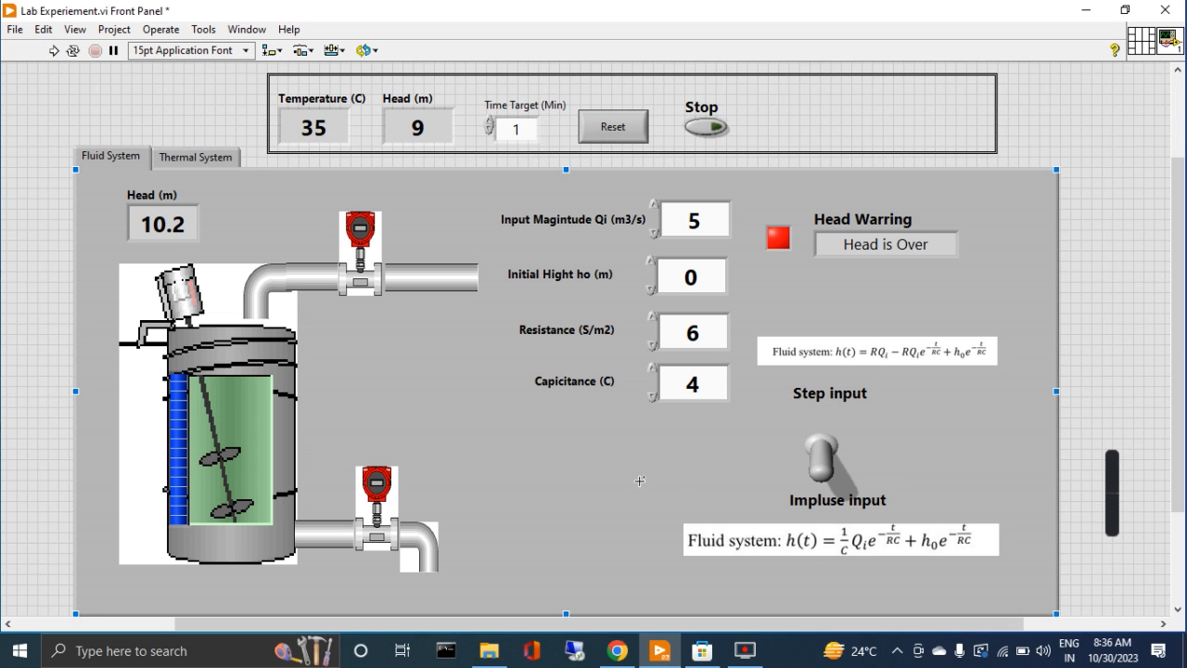
{"action": "left_click", "coordinate": [820, 464]}
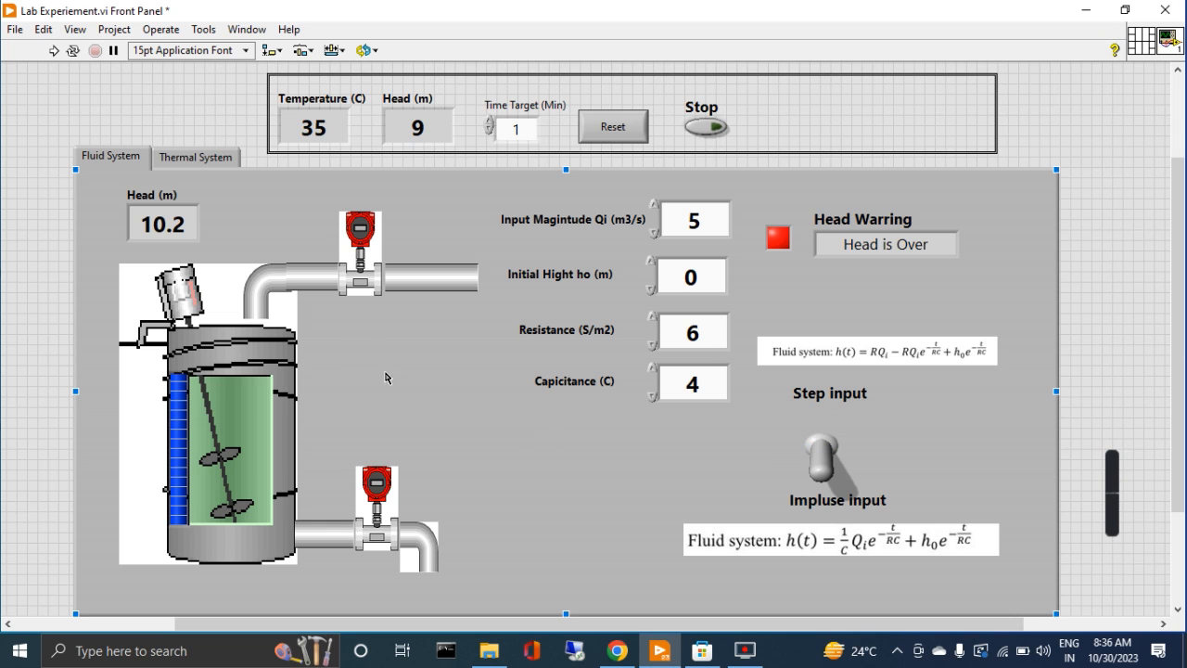
{"action": "mouse_move", "coordinate": [174, 249]}
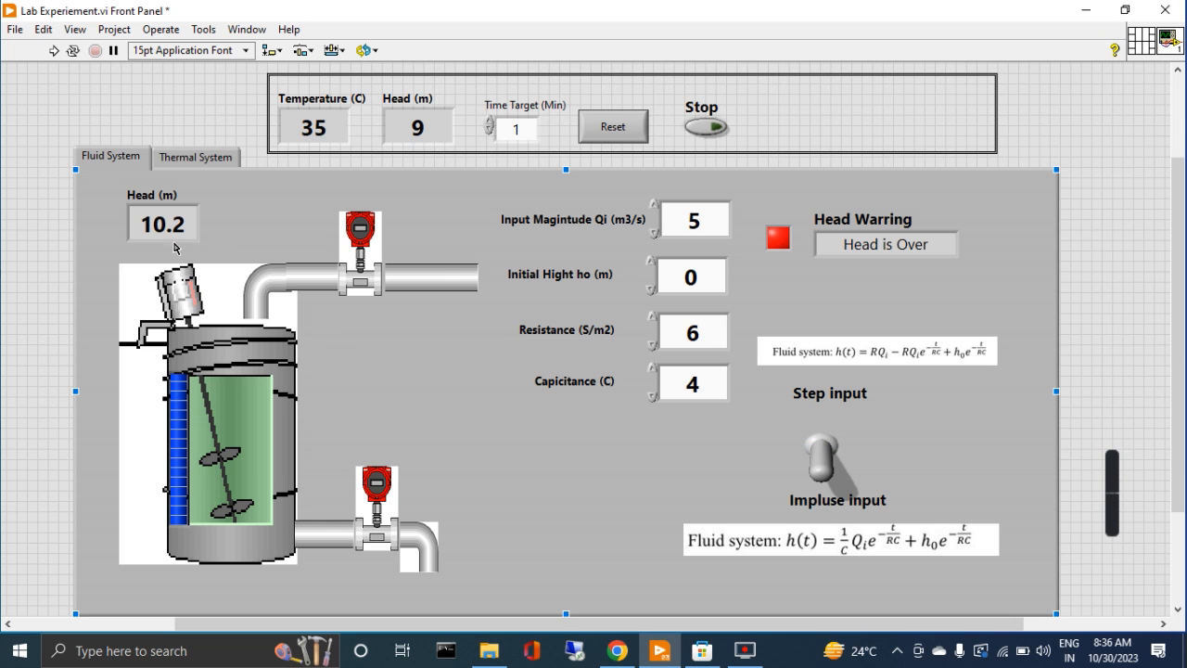
{"action": "mouse_move", "coordinate": [443, 332]}
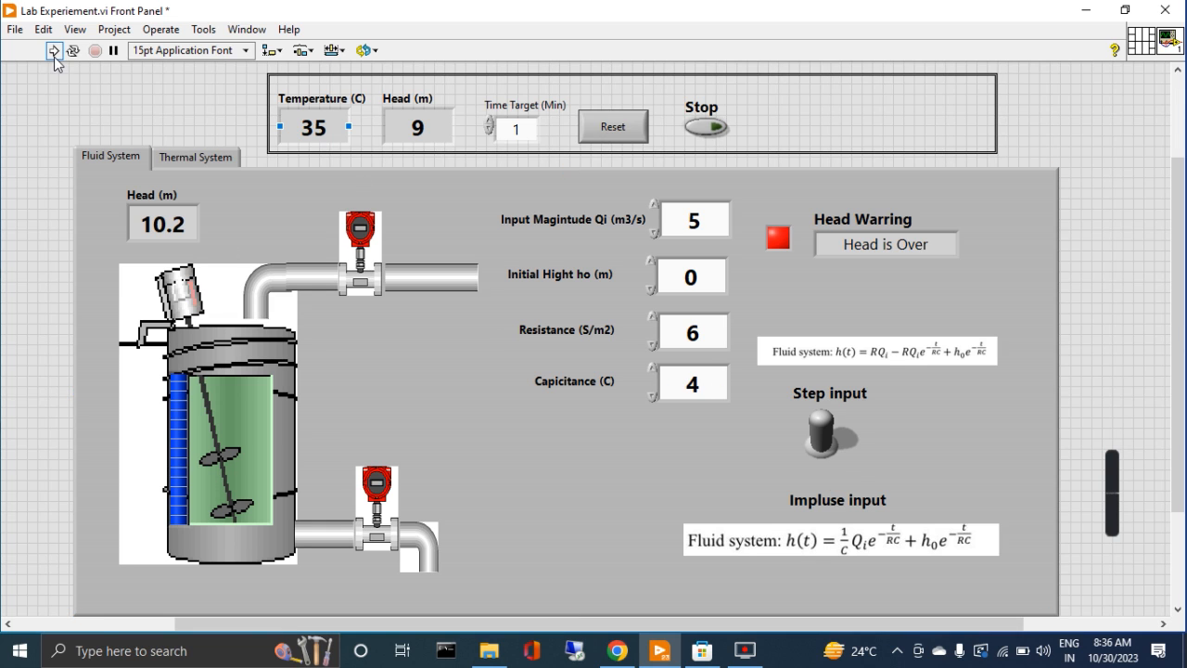
Rerun the VI with temperature 36 and head 9, giving head 6.64
{"action": "left_click", "coordinate": [53, 50]}
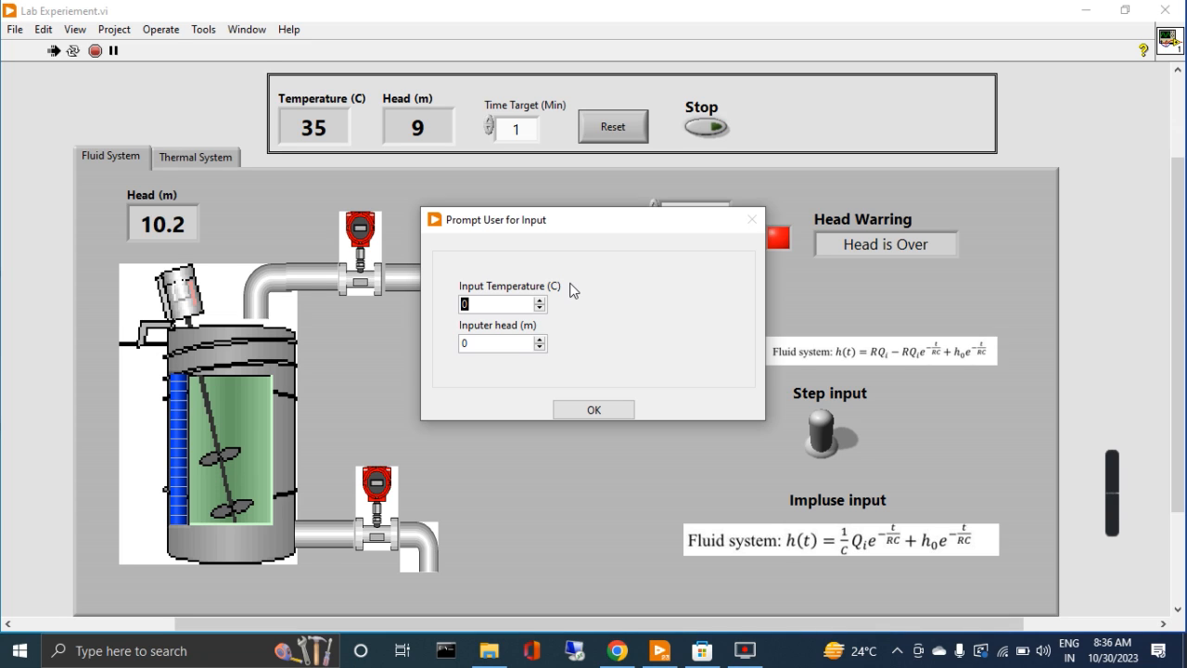
{"action": "type", "text": "36"}
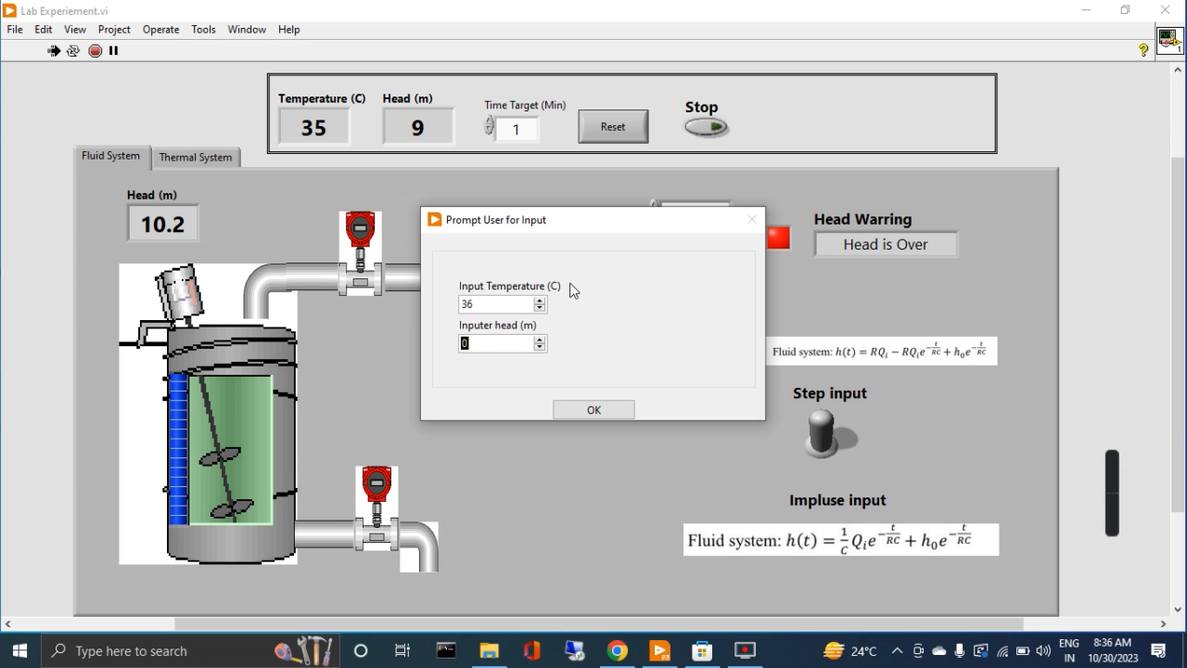
{"action": "left_click", "coordinate": [593, 409]}
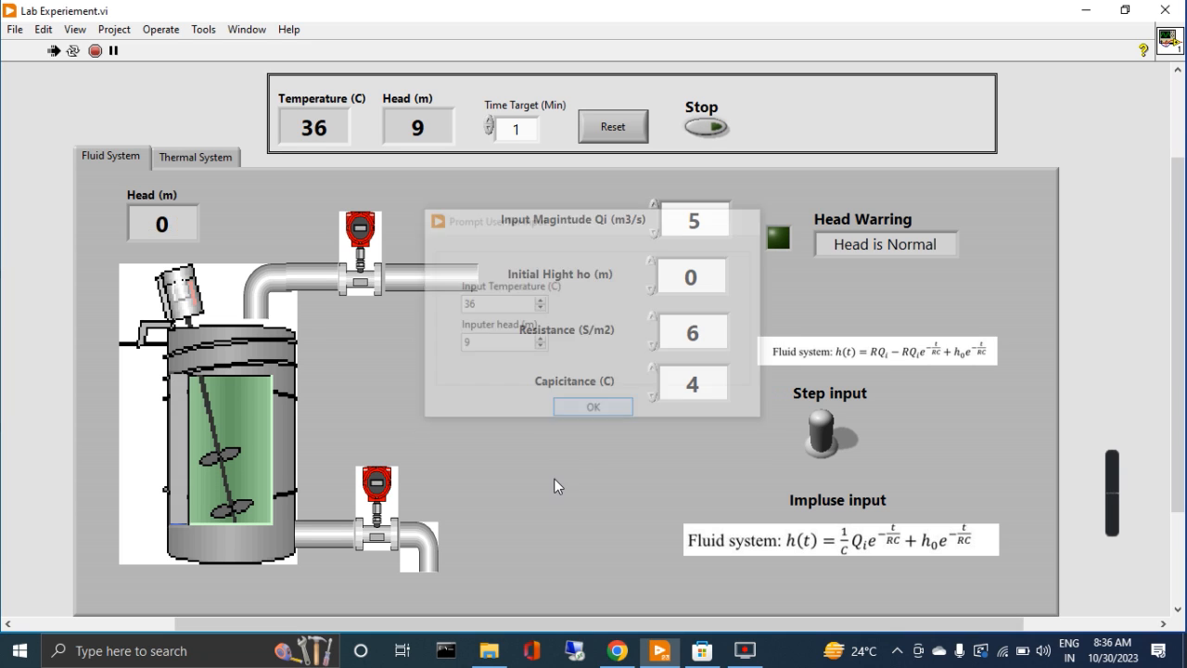
{"action": "left_click", "coordinate": [593, 406]}
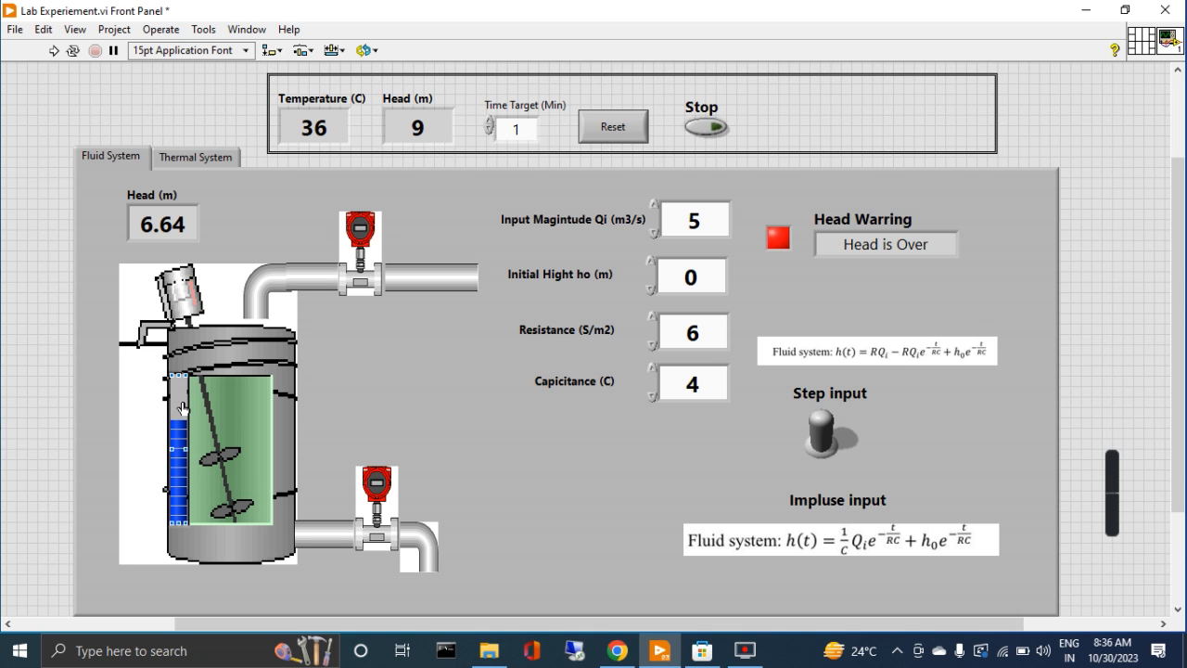
{"action": "mouse_move", "coordinate": [157, 256]}
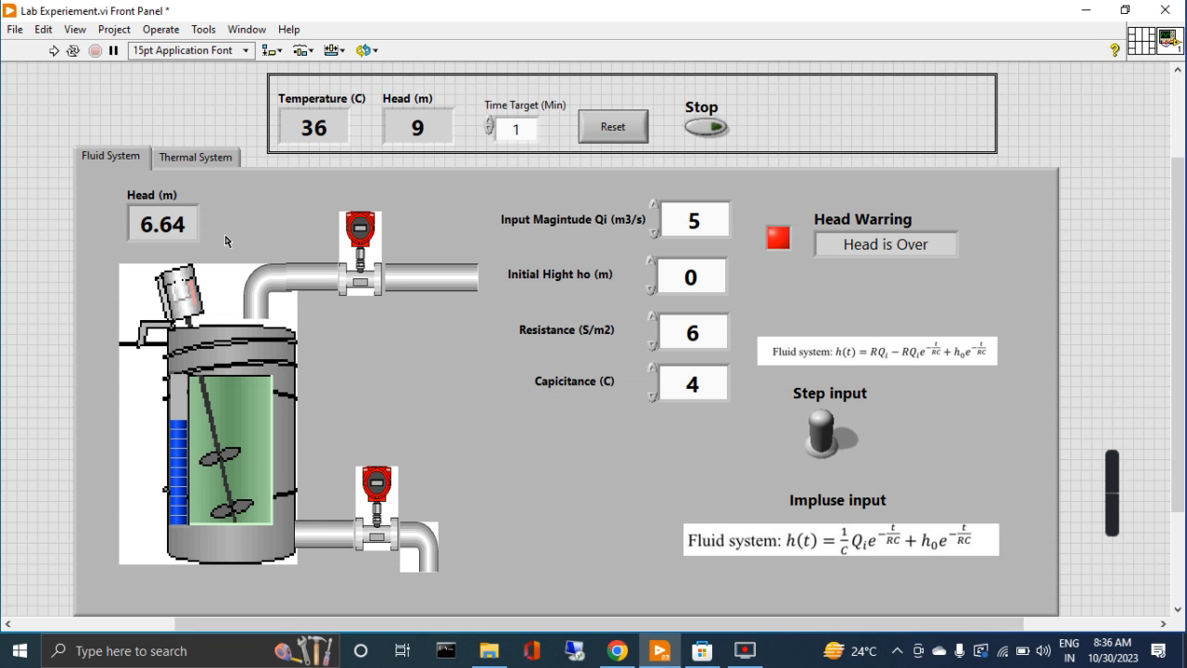
{"action": "left_click", "coordinate": [893, 286]}
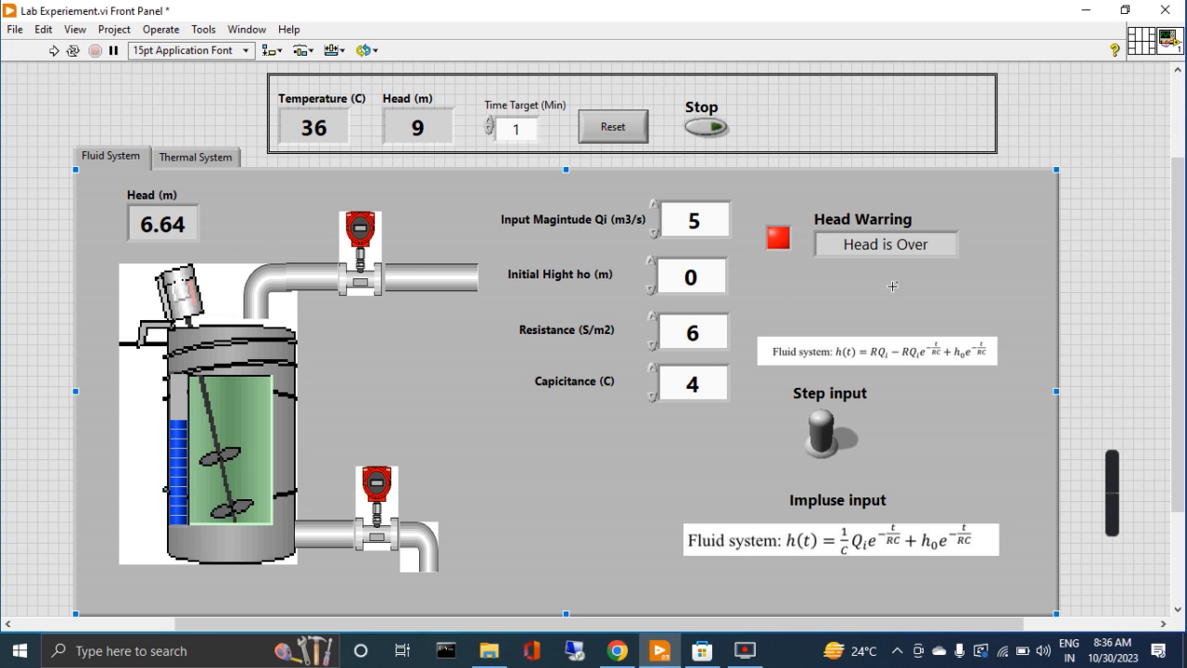
{"action": "left_click", "coordinate": [886, 244]}
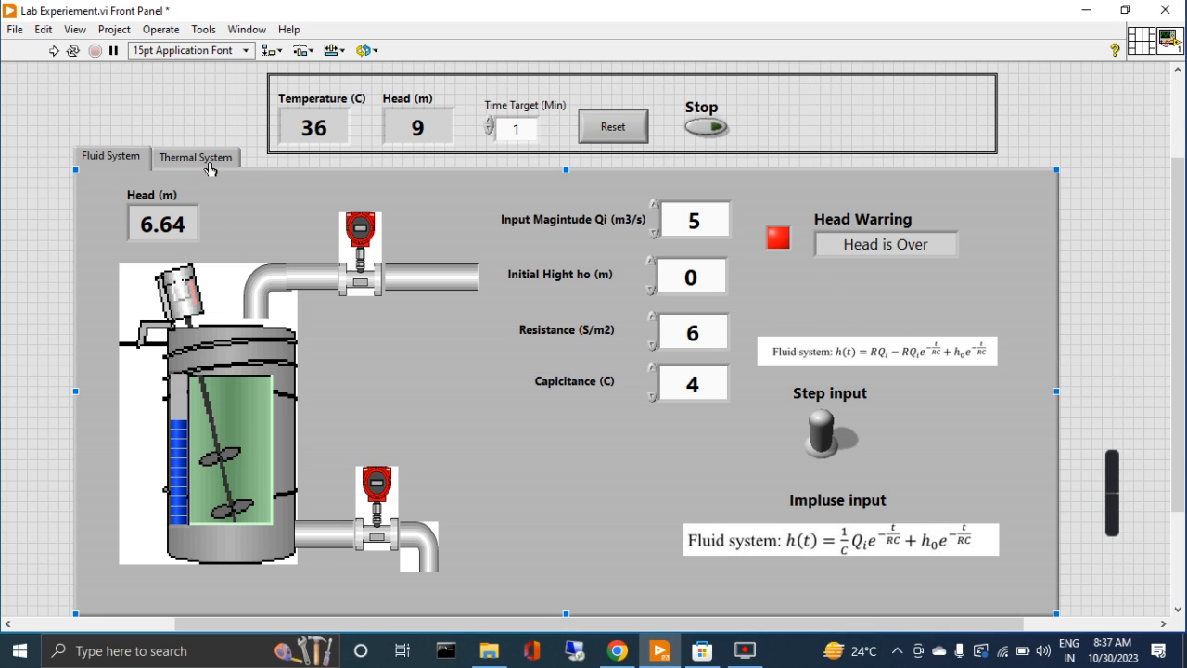
On Thermal System, choose step input with resistance 6, capacitance 5, initial temp 2, input 3, then run
{"action": "left_click", "coordinate": [196, 156]}
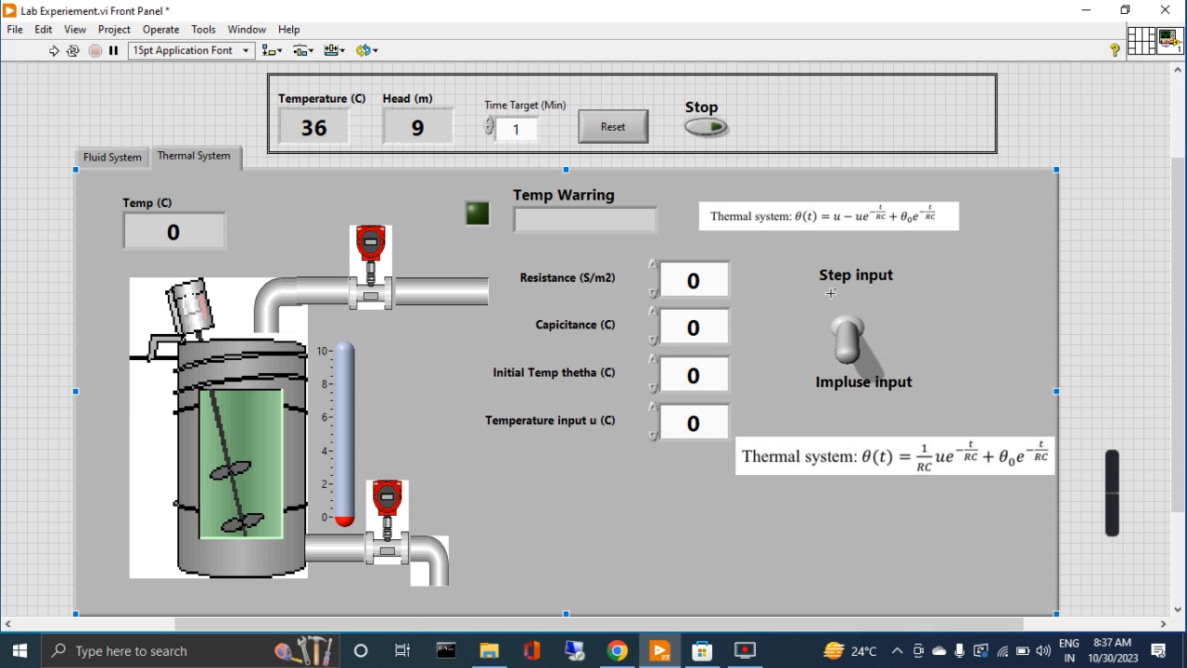
{"action": "left_click", "coordinate": [846, 348]}
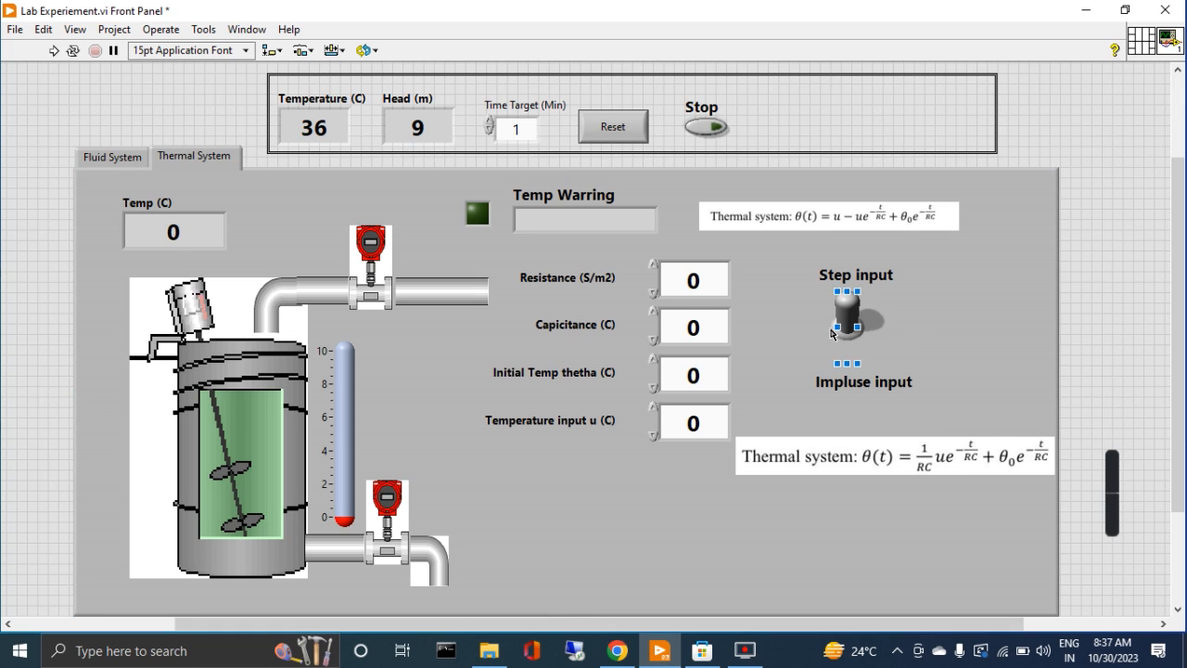
{"action": "left_click", "coordinate": [692, 279]}
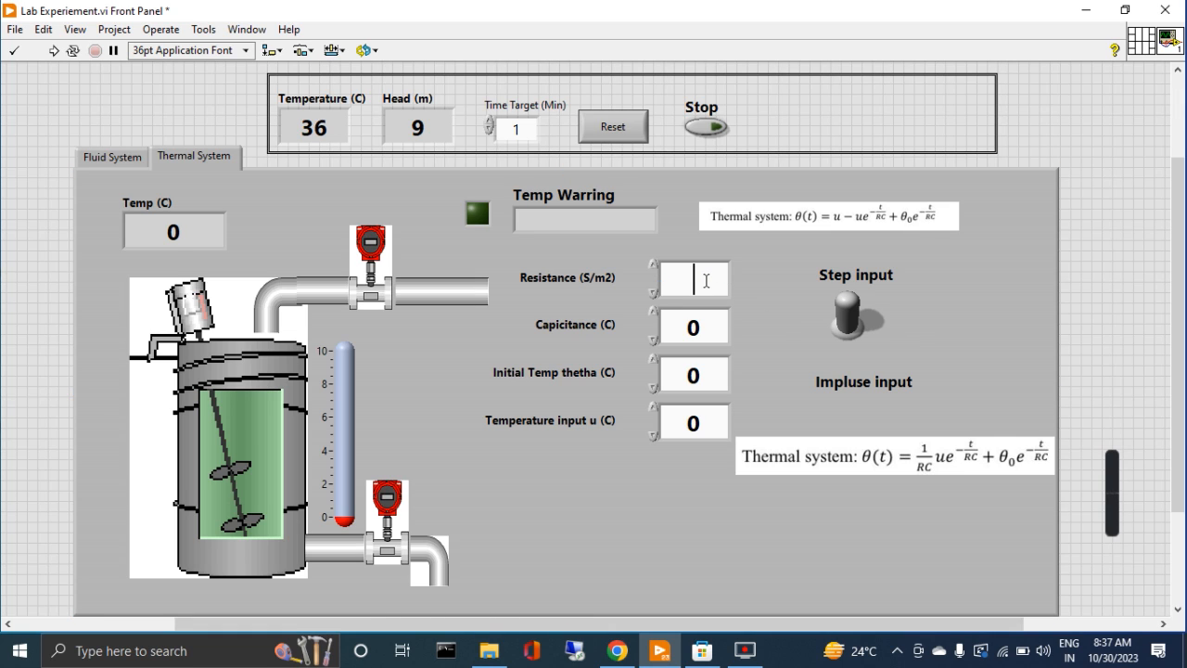
{"action": "type", "text": "6"}
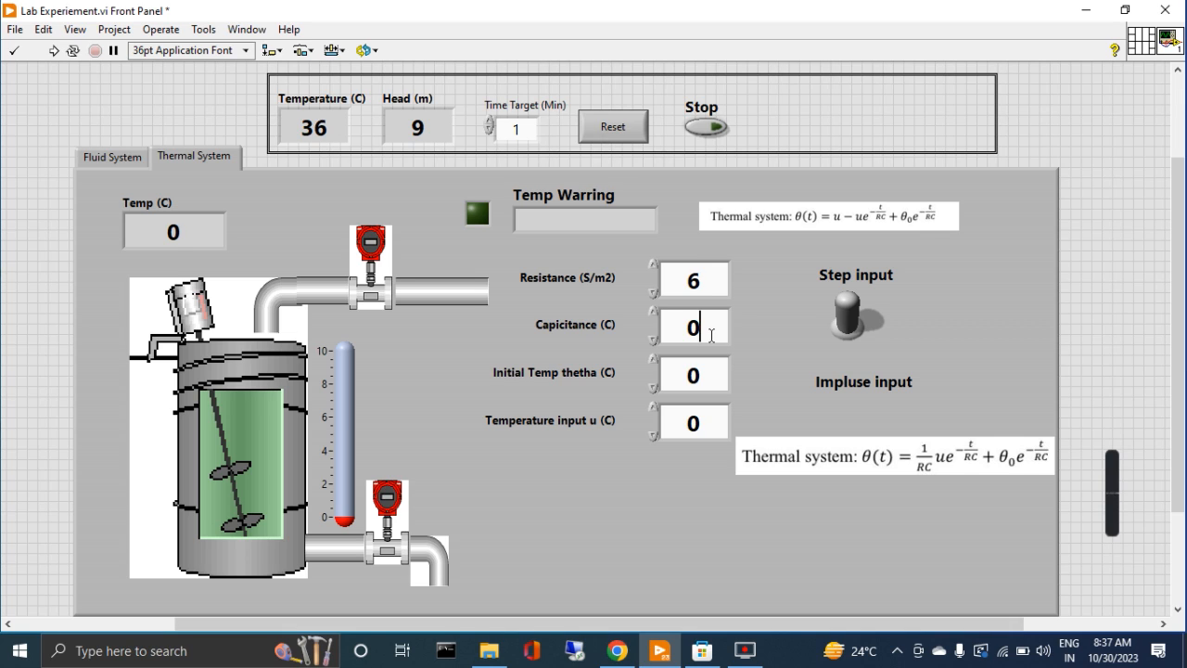
{"action": "type", "text": "5"}
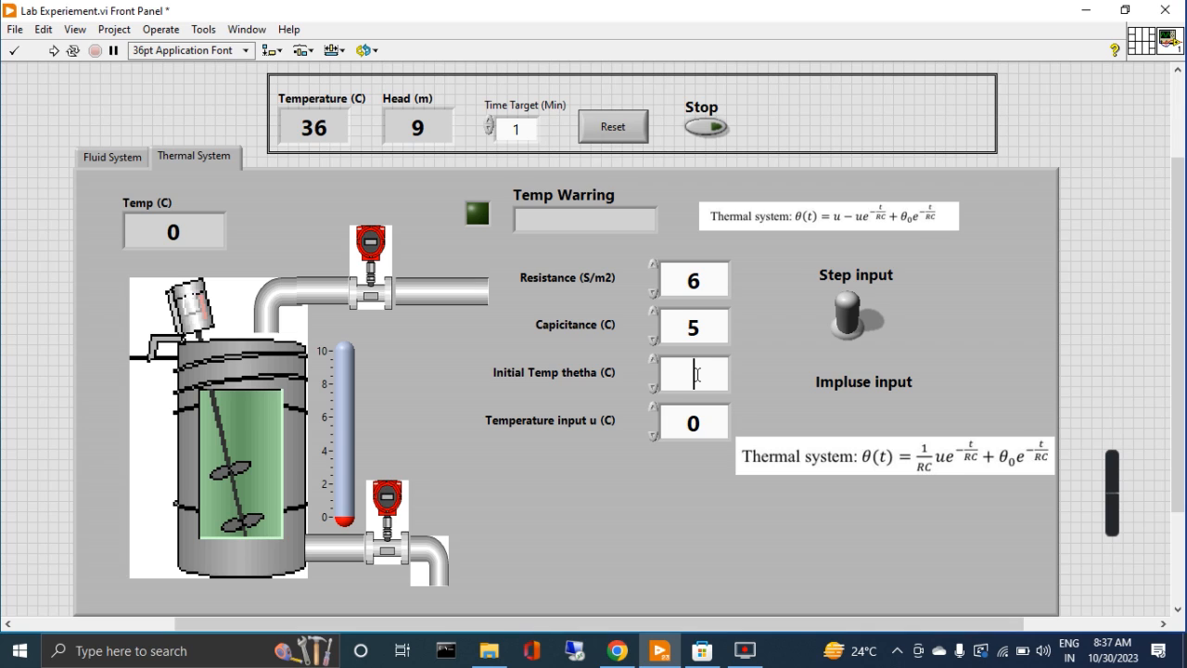
{"action": "type", "text": "2"}
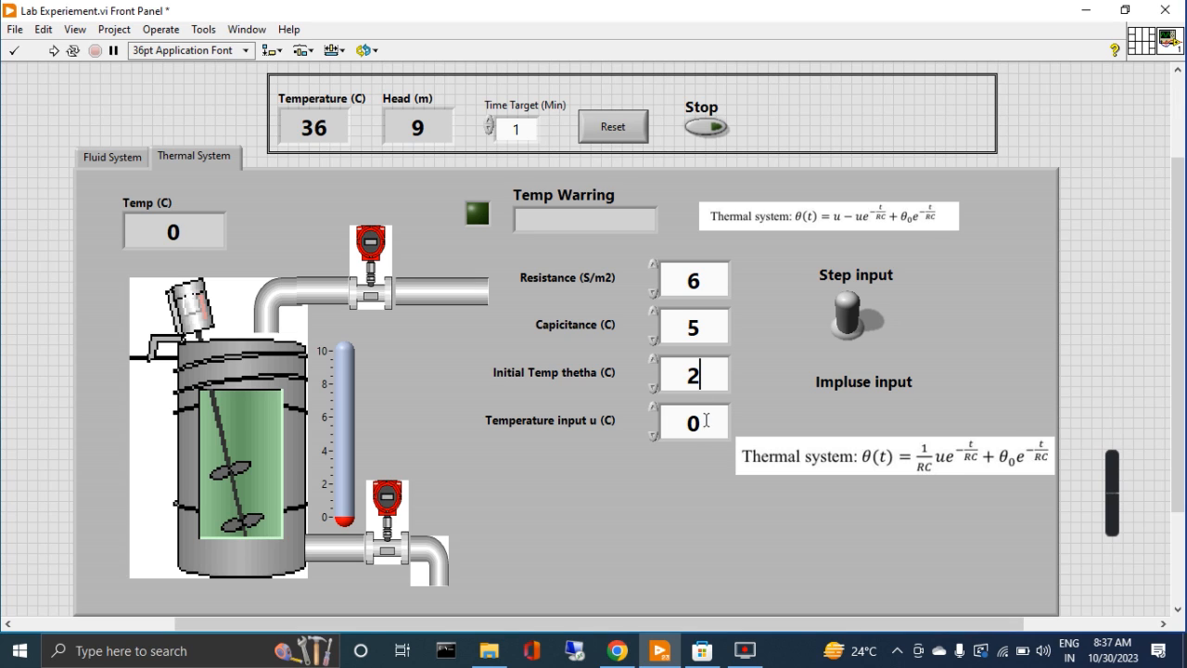
{"action": "type", "text": "3"}
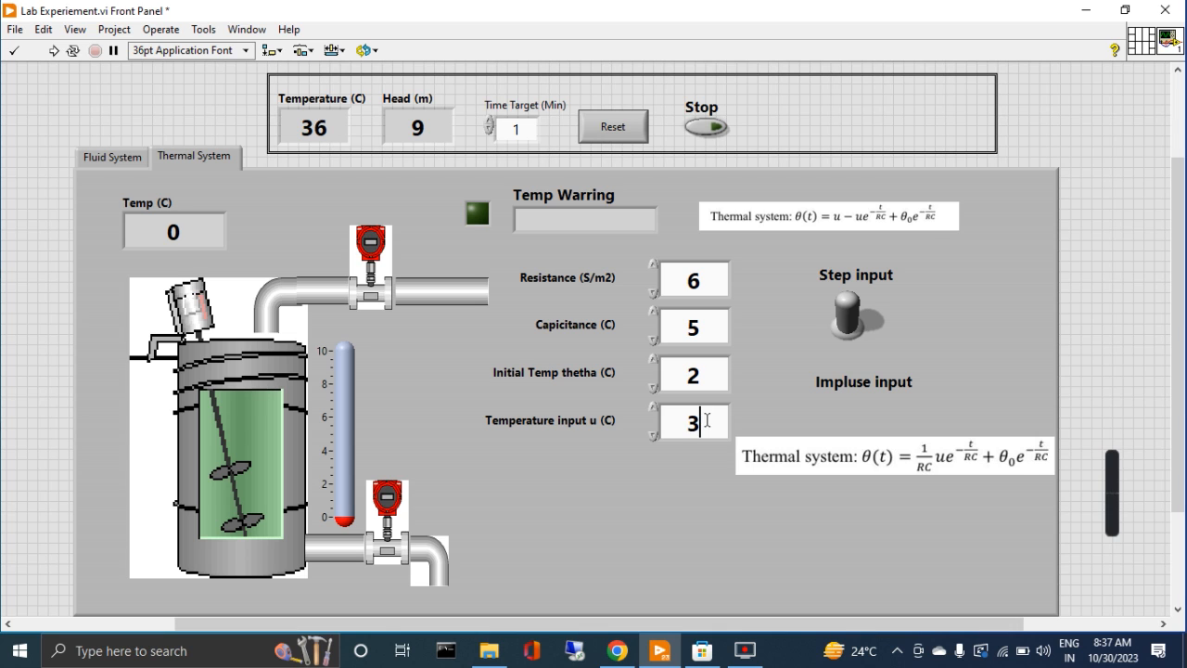
{"action": "left_click", "coordinate": [54, 50]}
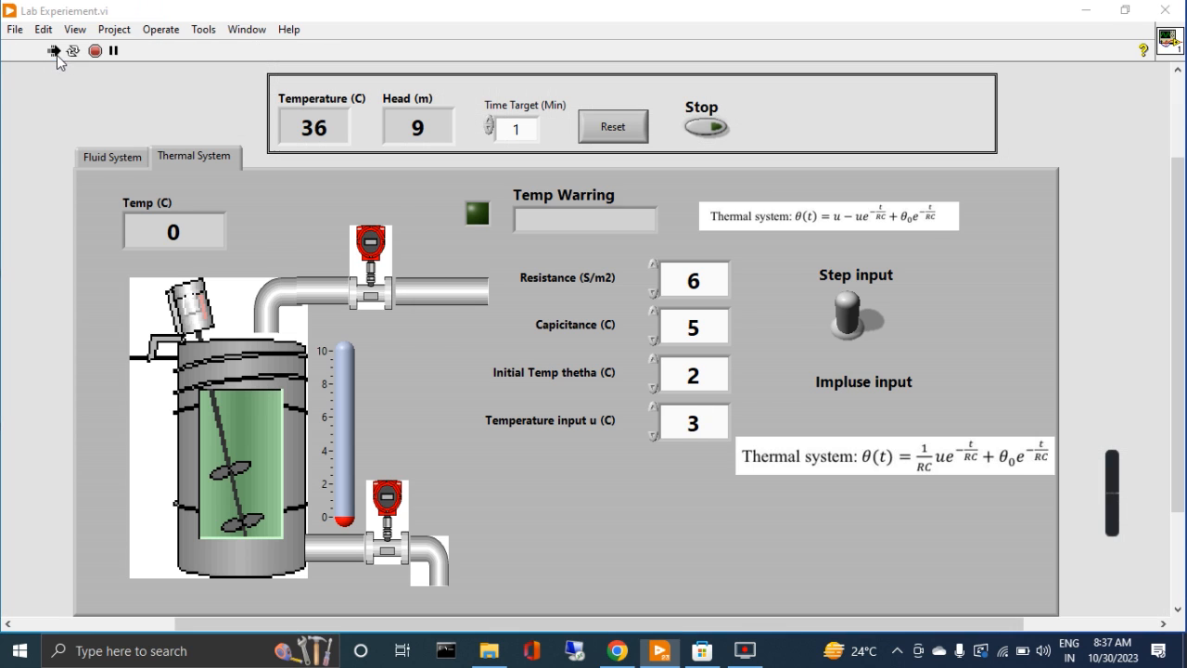
Enter head 8 in the input prompt and confirm the 25 °C thermal run
{"action": "left_click", "coordinate": [52, 51]}
{"action": "type", "text": "25"}
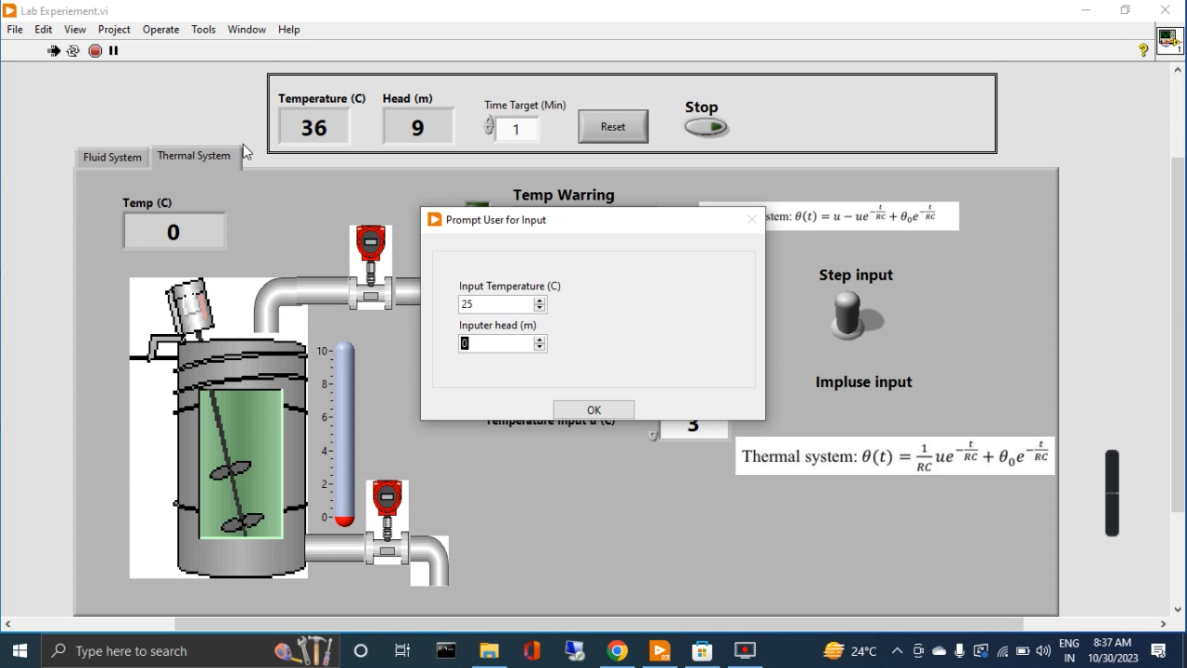
{"action": "type", "text": "8"}
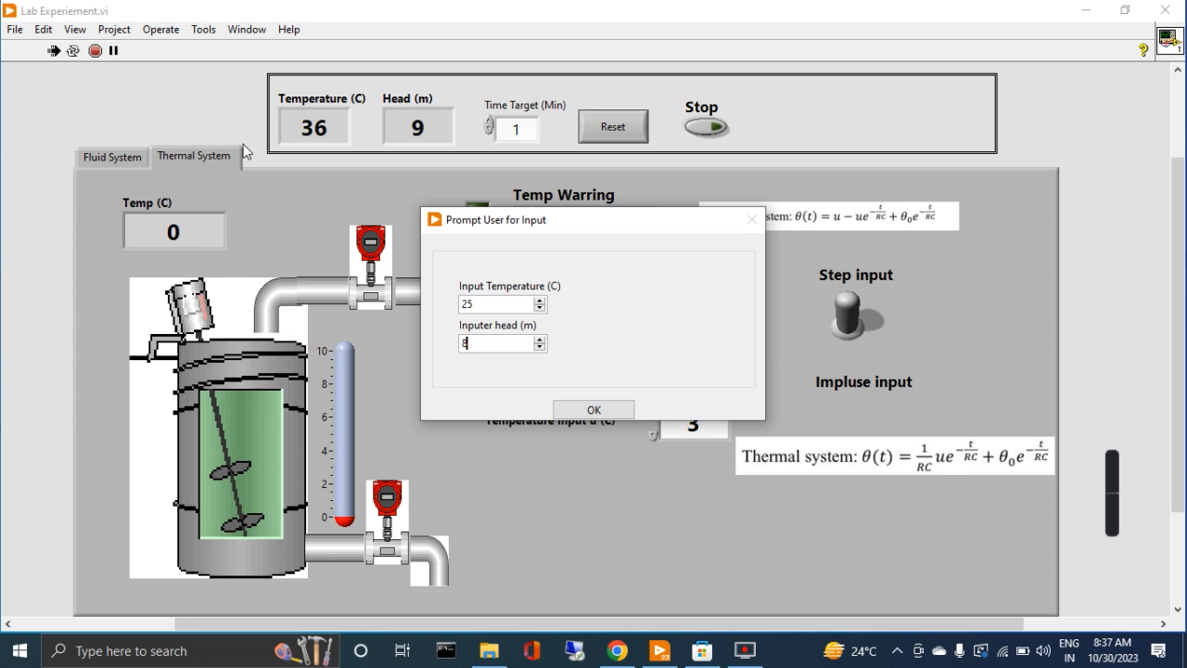
{"action": "left_click", "coordinate": [592, 409]}
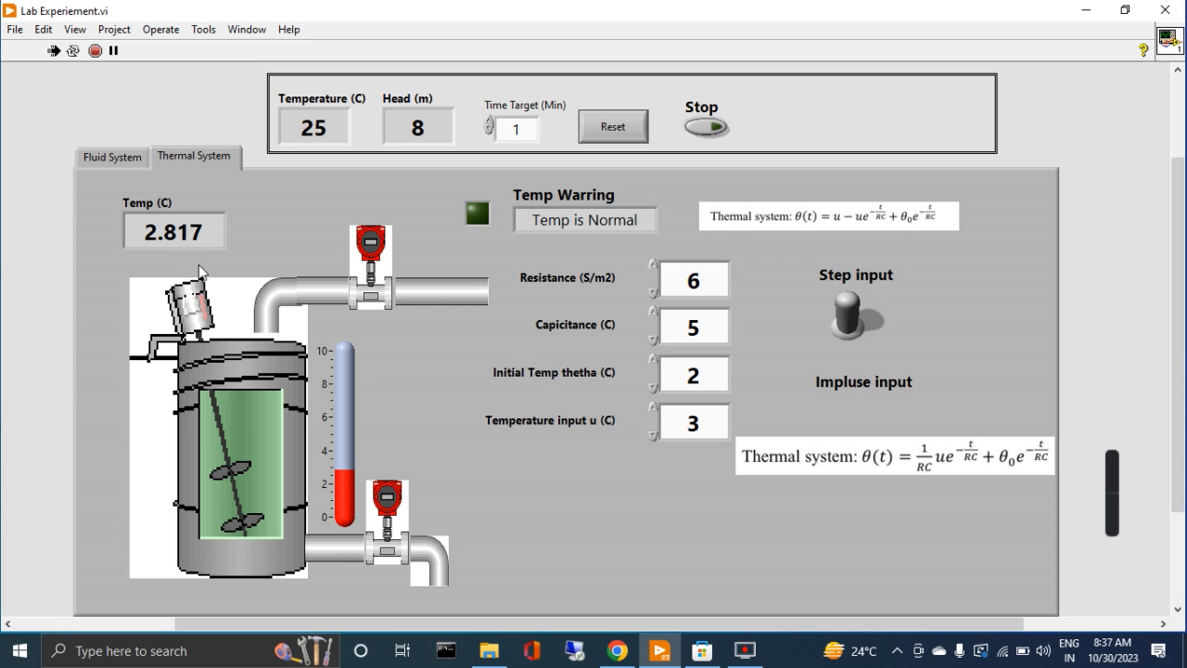
{"action": "mouse_move", "coordinate": [473, 245]}
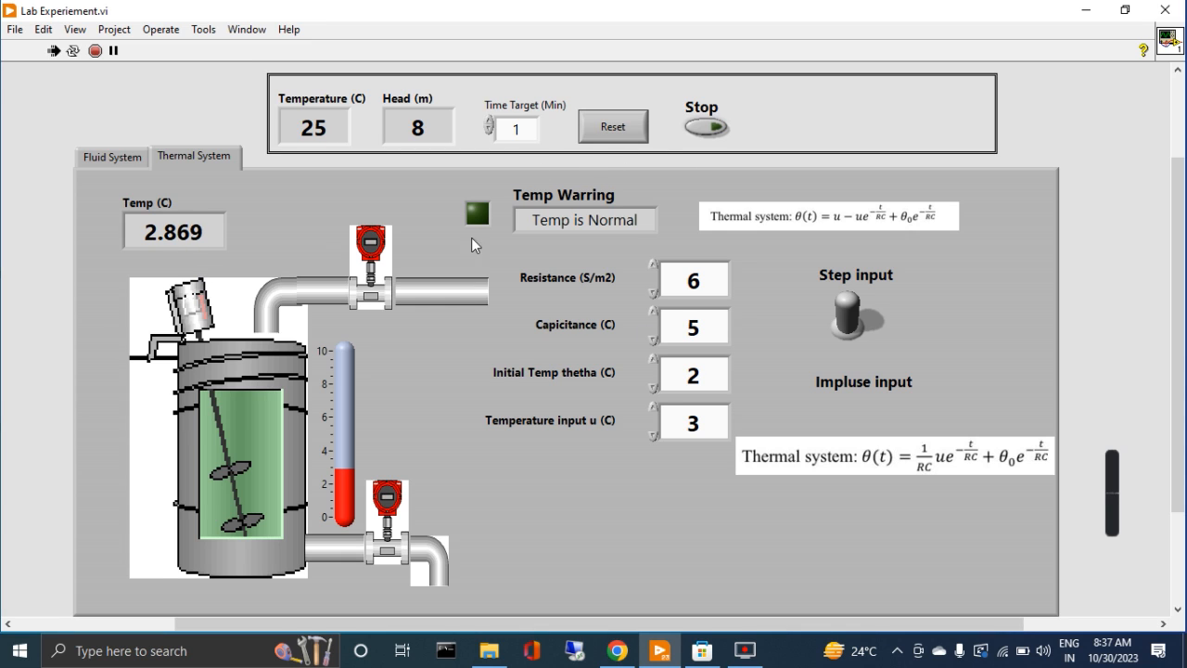
{"action": "mouse_move", "coordinate": [404, 391]}
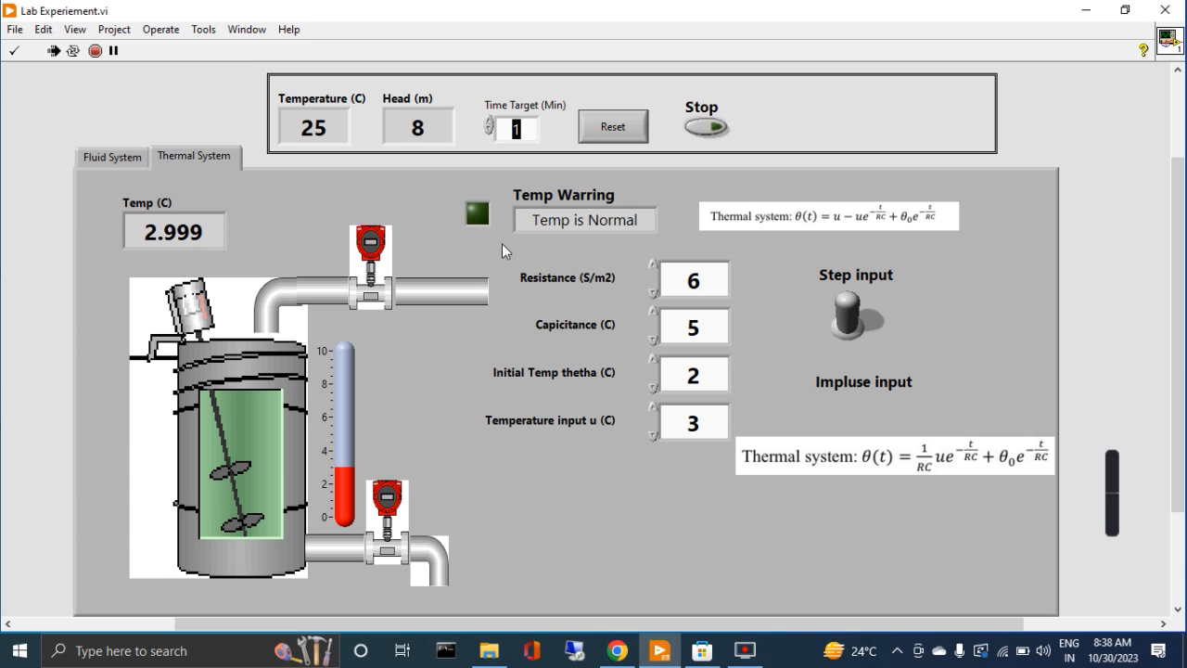
{"action": "mouse_move", "coordinate": [552, 281]}
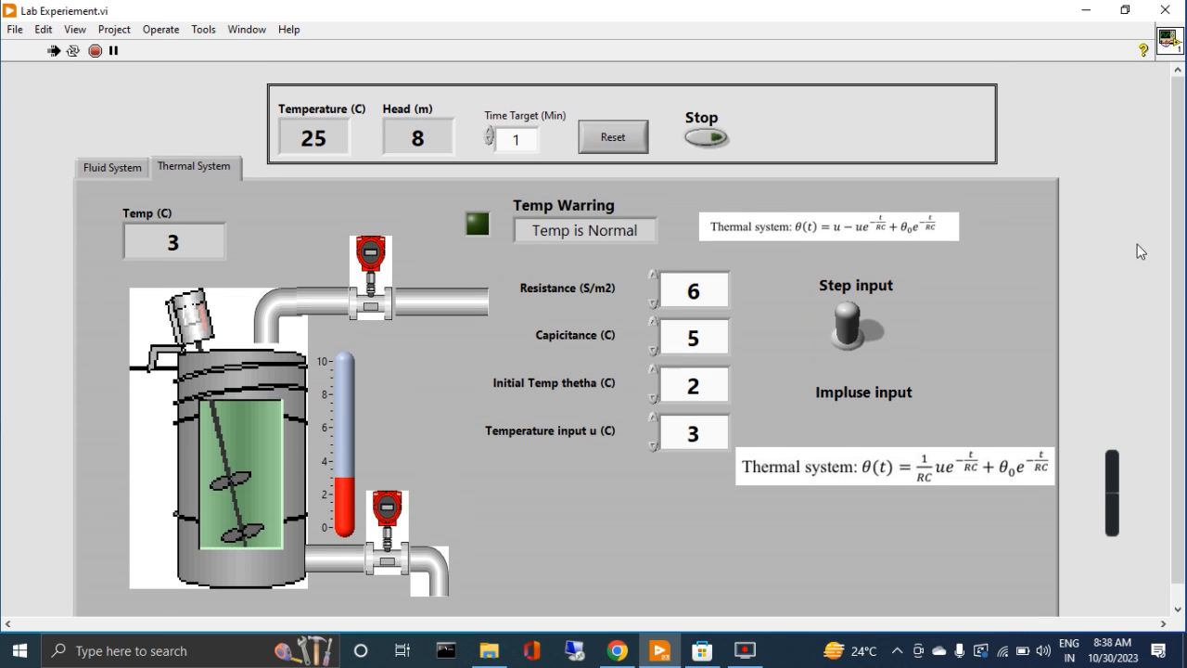
{"action": "mouse_move", "coordinate": [554, 264]}
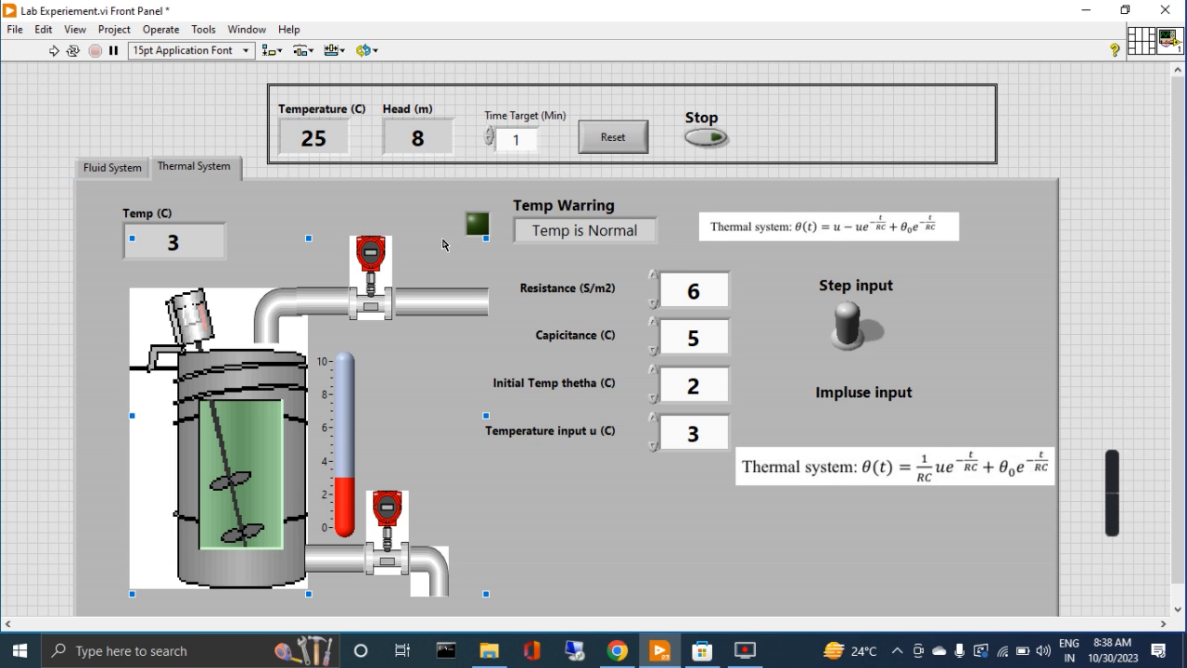
{"action": "mouse_move", "coordinate": [243, 250]}
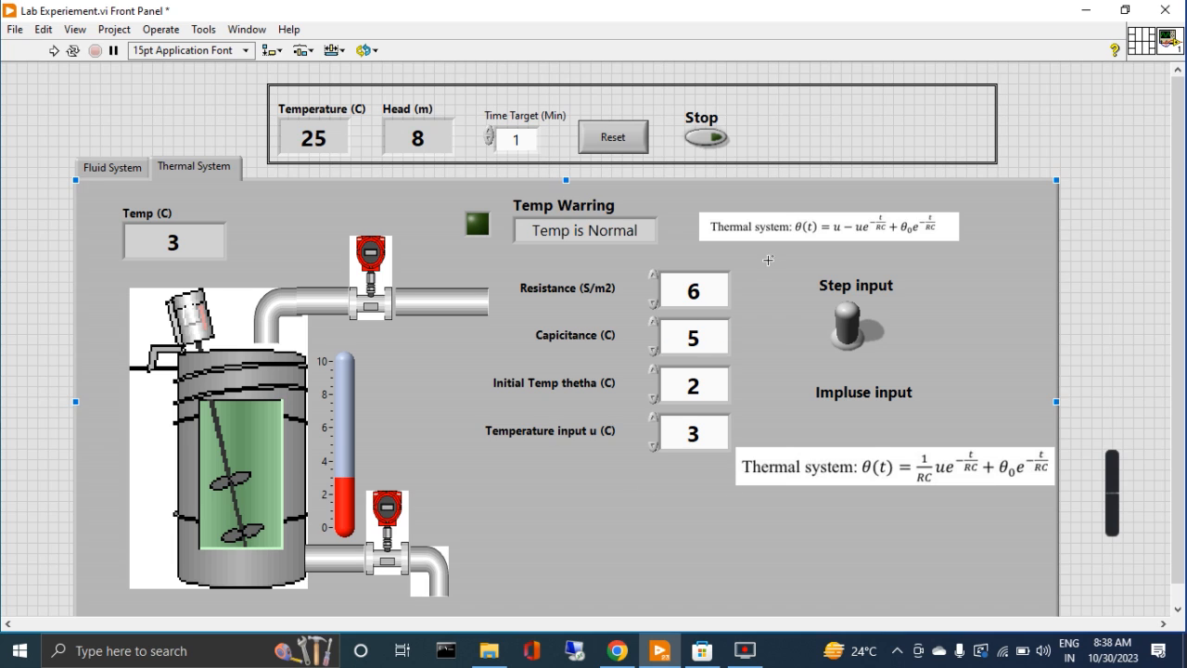
{"action": "mouse_move", "coordinate": [673, 336]}
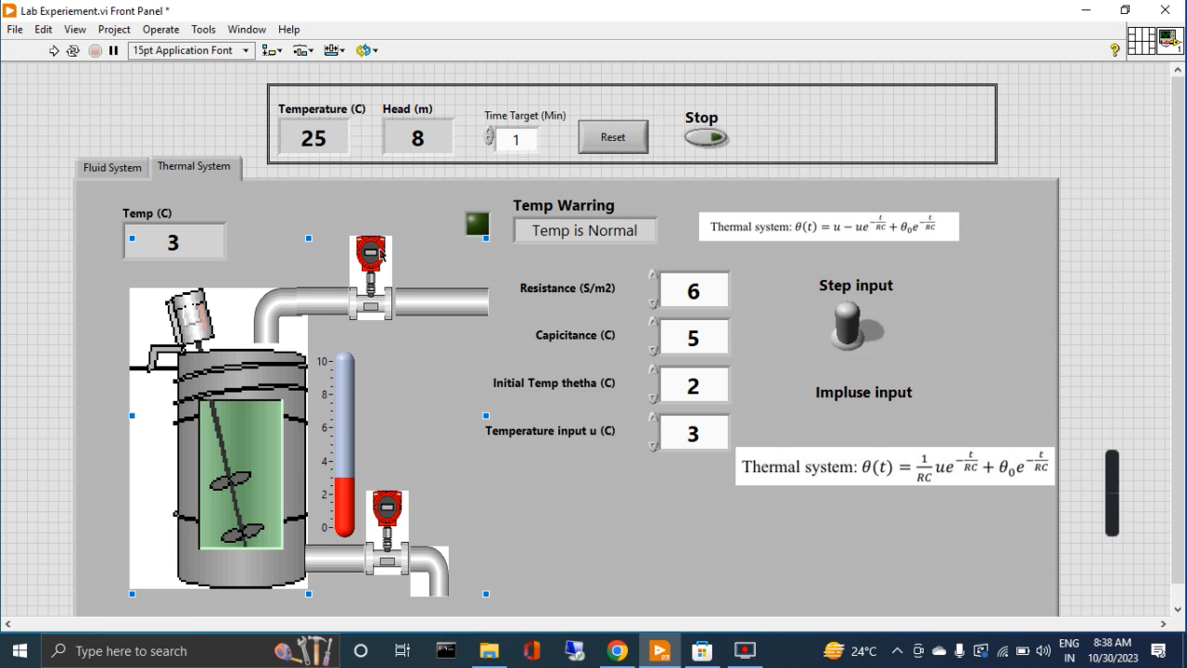
{"action": "mouse_move", "coordinate": [350, 247]}
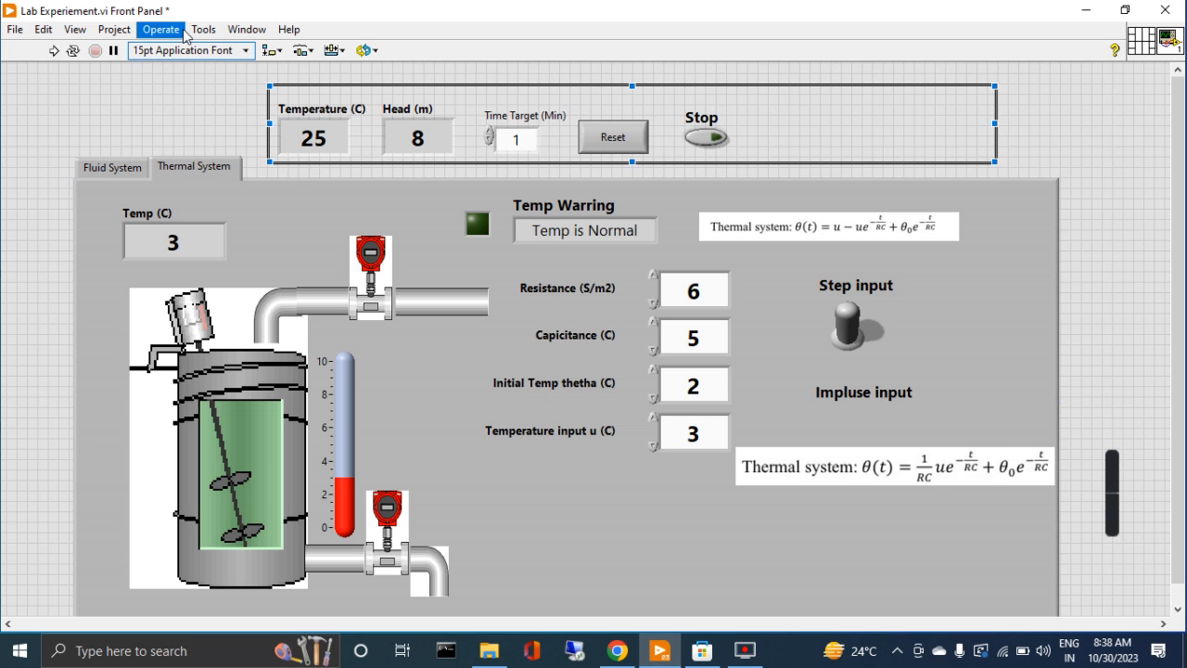
Return to the Fluid System tab and browse the Tools, Project and Help menus without choosing
{"action": "left_click", "coordinate": [110, 167]}
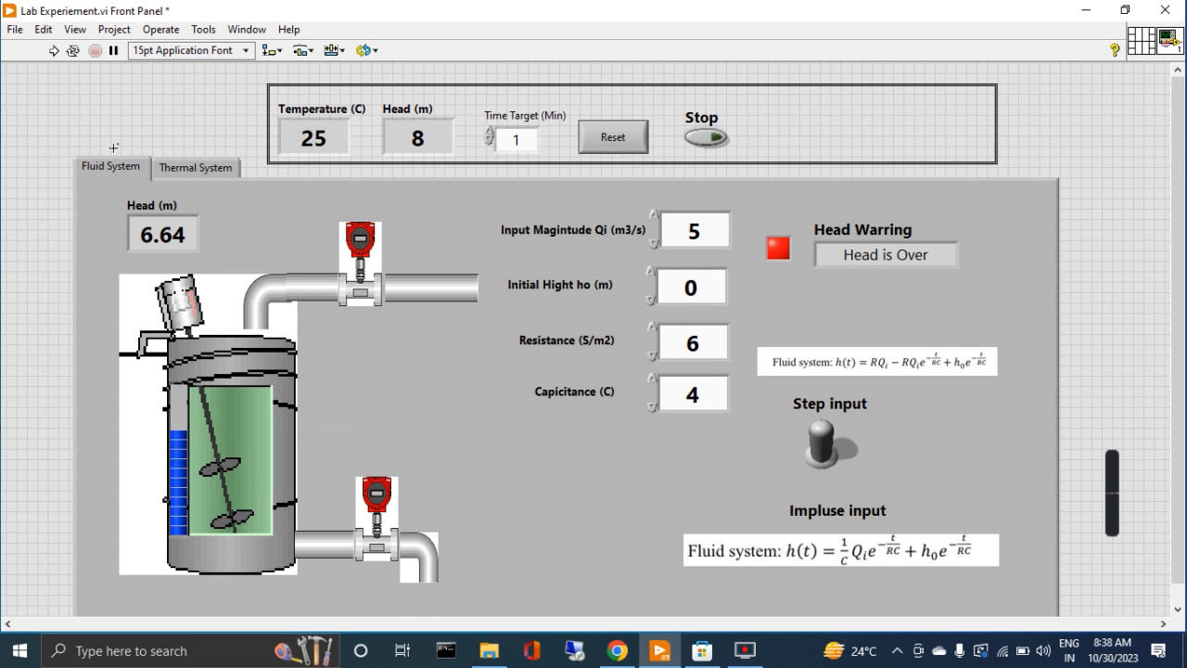
{"action": "left_click", "coordinate": [202, 29]}
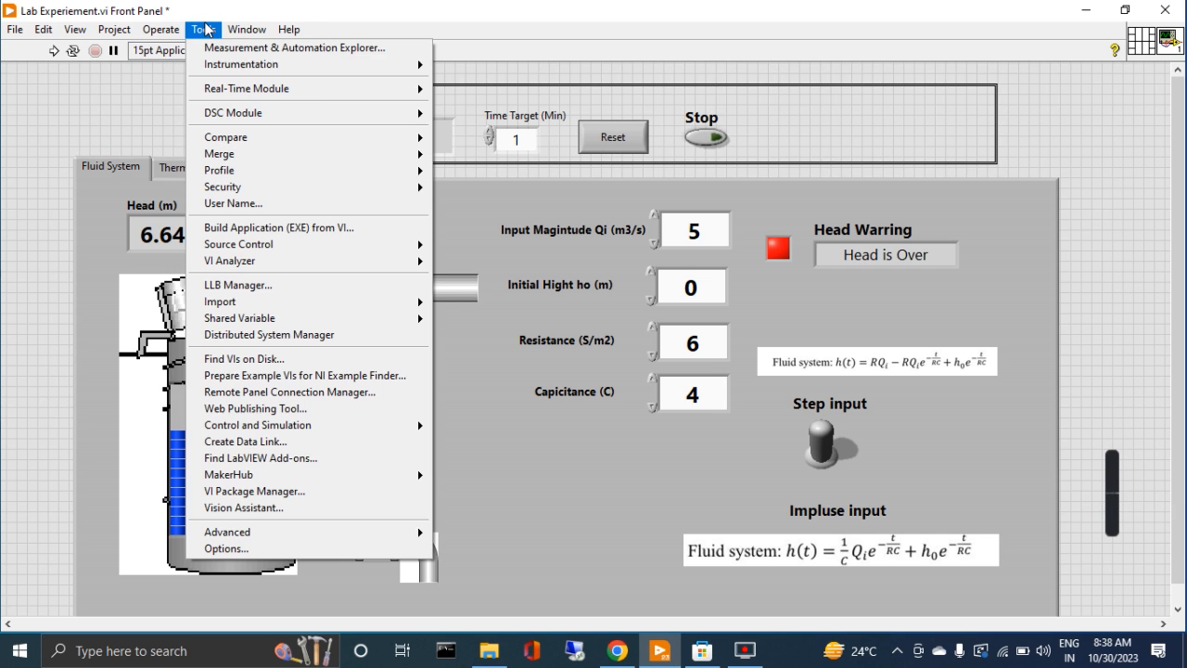
{"action": "left_click", "coordinate": [114, 28]}
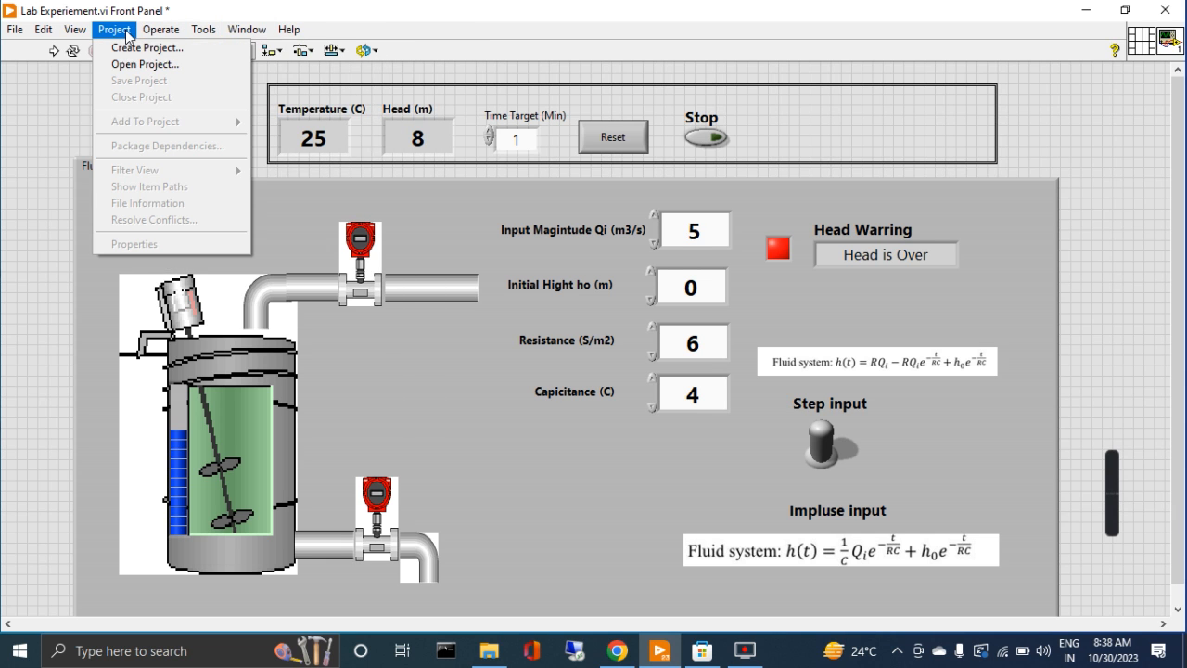
{"action": "left_click", "coordinate": [203, 29]}
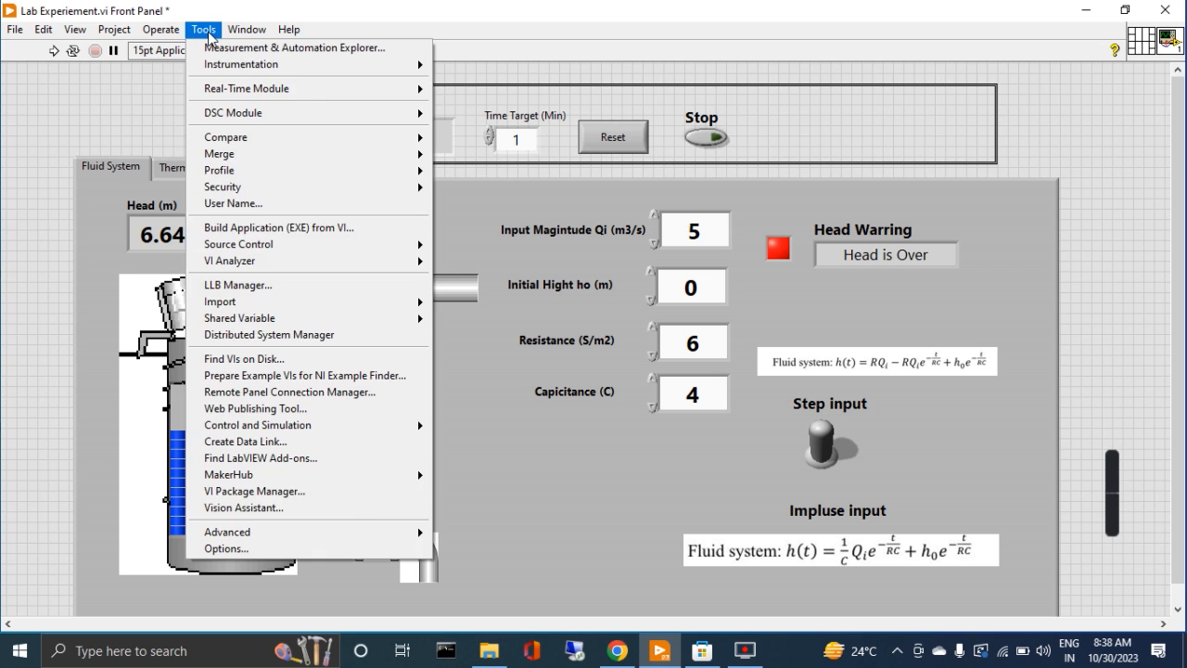
{"action": "left_click", "coordinate": [288, 28]}
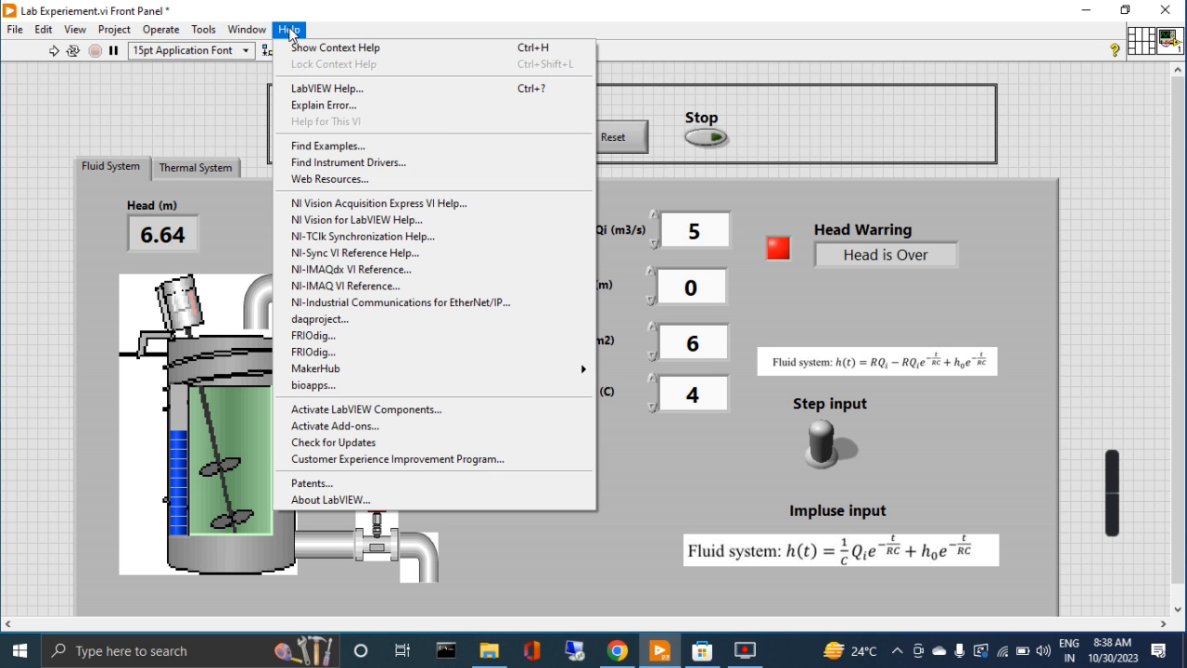
{"action": "left_click", "coordinate": [74, 29]}
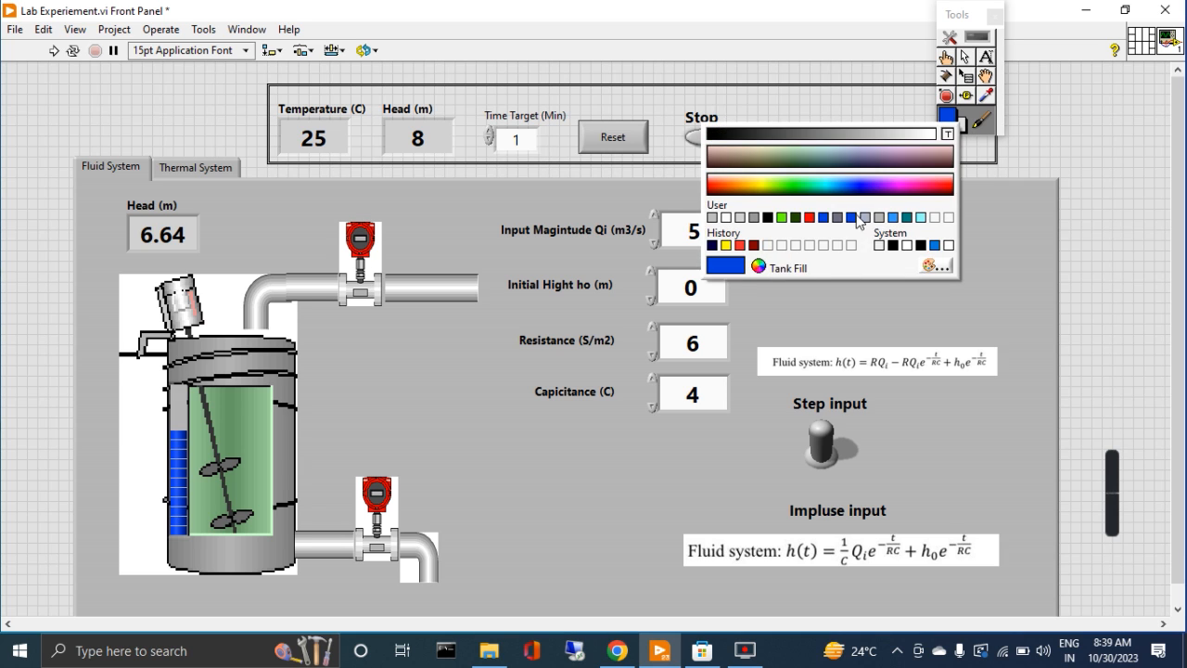
Paint the tank panel background light cyan with the Set Color tool
{"action": "left_click", "coordinate": [849, 217]}
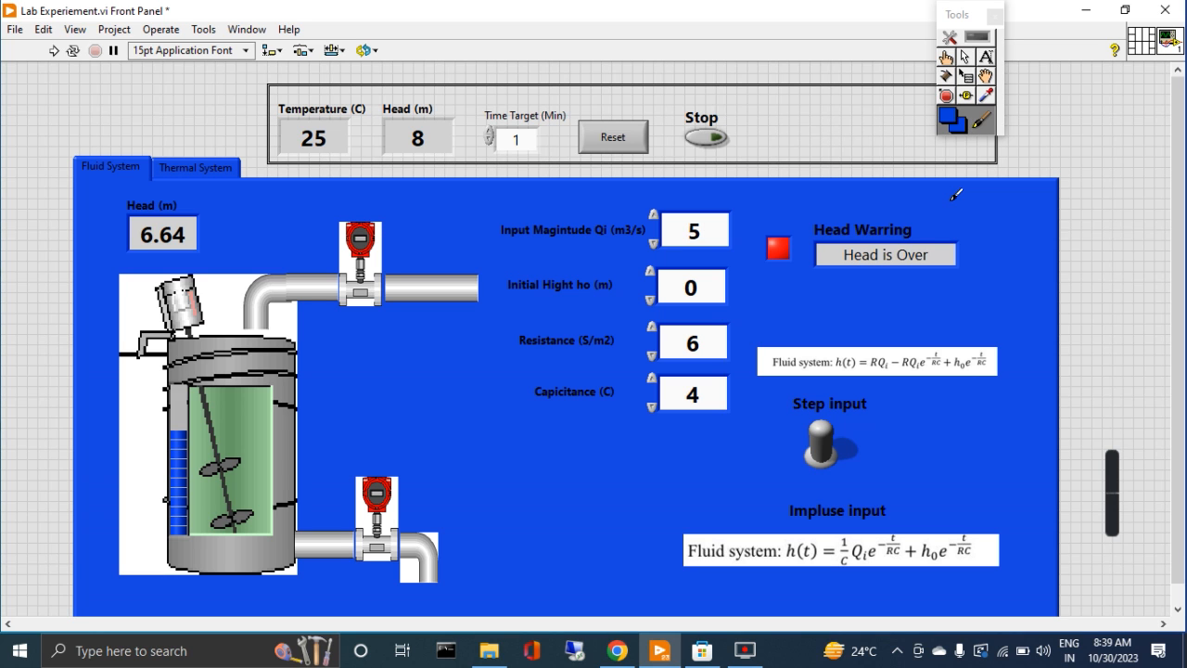
{"action": "mouse_move", "coordinate": [594, 203]}
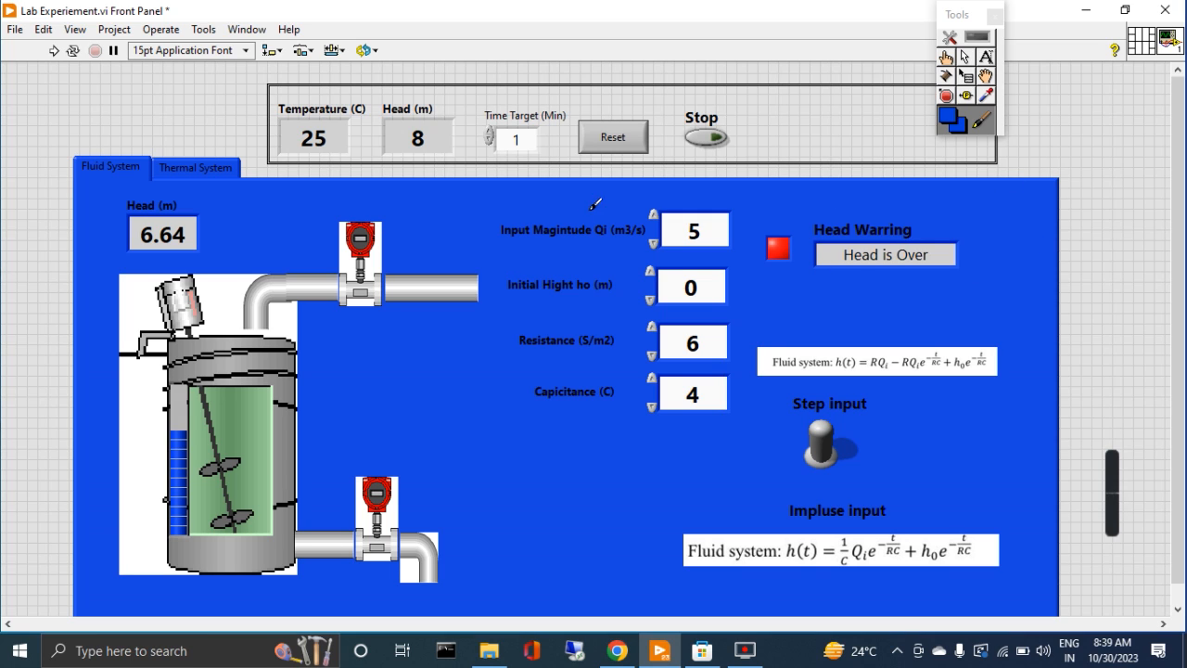
{"action": "mouse_move", "coordinate": [317, 202]}
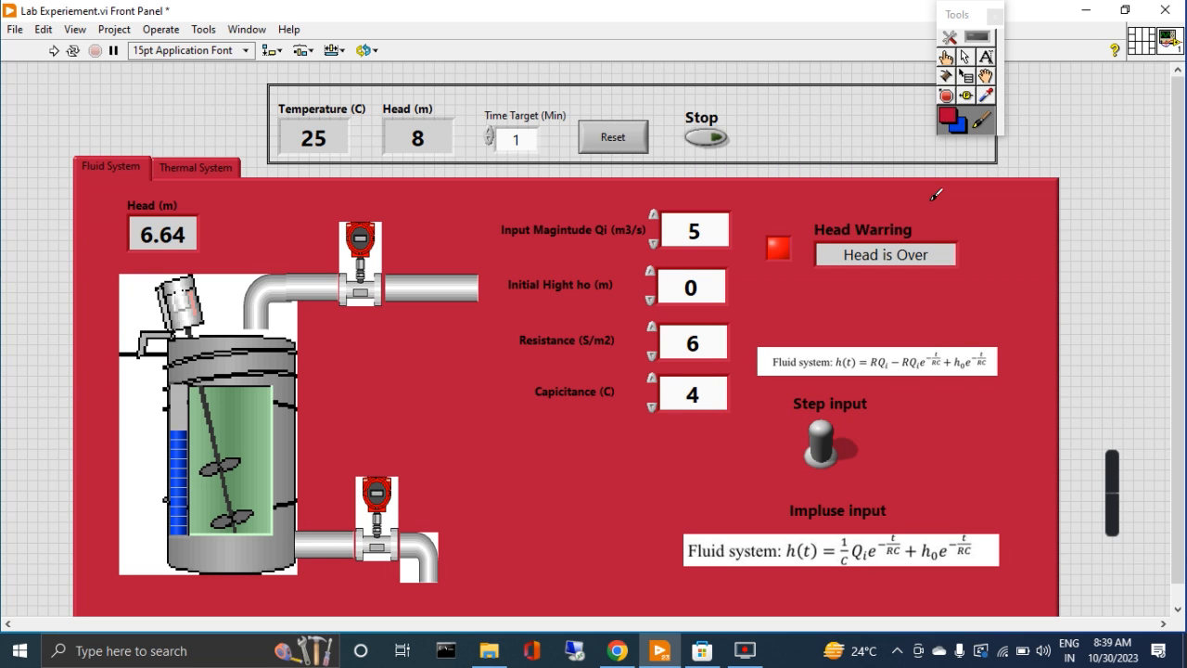
{"action": "mouse_move", "coordinate": [948, 118]}
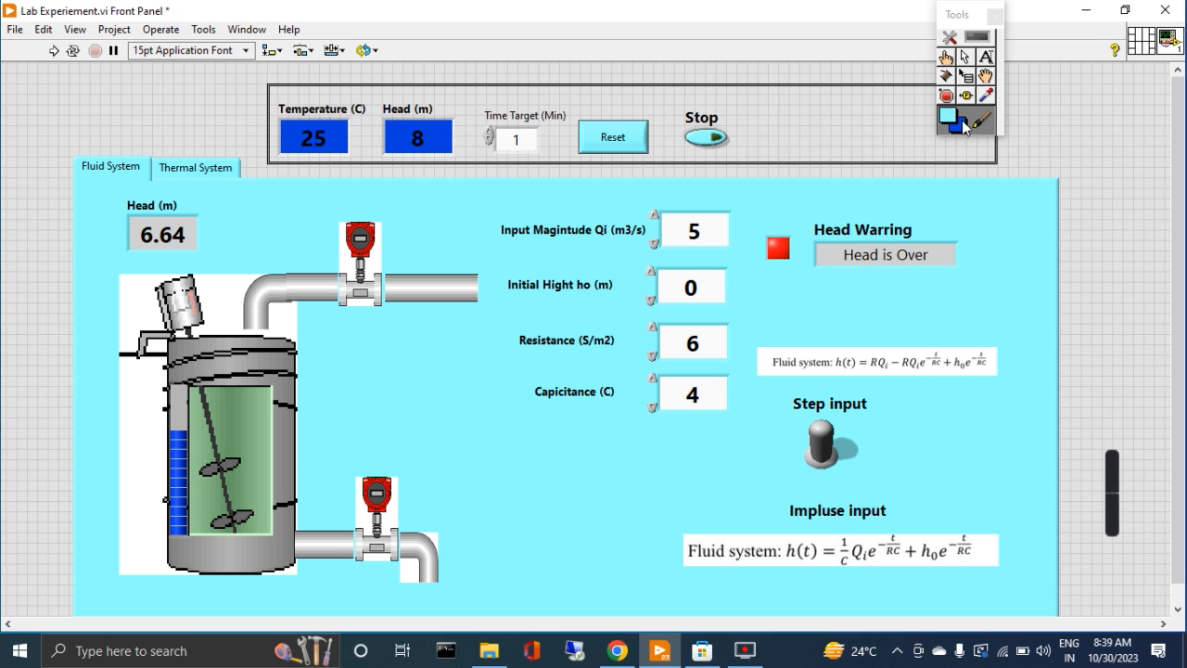
{"action": "mouse_move", "coordinate": [1016, 69]}
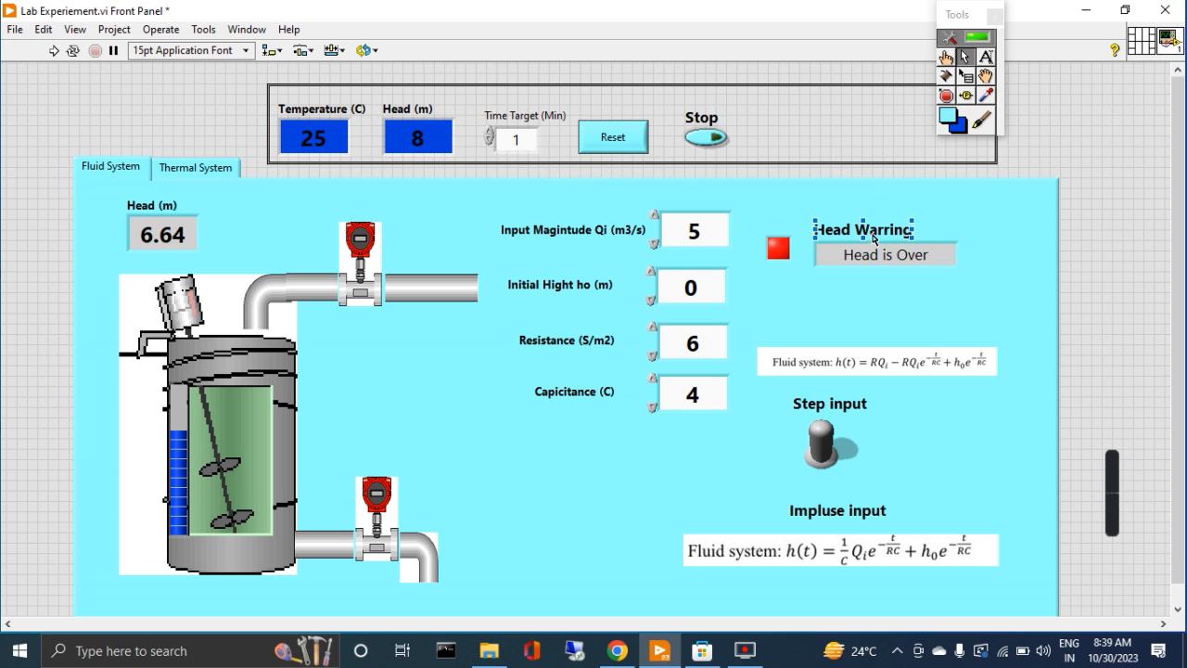
{"action": "scroll", "scroll_direction": "up", "scroll_amount": 3}
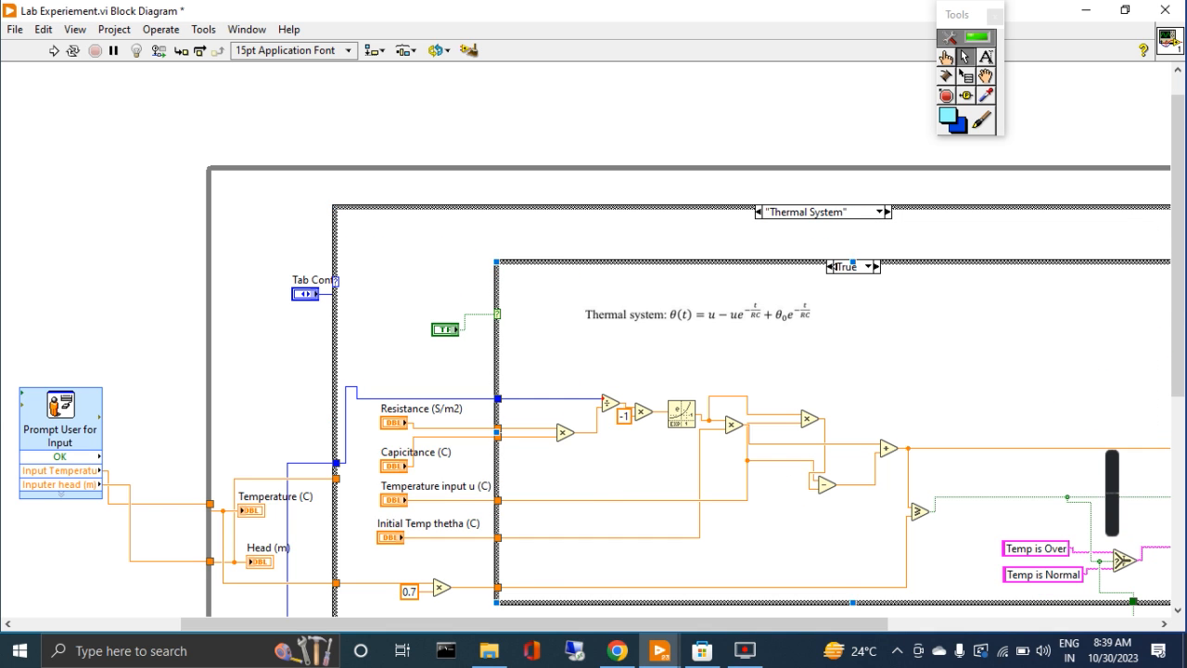
Scroll back to the front panel and switch to the light cyan Thermal System tab
{"action": "scroll", "scroll_direction": "down", "scroll_amount": 3}
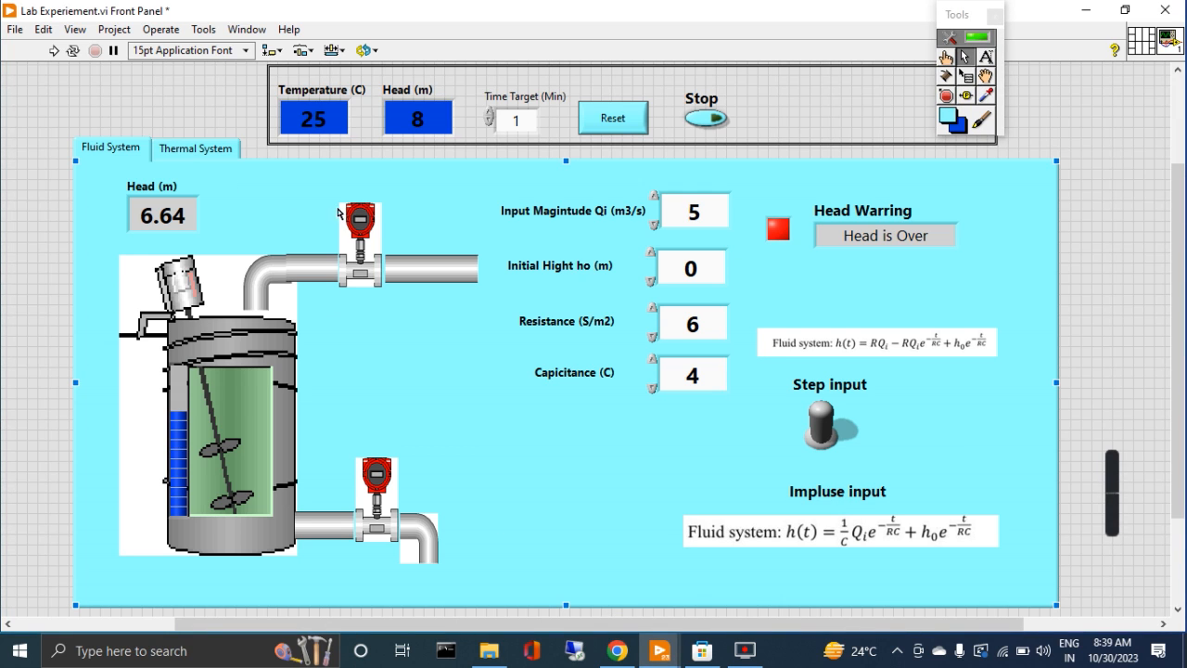
{"action": "left_click", "coordinate": [193, 148]}
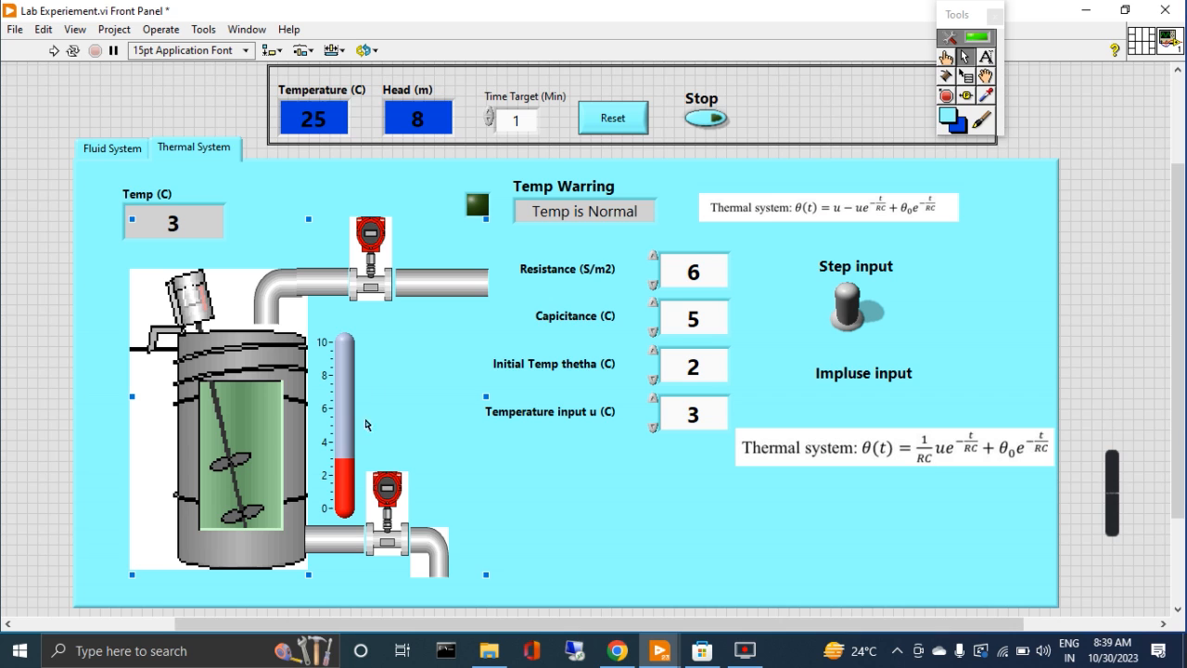